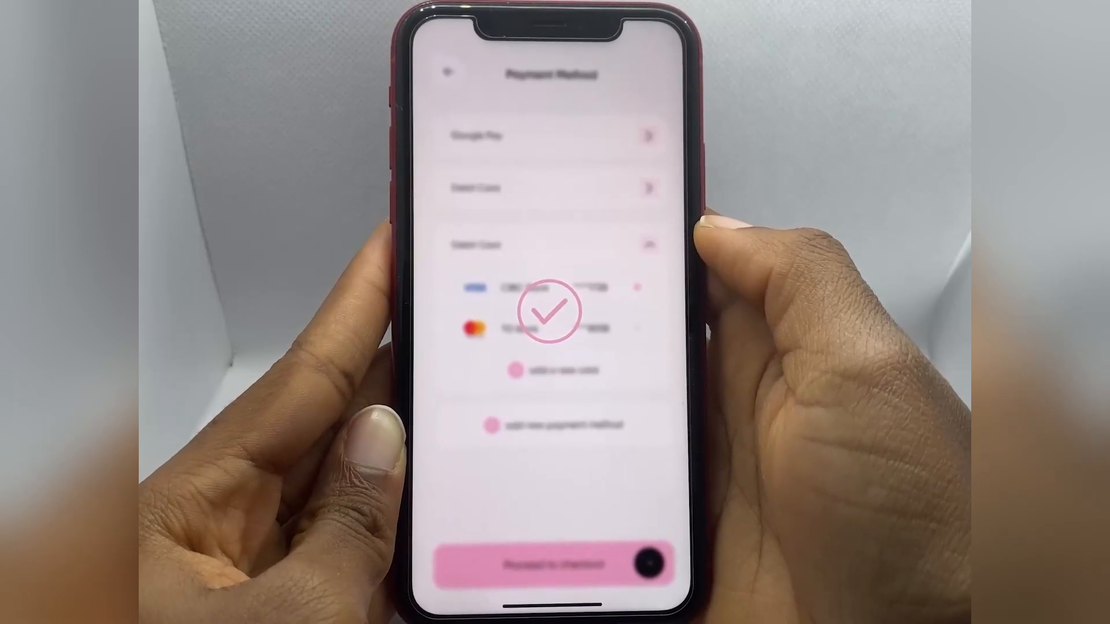
# - Select the donut search term in Sketchfab's search box for editing
pyautogui.click(545, 567)
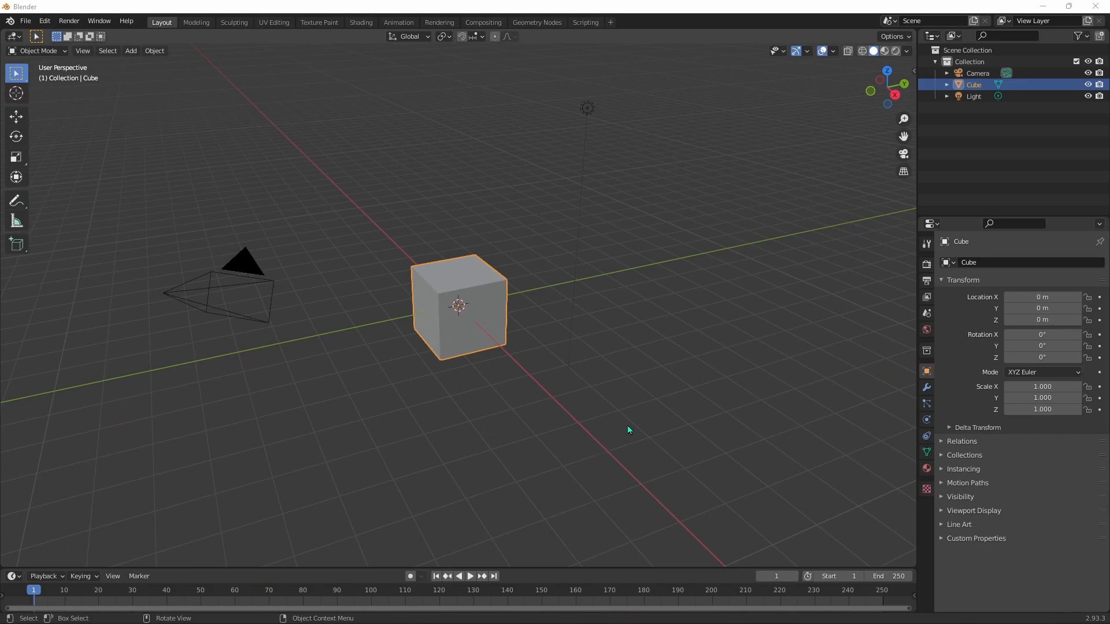
pyautogui.moveTo(733, 219)
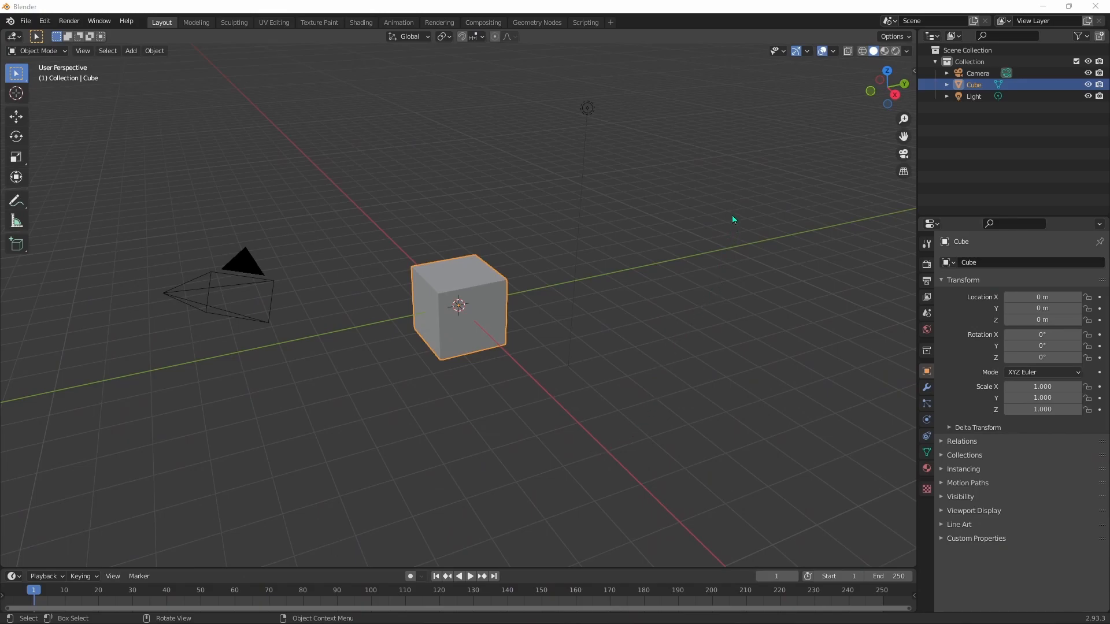
pyautogui.moveTo(723, 199)
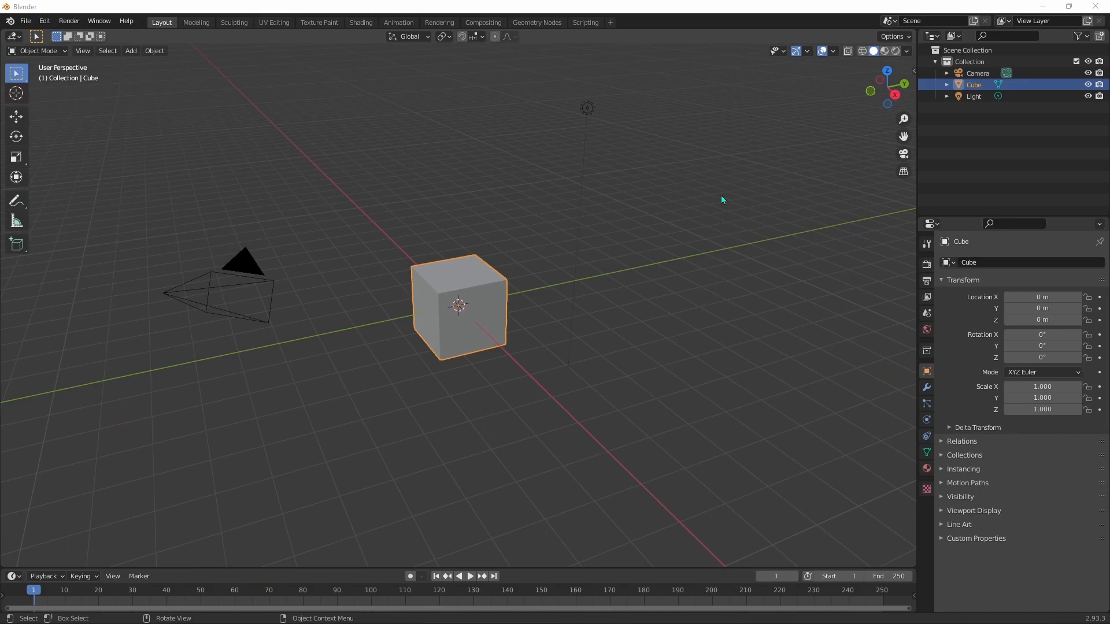
pyautogui.moveTo(715, 193)
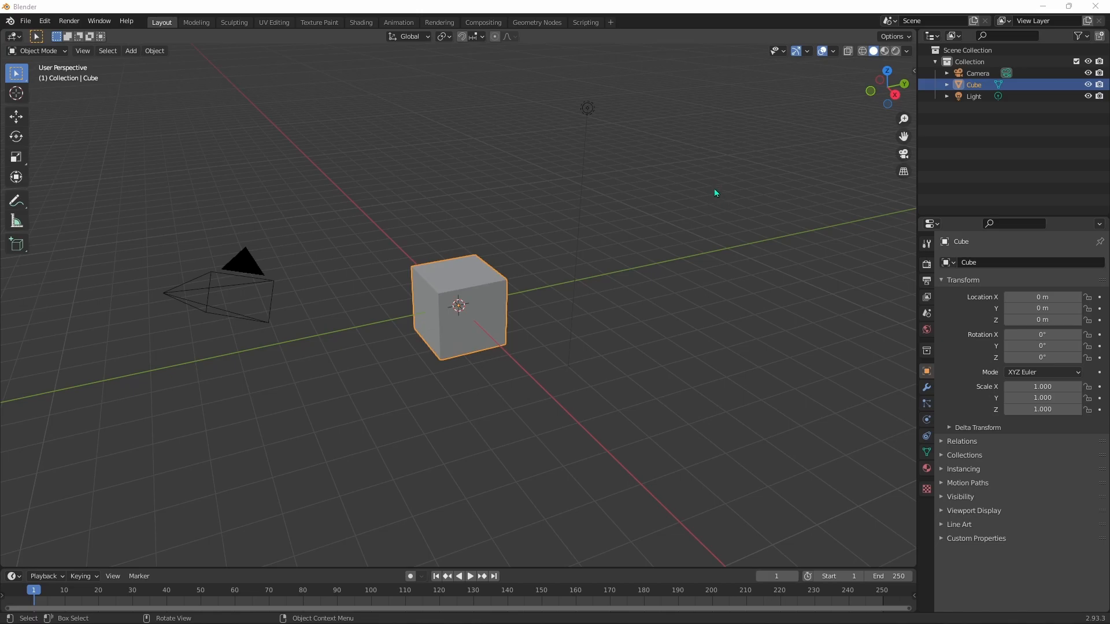
pyautogui.moveTo(733, 113)
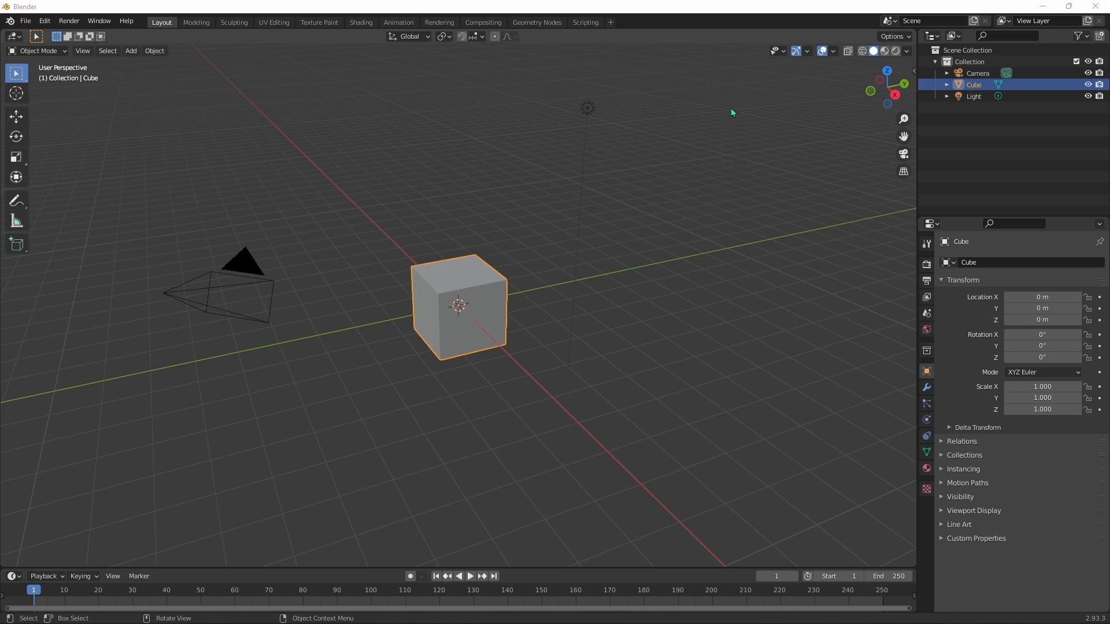
pyautogui.moveTo(917, 162)
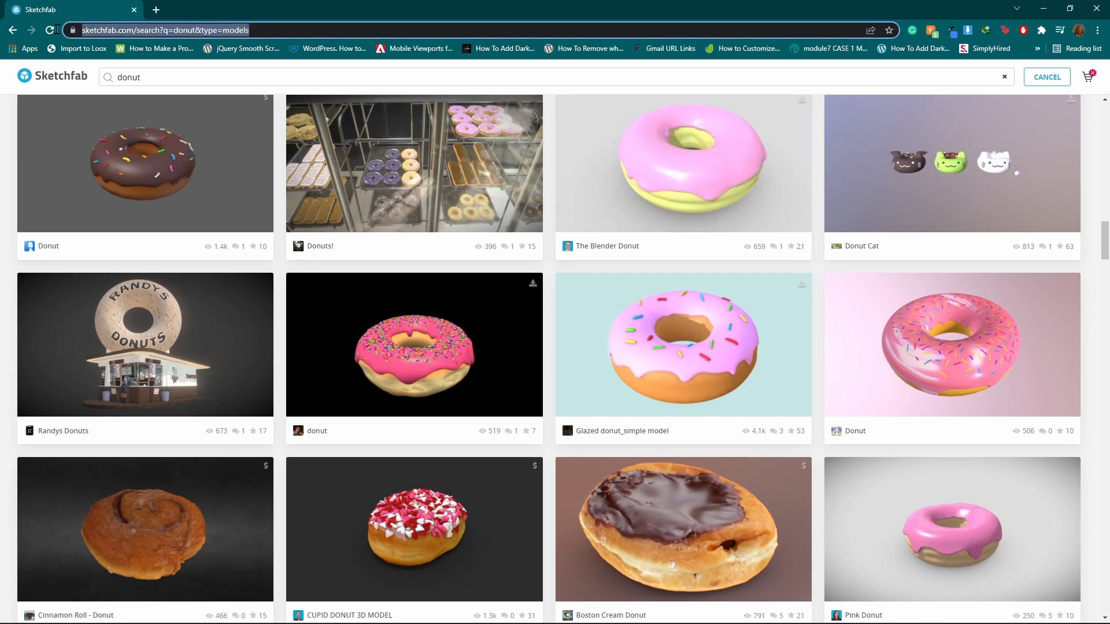
pyautogui.moveTo(679, 97)
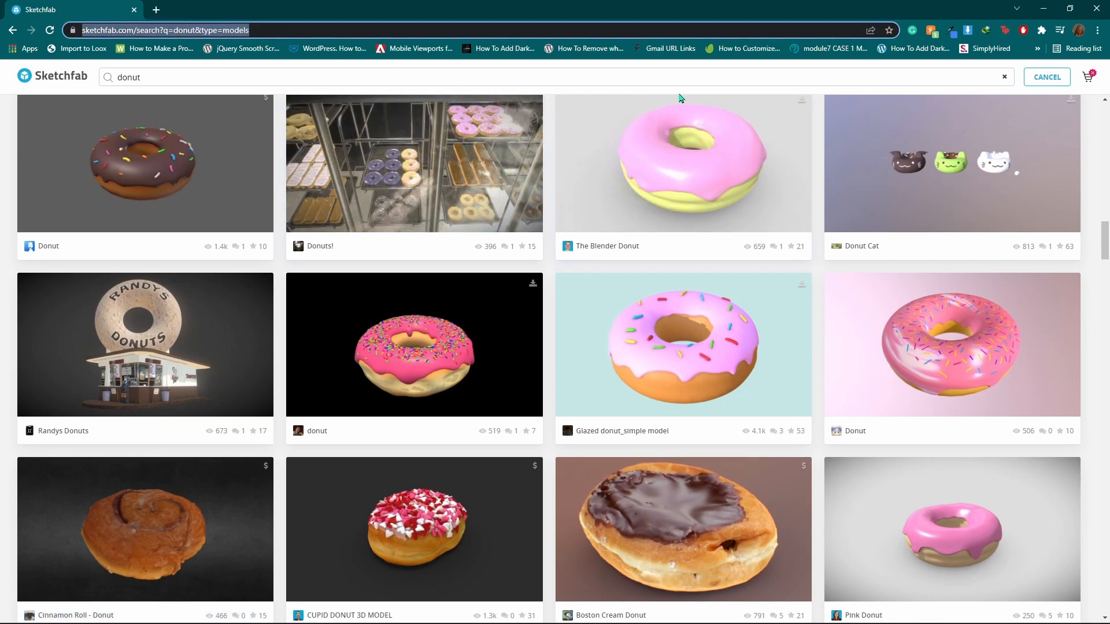
pyautogui.click(161, 78)
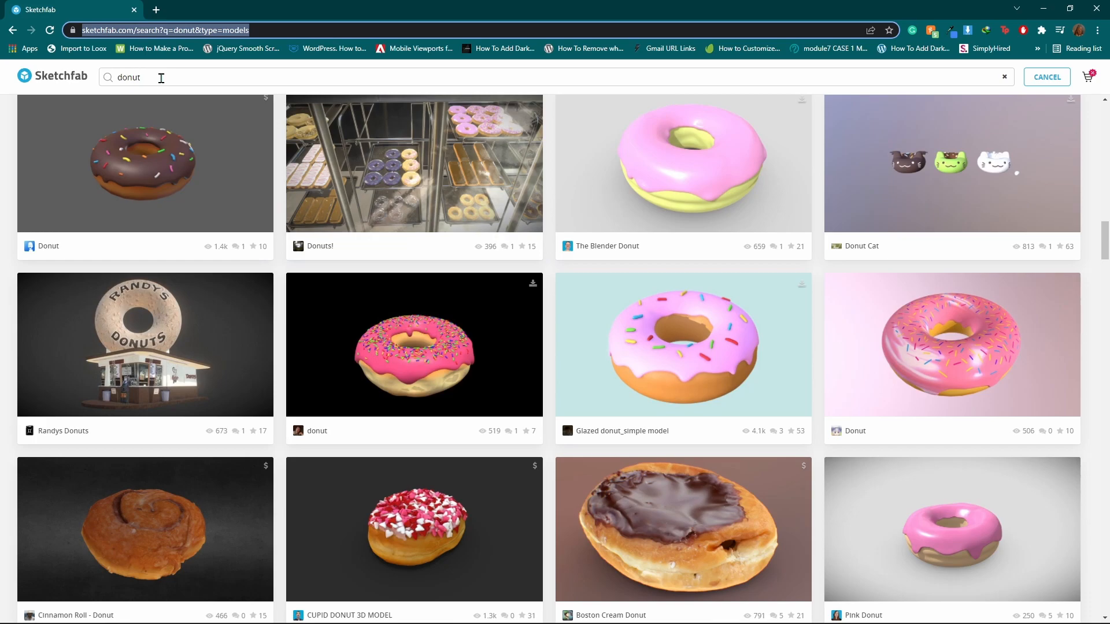
pyautogui.doubleClick(128, 78)
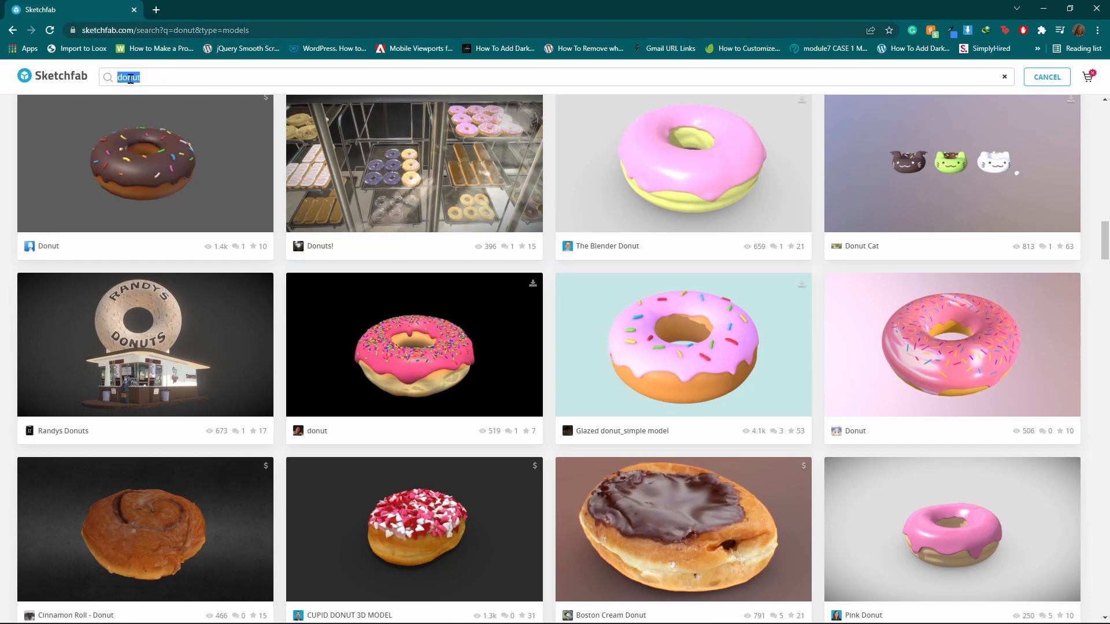
# - View the sprinkled pink donut model's free download formats and close the dialog
pyautogui.click(414, 345)
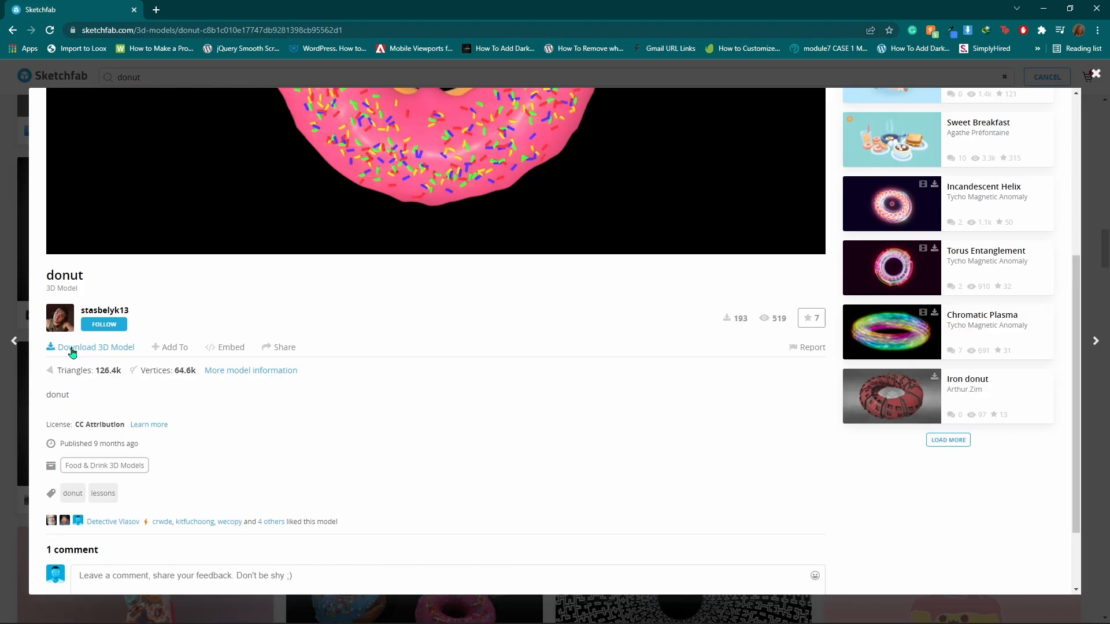
pyautogui.click(90, 347)
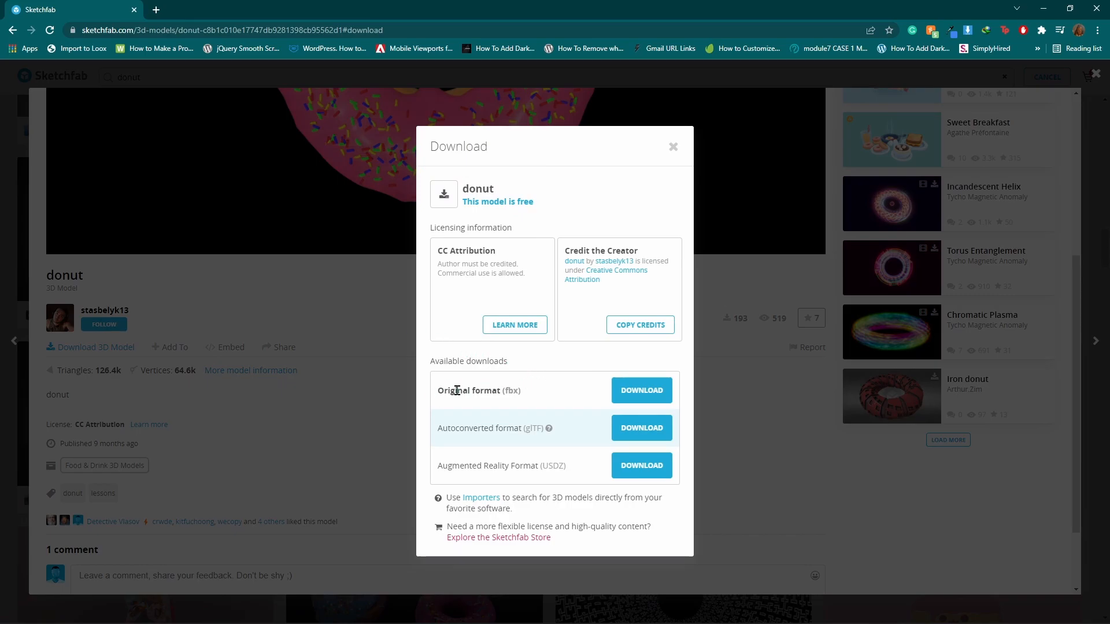
pyautogui.moveTo(507, 390)
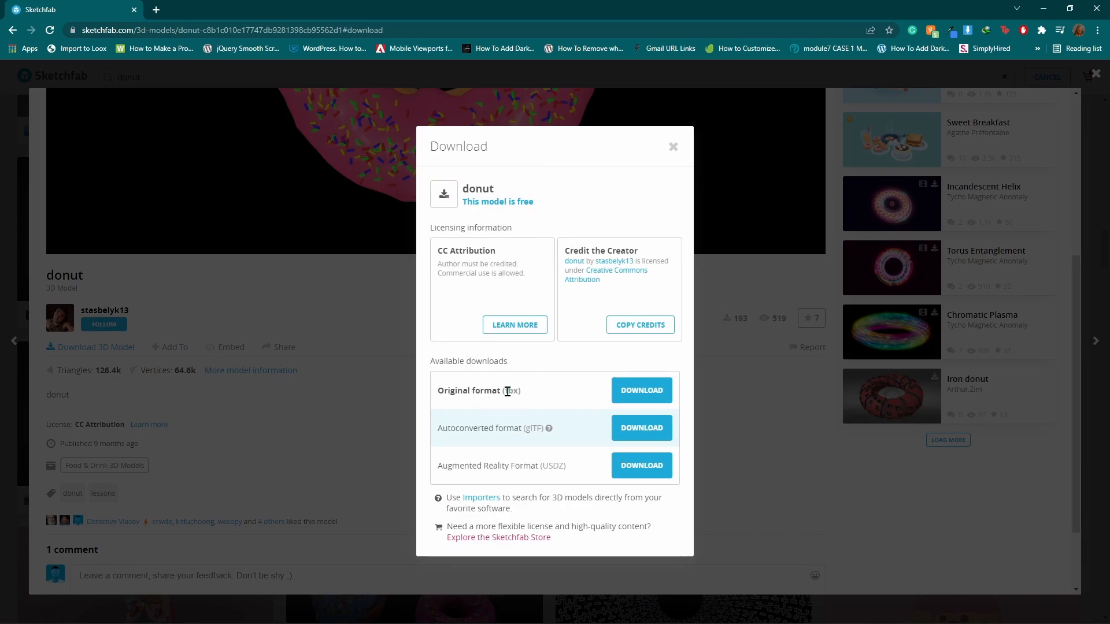
pyautogui.moveTo(618, 375)
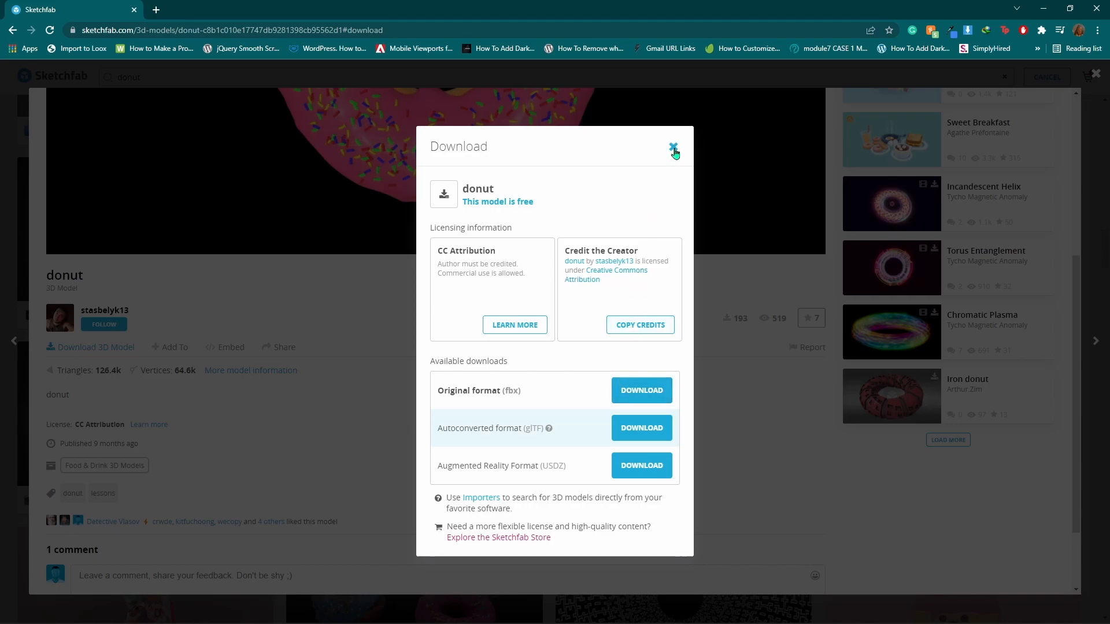
pyautogui.click(671, 150)
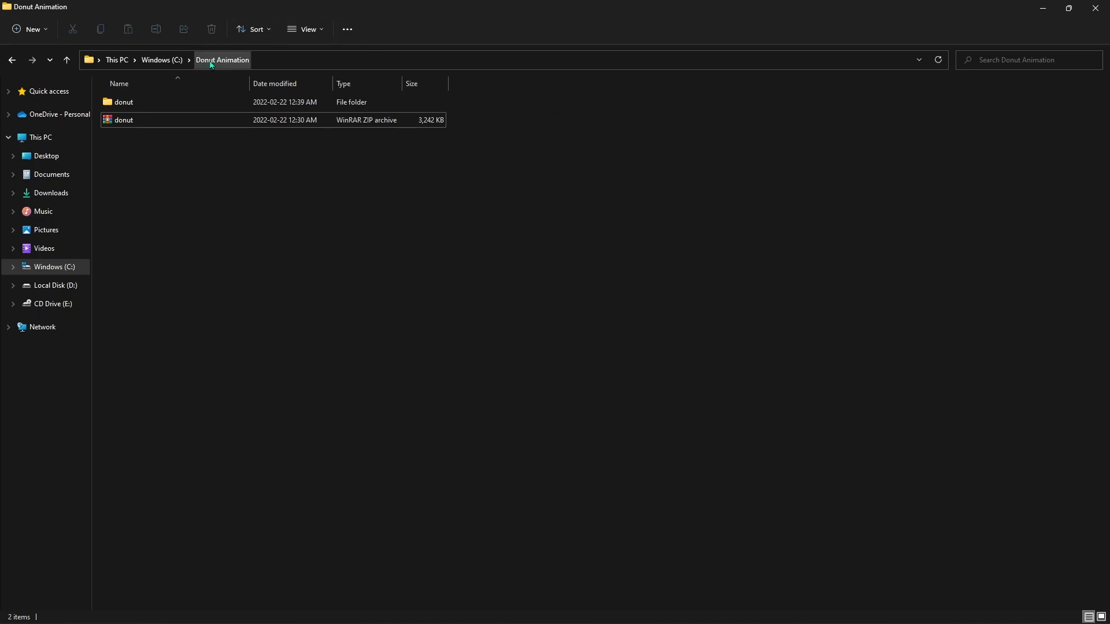
pyautogui.moveTo(534, 87)
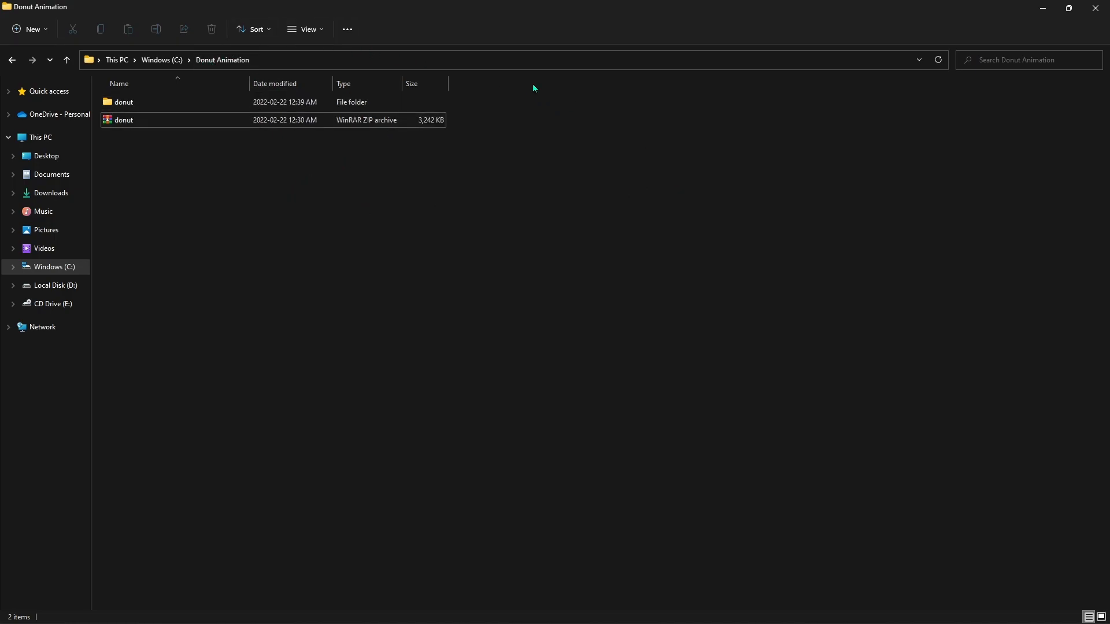
# - Open the extracted donut folder in Donut Animation to see its source and textures subfolders
pyautogui.click(122, 119)
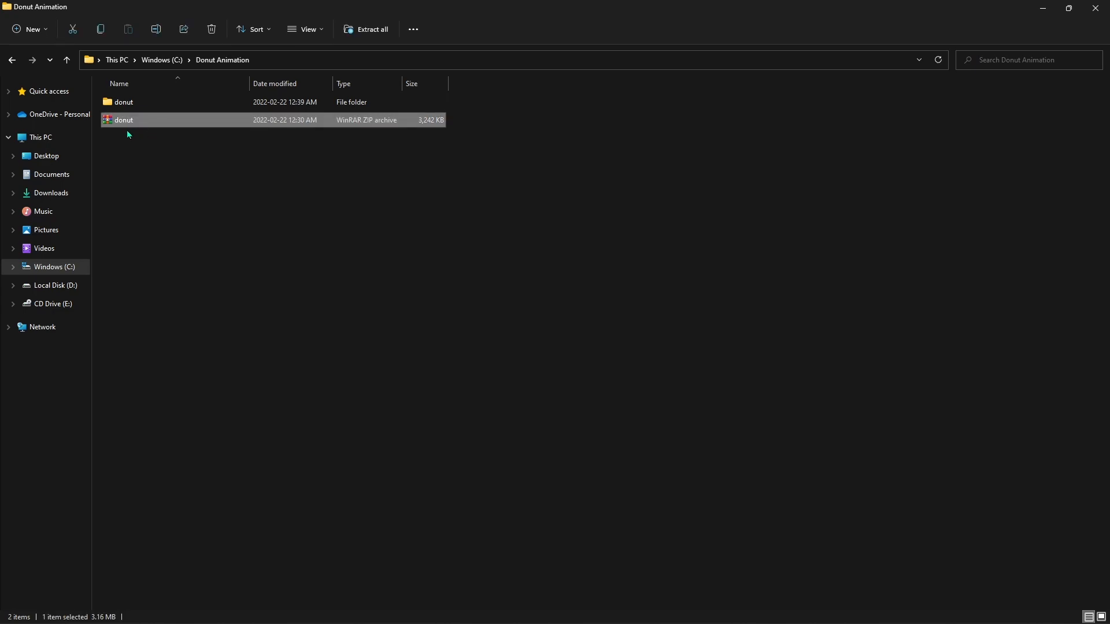
pyautogui.click(122, 101)
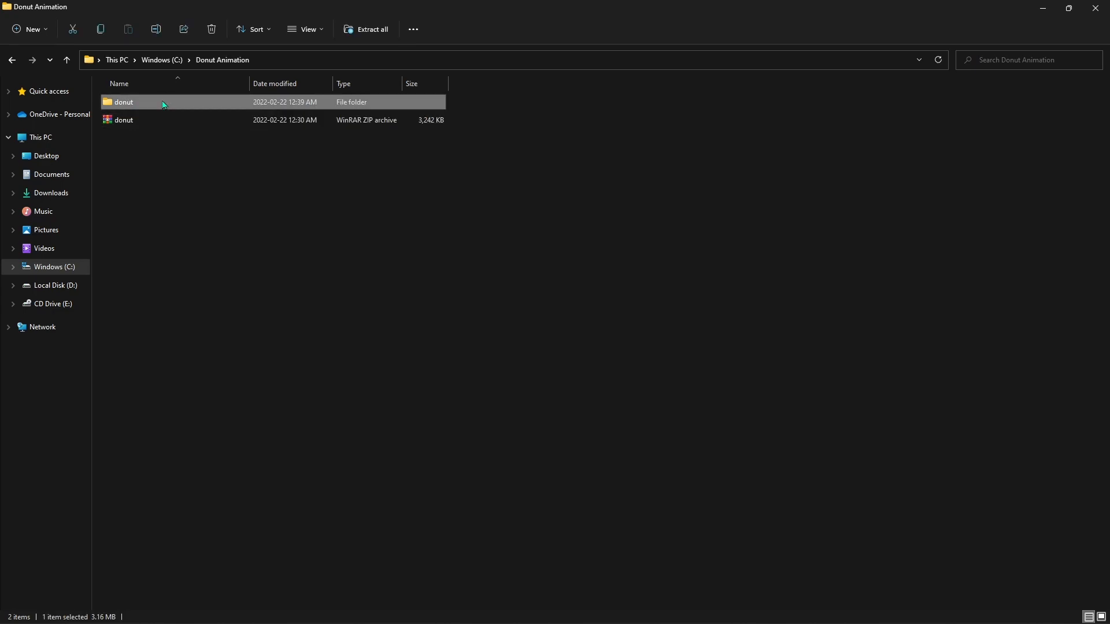
pyautogui.doubleClick(123, 102)
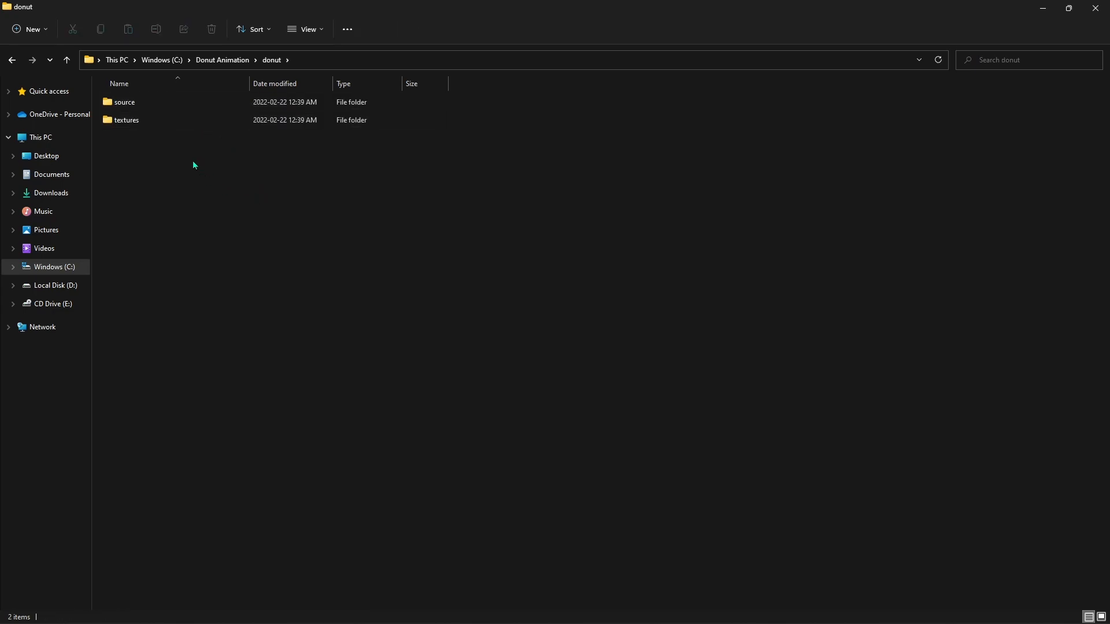
pyautogui.click(126, 119)
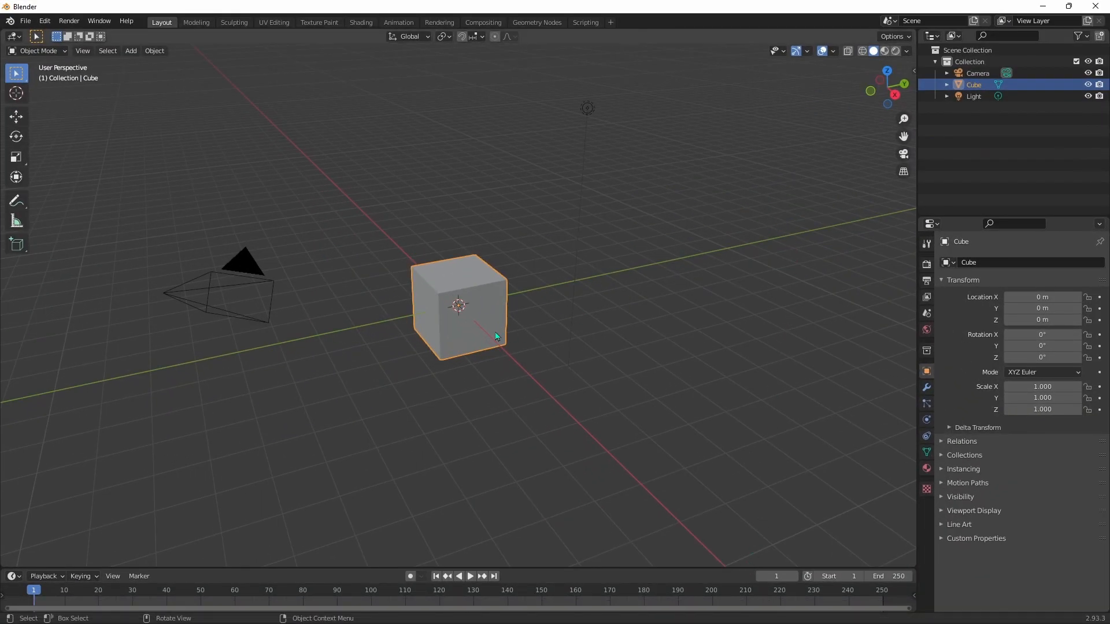
pyautogui.moveTo(478, 333)
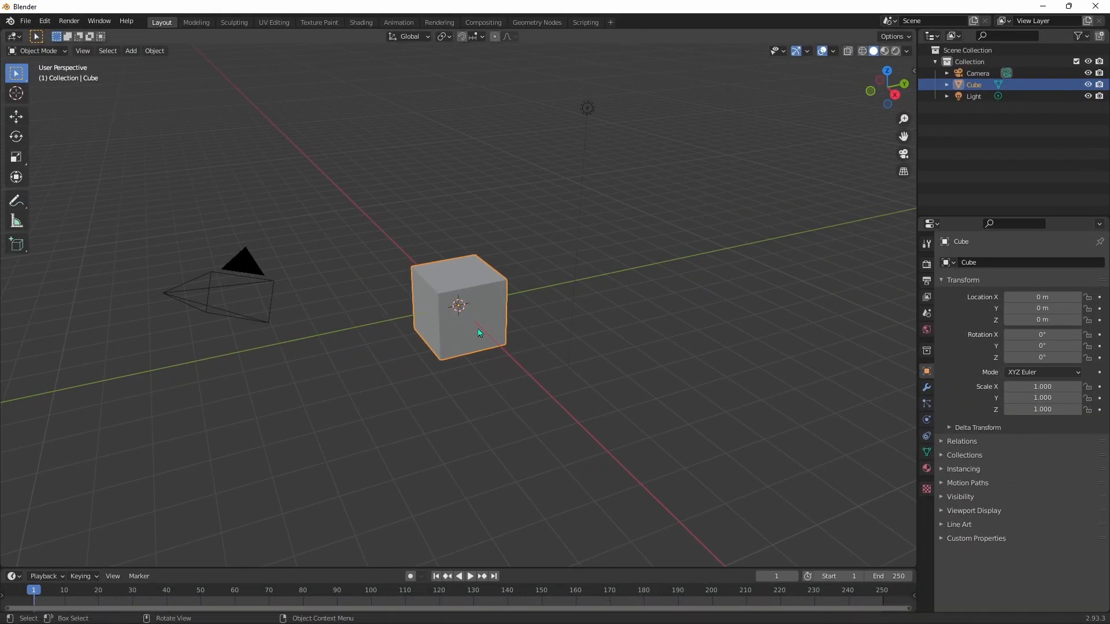
# - Delete the default cube and import the donut FBX from the donut\source folder
pyautogui.press('Delete')
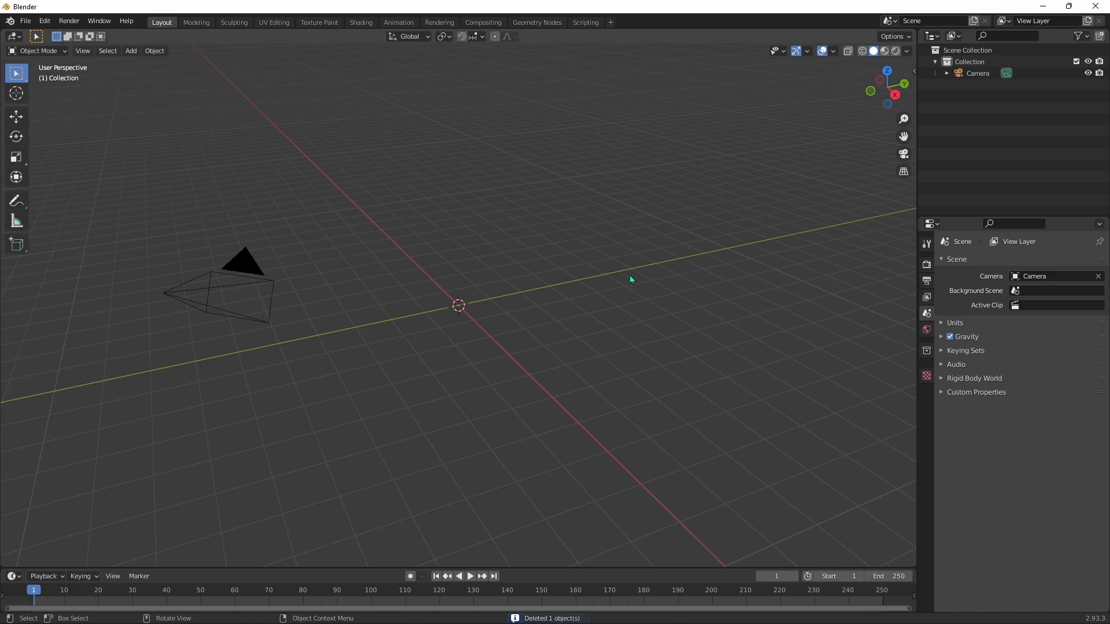
pyautogui.moveTo(226, 121)
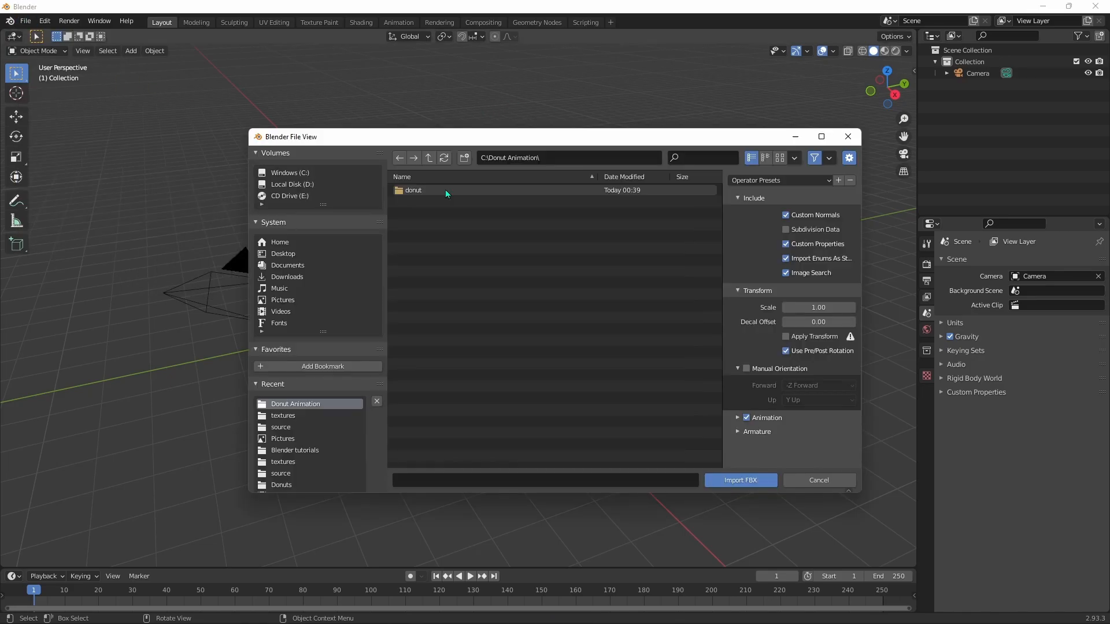
pyautogui.doubleClick(414, 190)
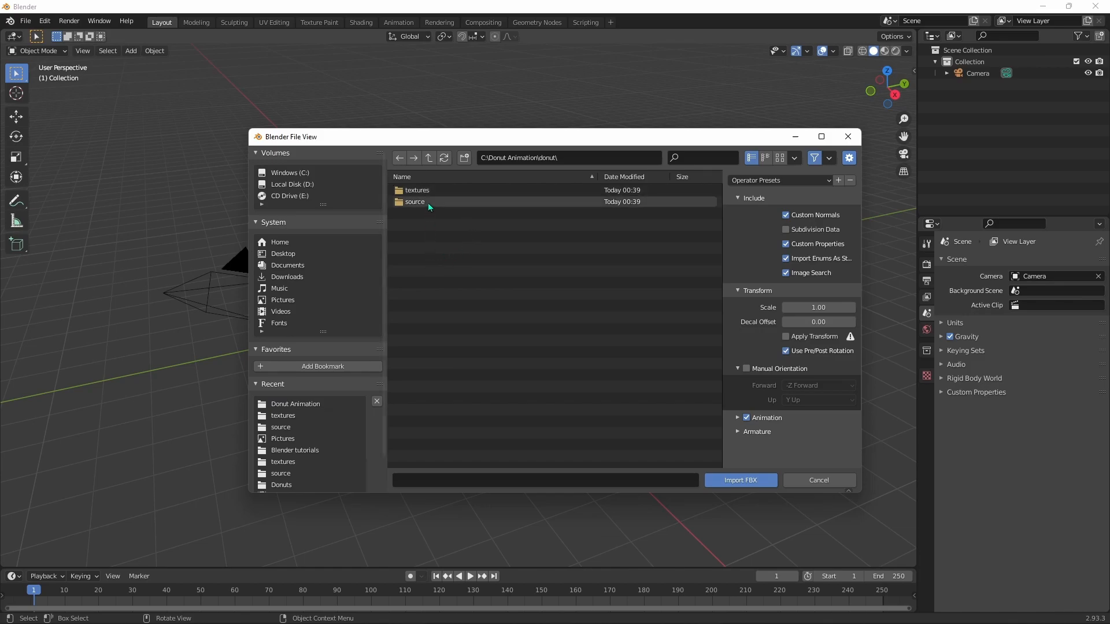
pyautogui.doubleClick(414, 202)
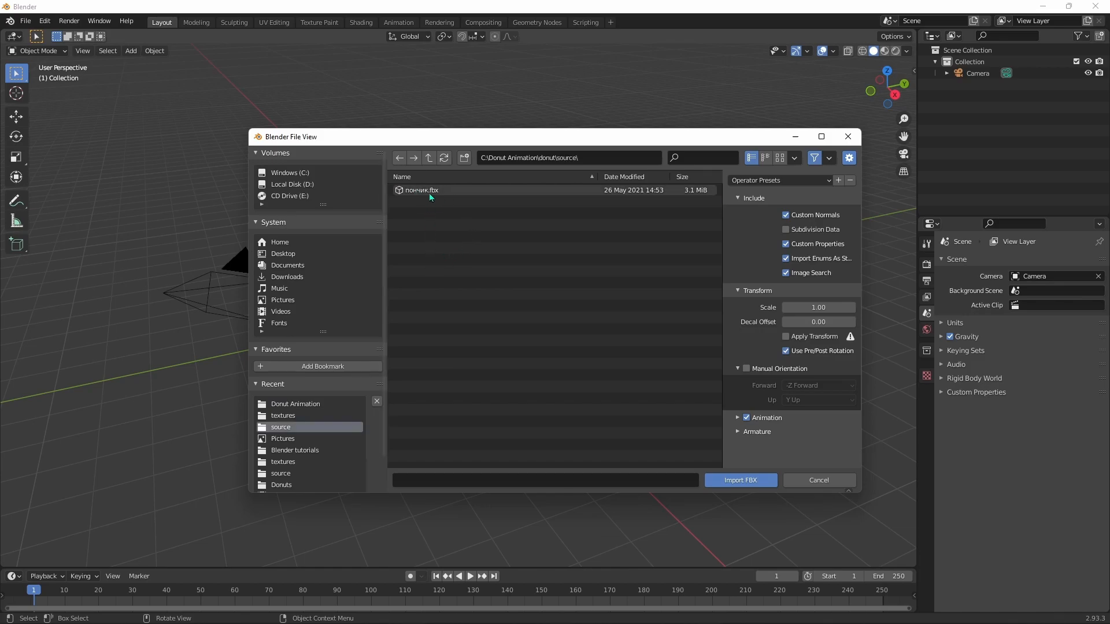
pyautogui.click(421, 190)
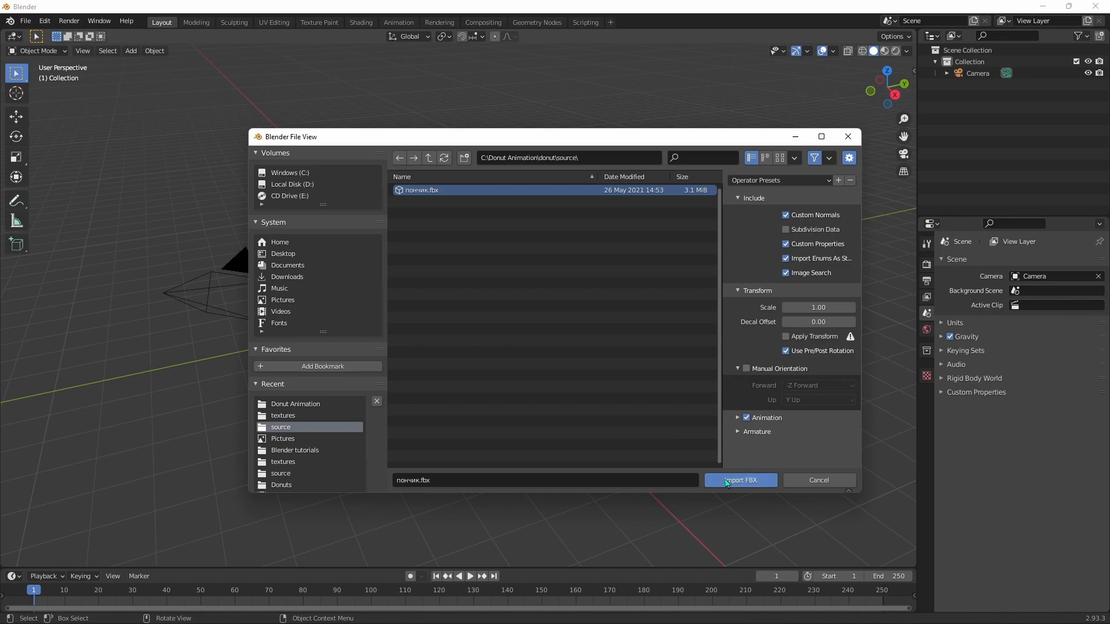
pyautogui.click(740, 480)
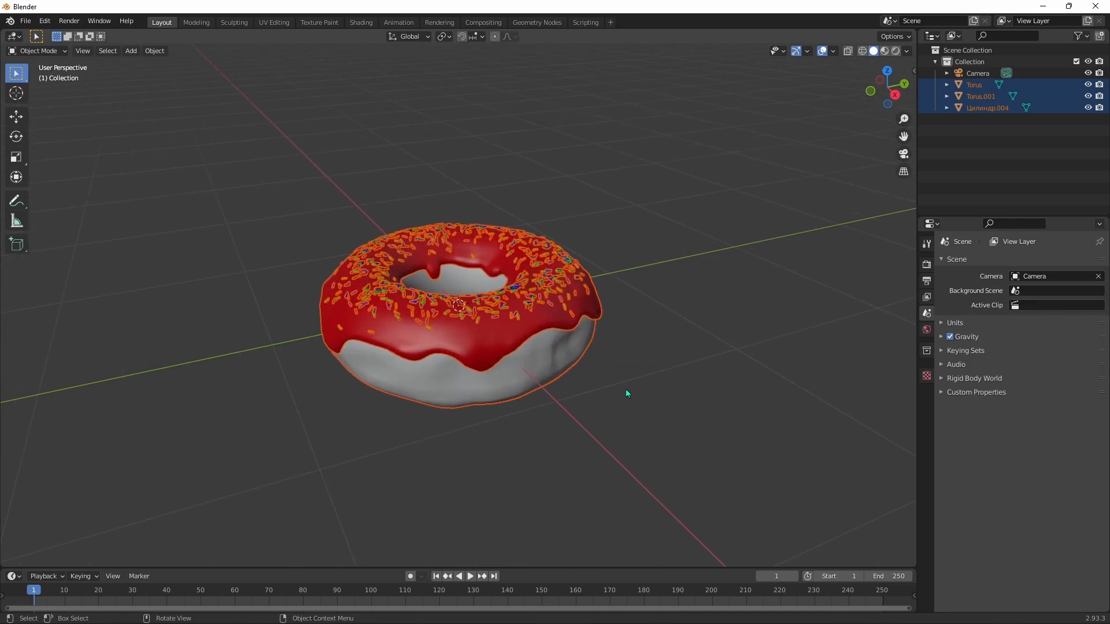
pyautogui.scroll(-3)
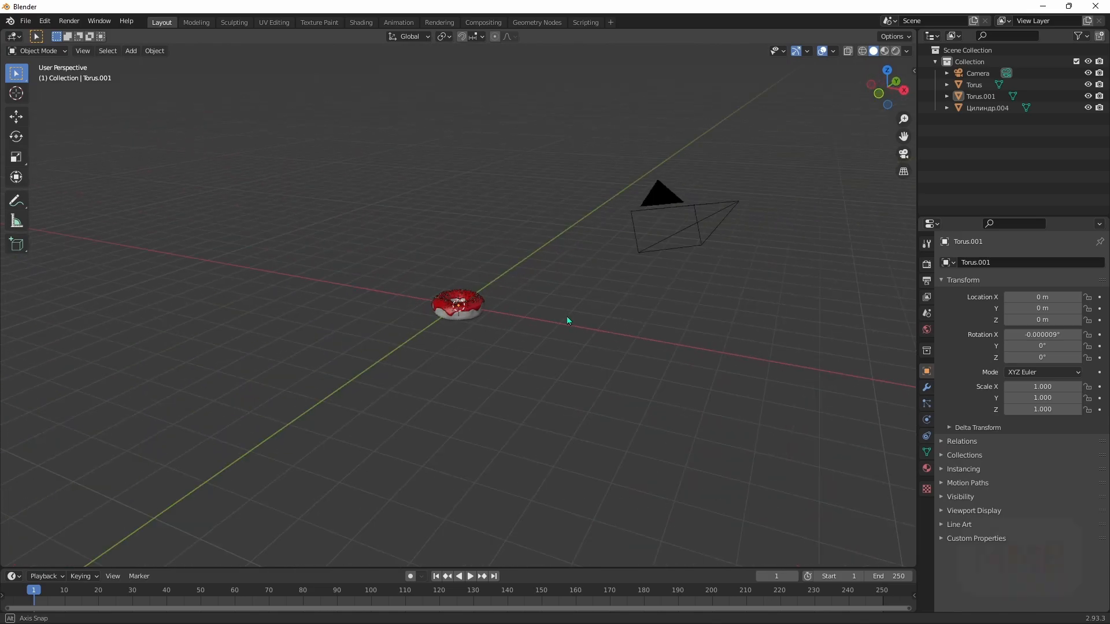
pyautogui.moveTo(567, 321); pyautogui.dragTo(334, 383)
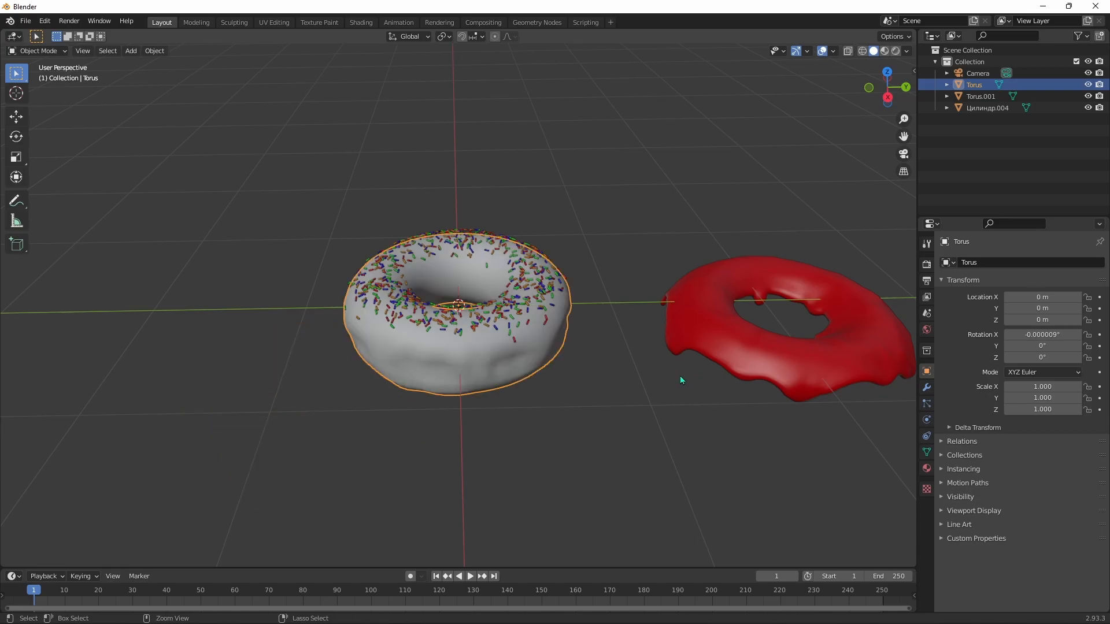
pyautogui.click(980, 96)
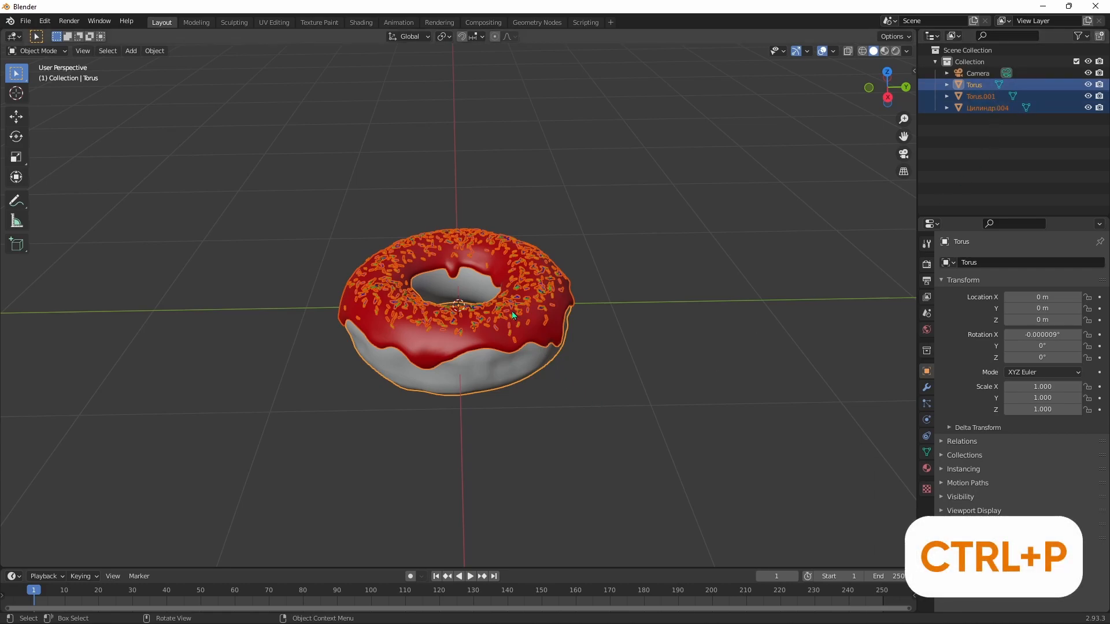
# - Parent the icing and sprinkles to the Torus base with Object (Keep Transform)
pyautogui.press('ctrl+p')
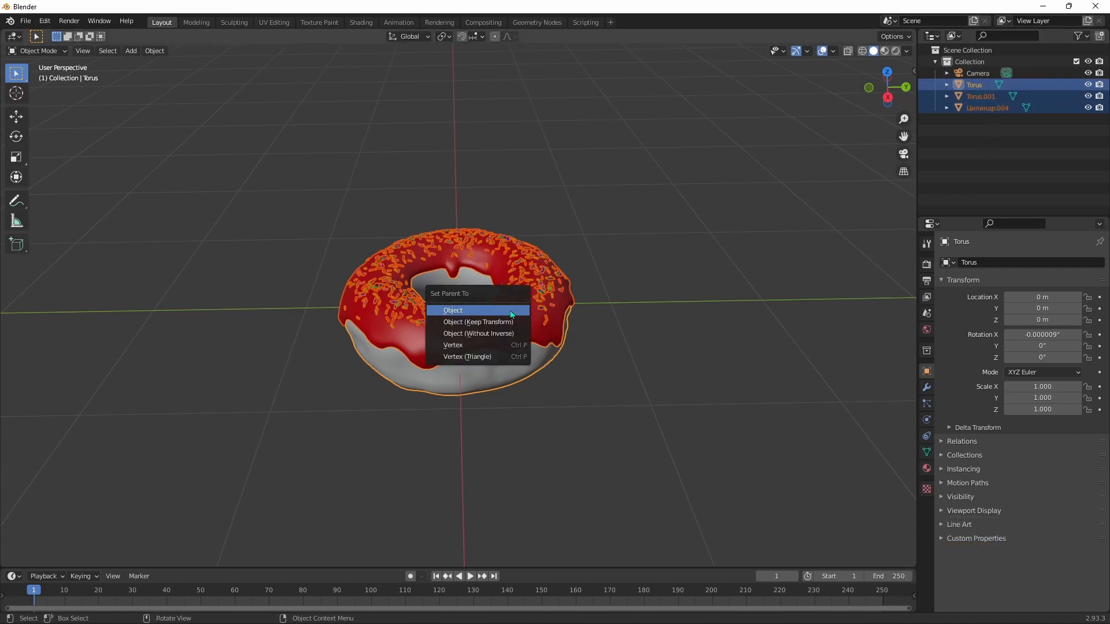
pyautogui.moveTo(494, 326)
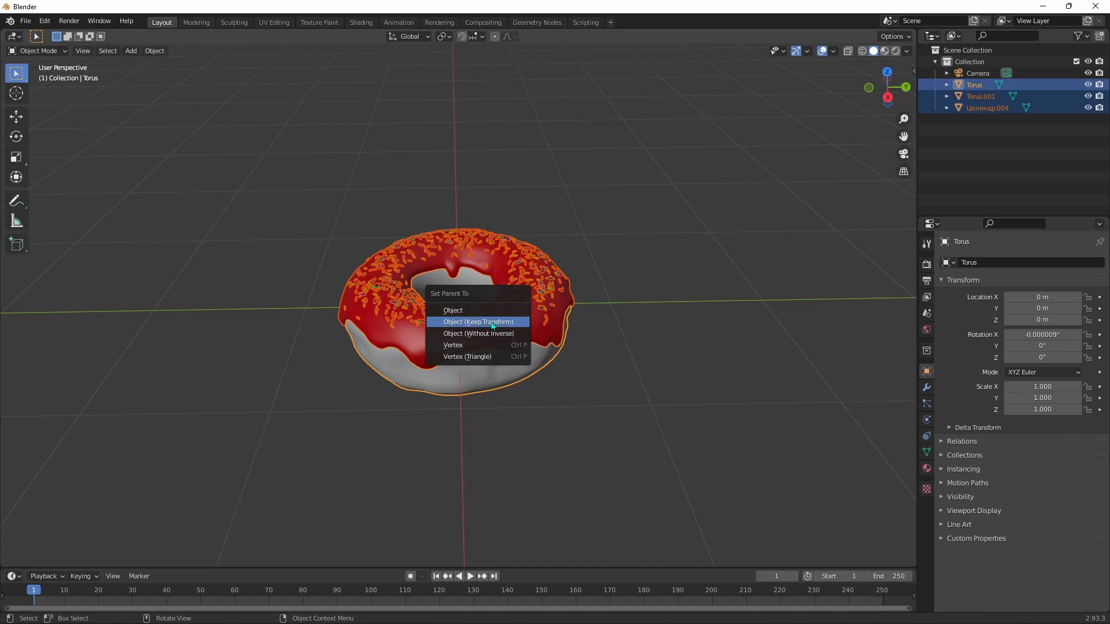
pyautogui.click(479, 321)
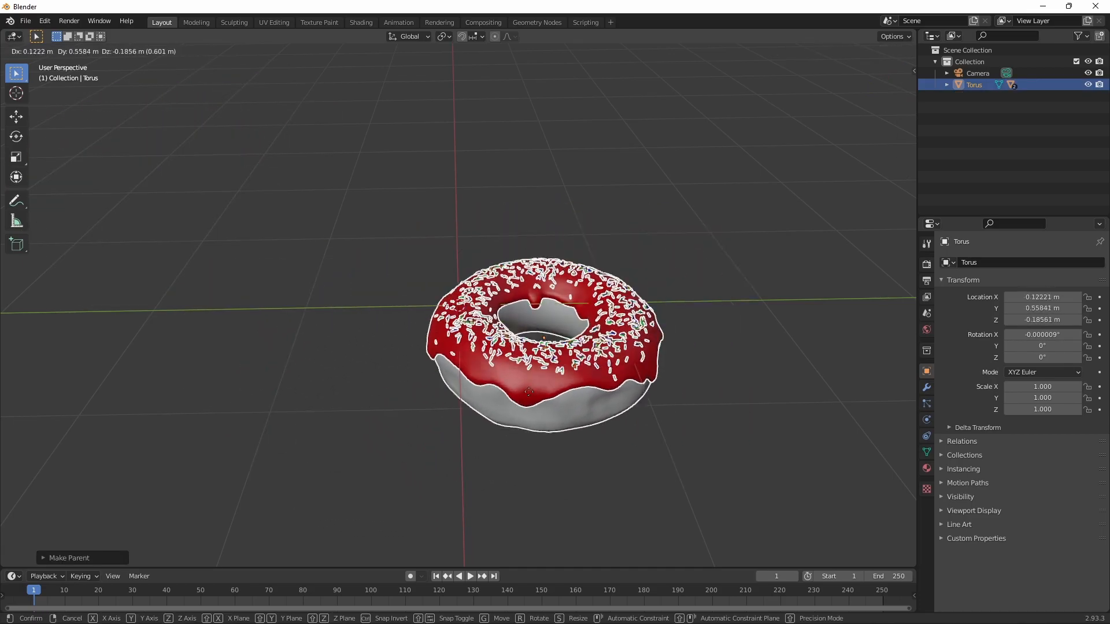
pyautogui.click(543, 363)
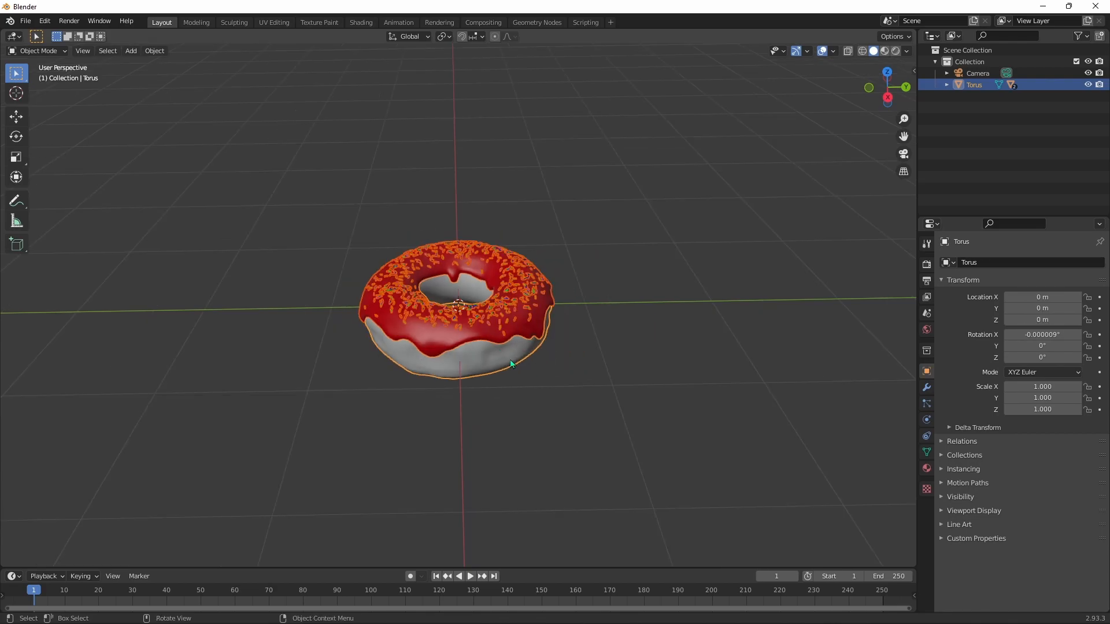
pyautogui.moveTo(437, 402)
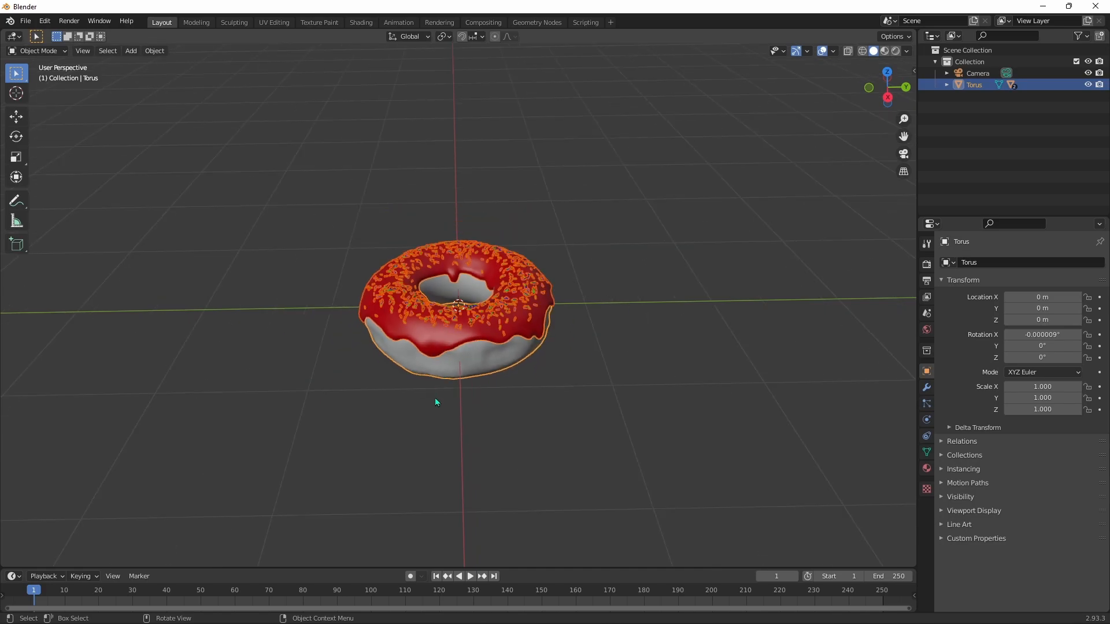
# - Add a Plain Axes empty at the donut's centre and select the donut with the empty
pyautogui.press('shift+a')
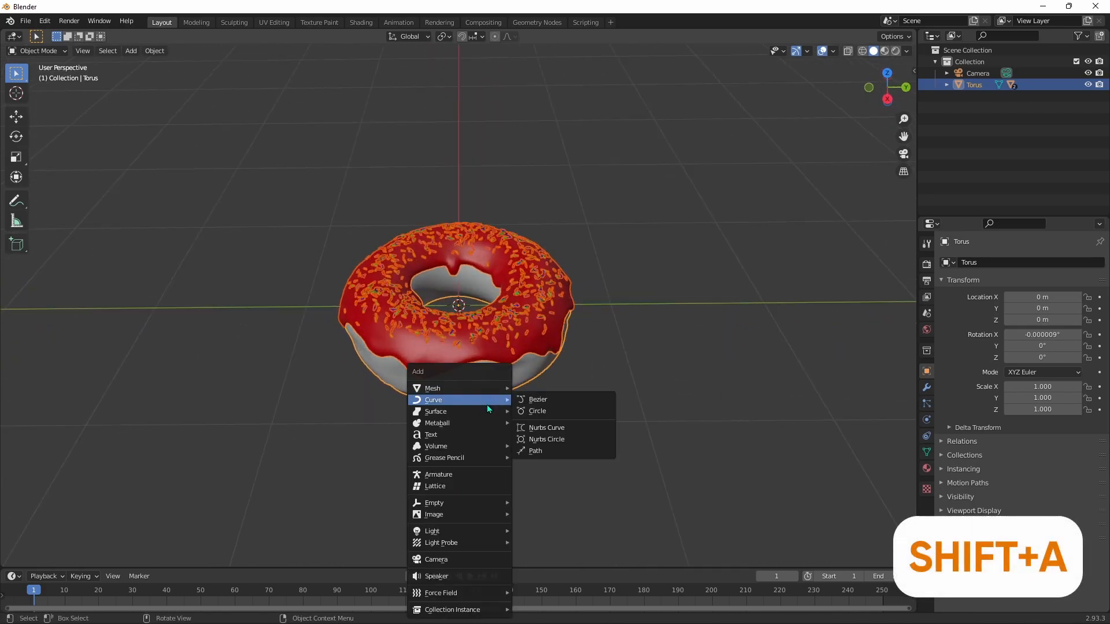
pyautogui.moveTo(472, 507)
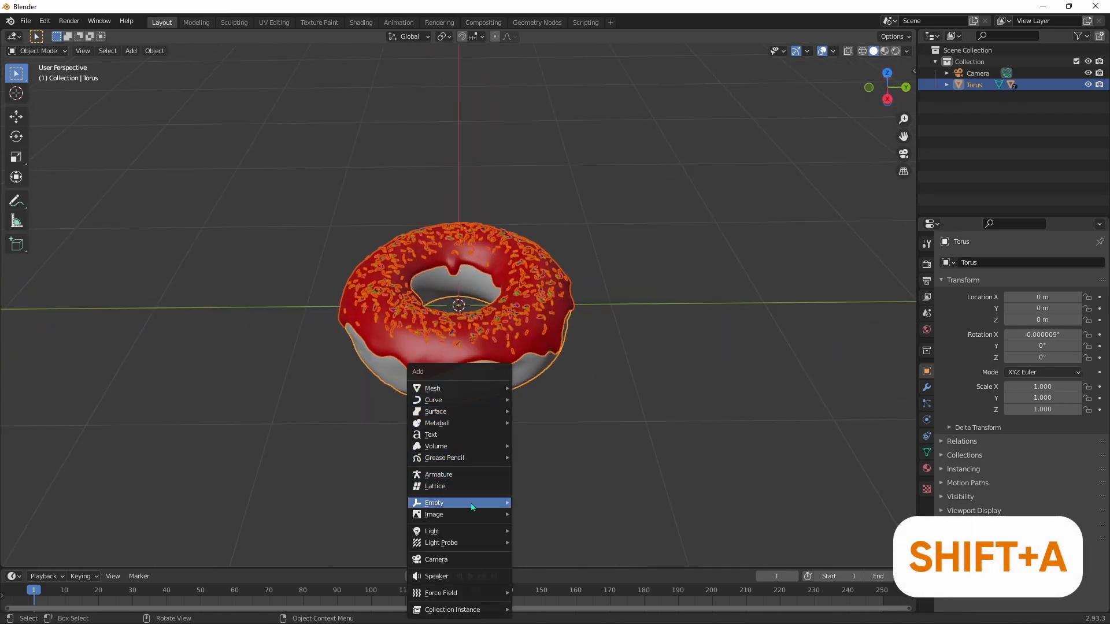
pyautogui.click(434, 502)
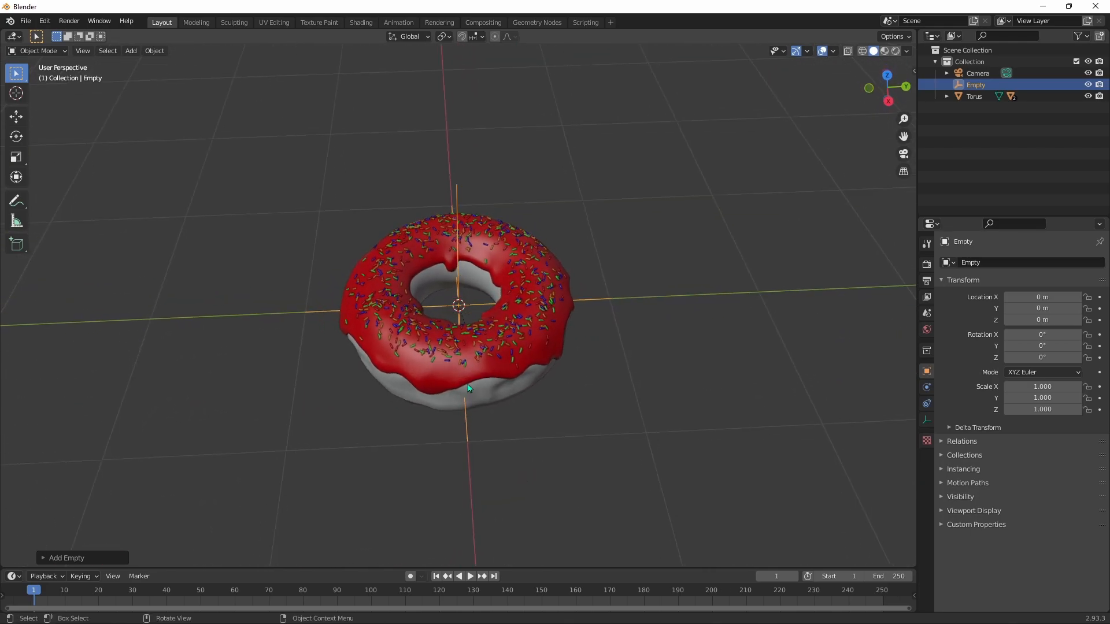
pyautogui.click(974, 96)
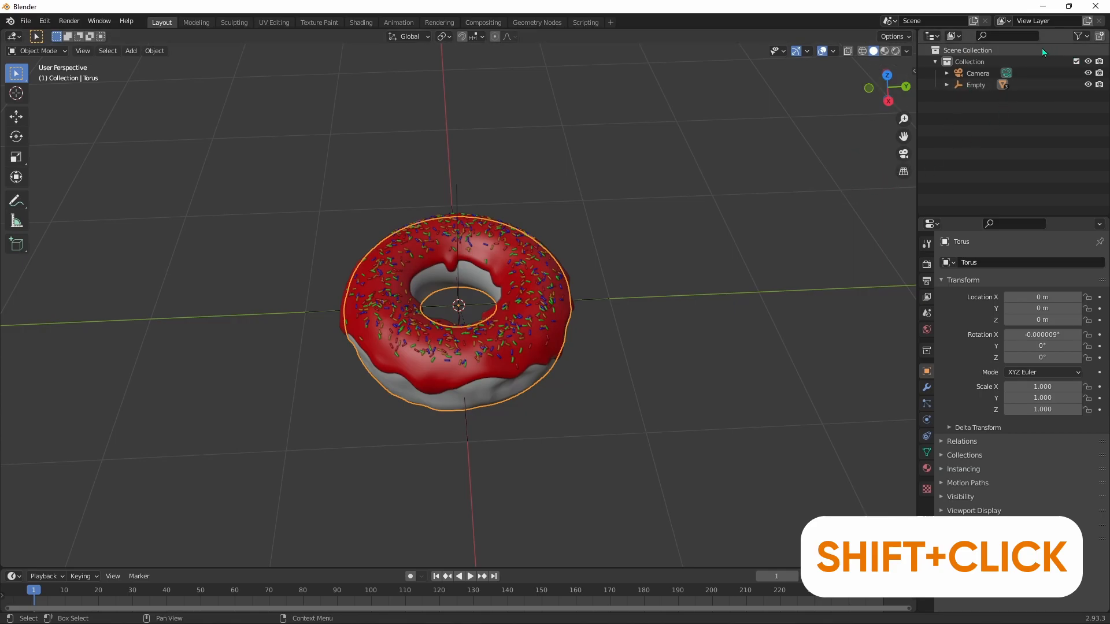
pyautogui.click(976, 84)
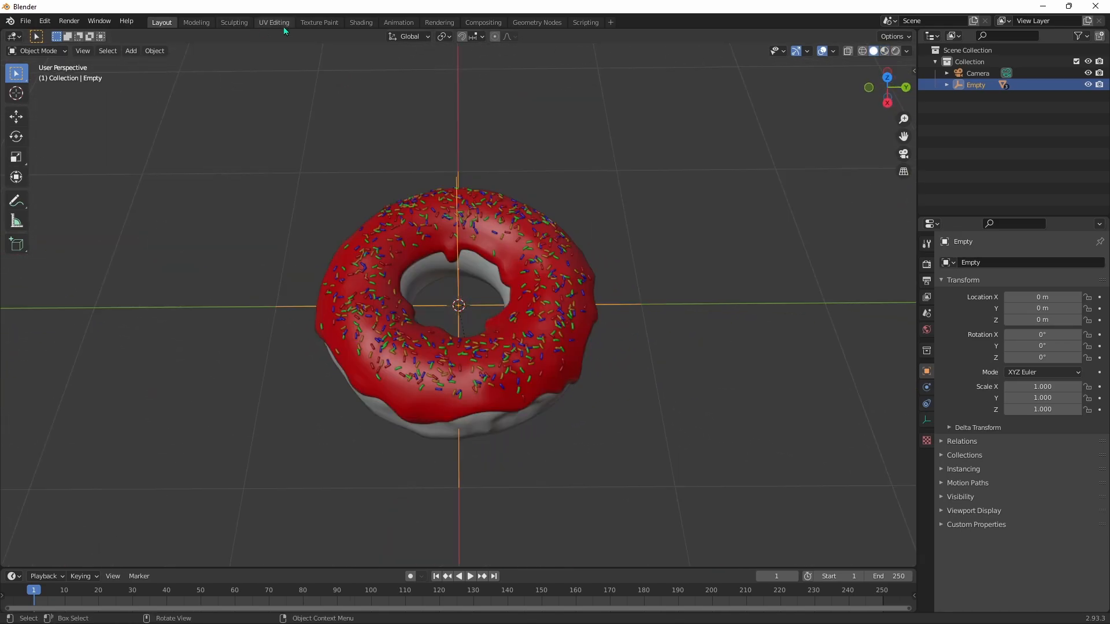
# - Relink the icing's base colour image to Material.001_Base_Color.jpg from donut/textures
pyautogui.click(360, 22)
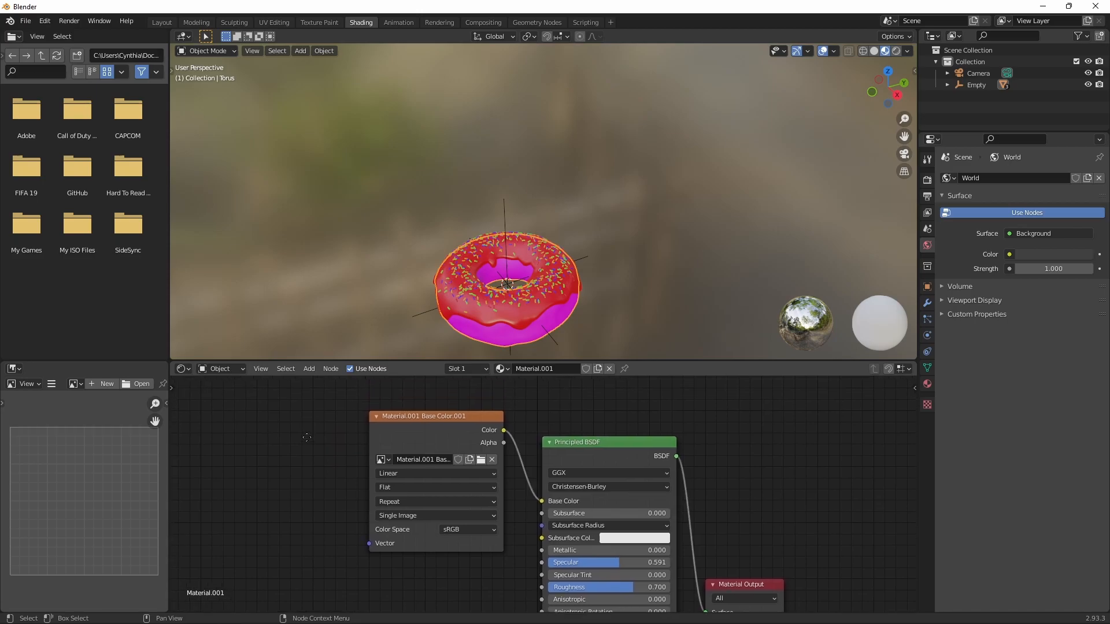
pyautogui.moveTo(423, 446)
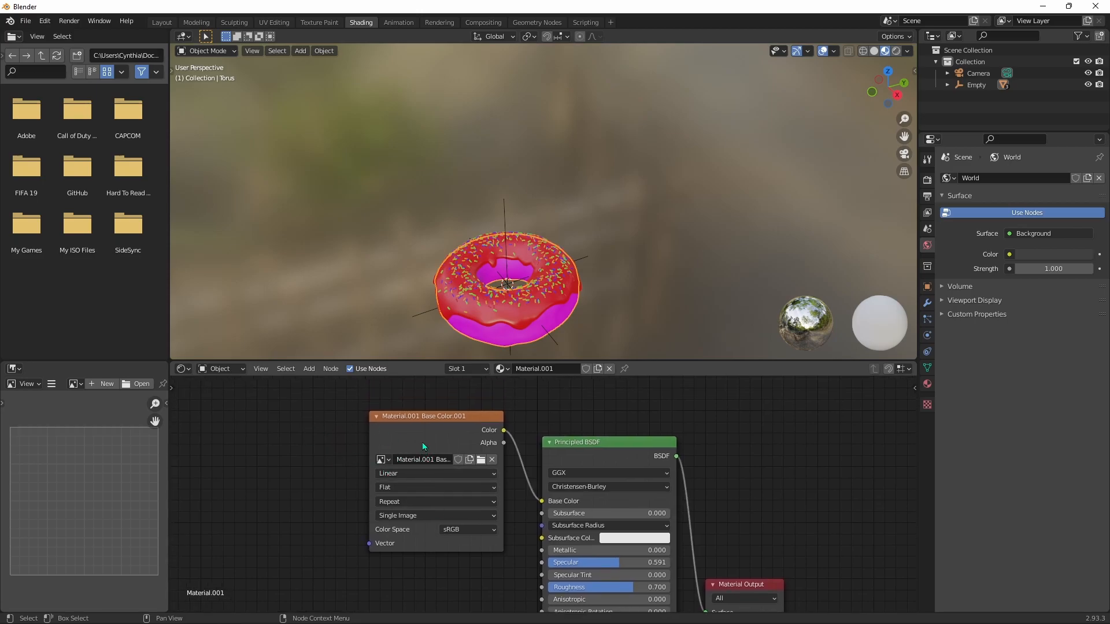
pyautogui.moveTo(481, 460)
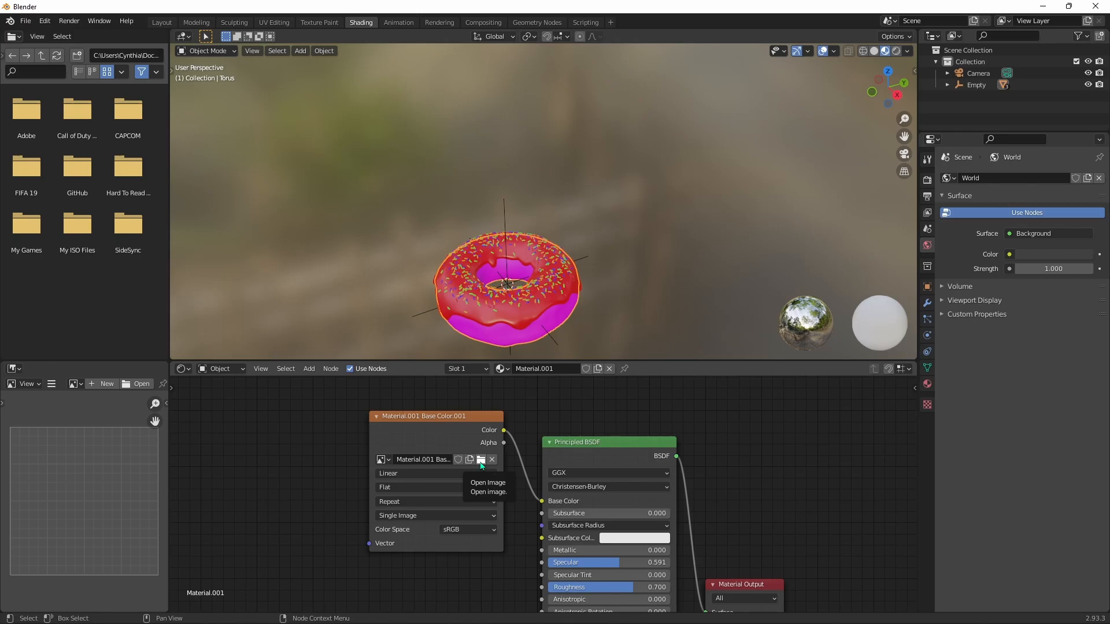
pyautogui.click(481, 460)
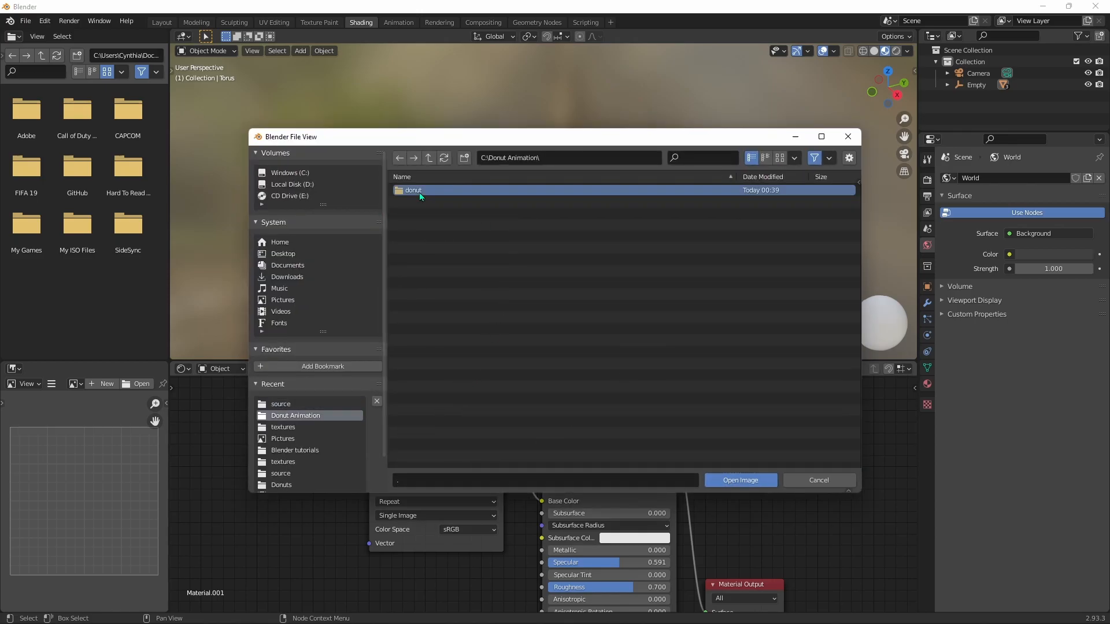
pyautogui.doubleClick(414, 190)
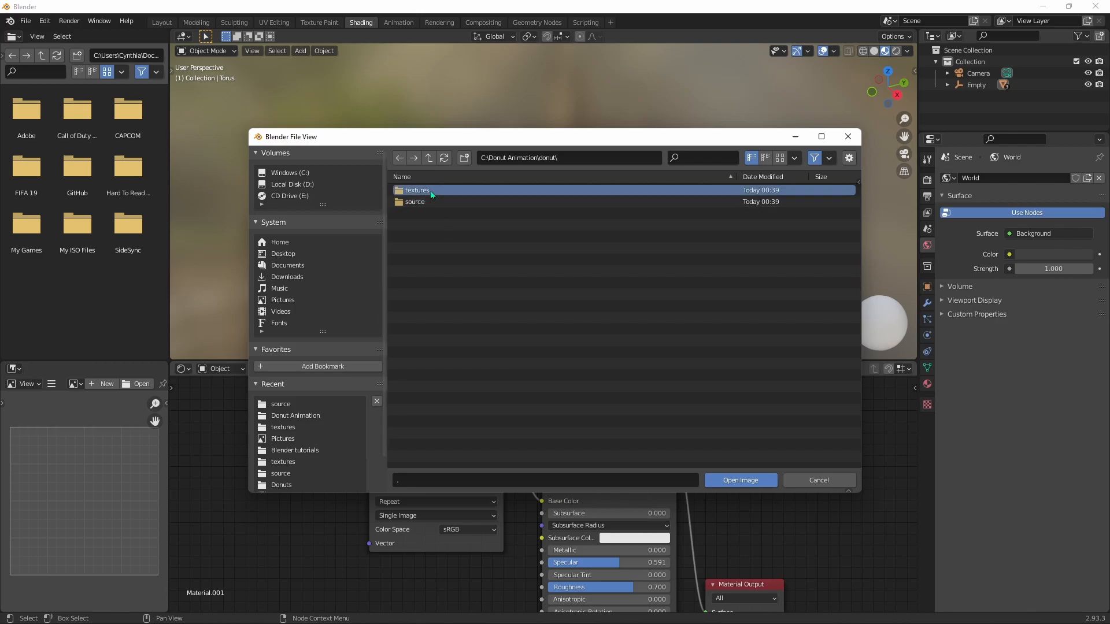
pyautogui.doubleClick(416, 189)
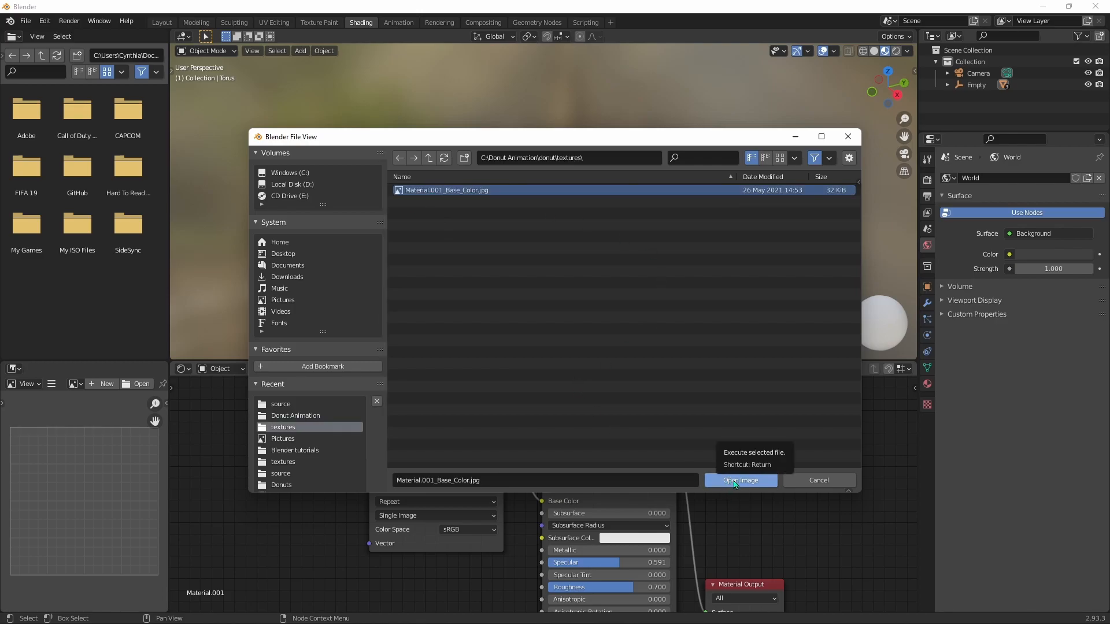
pyautogui.click(740, 479)
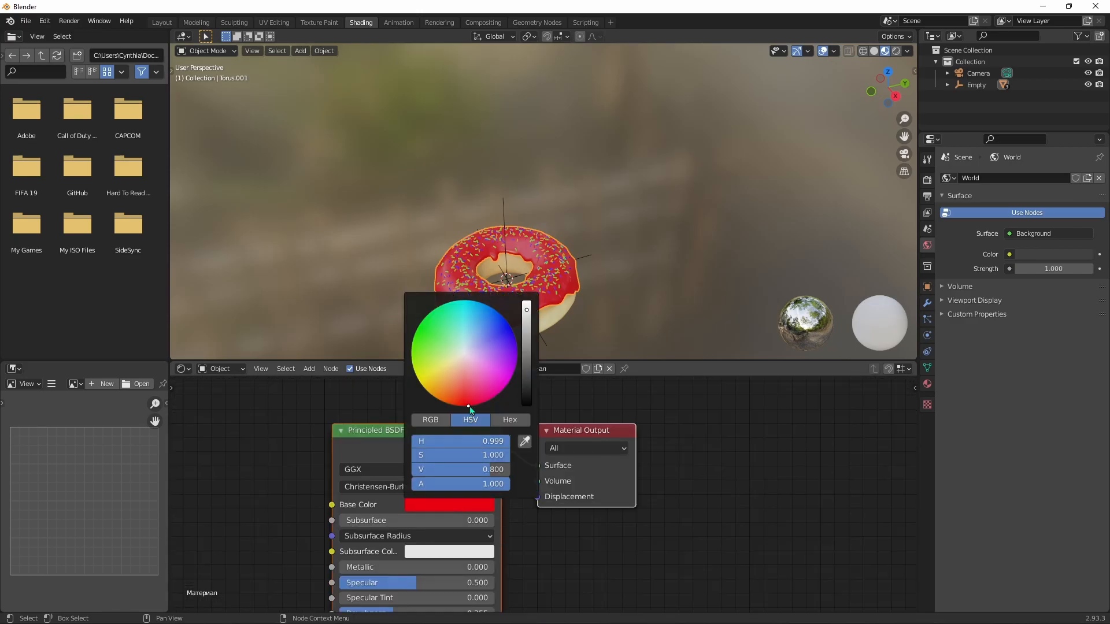
# - Set the icing Base Color to hex E7006E and the world background to white
pyautogui.click(452, 342)
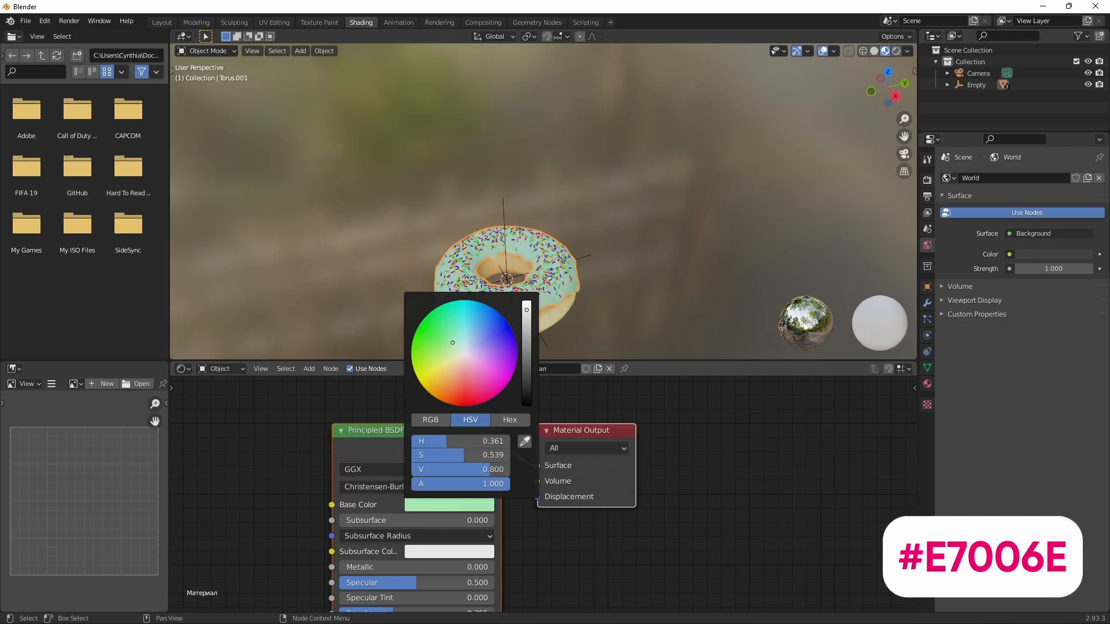
pyautogui.click(510, 420)
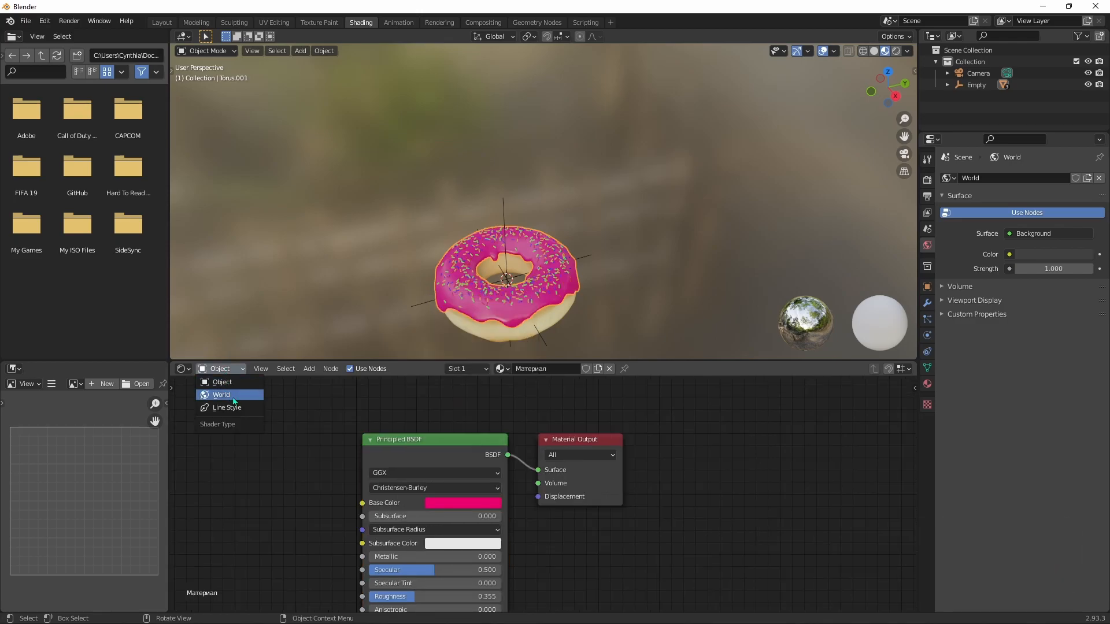
pyautogui.click(222, 395)
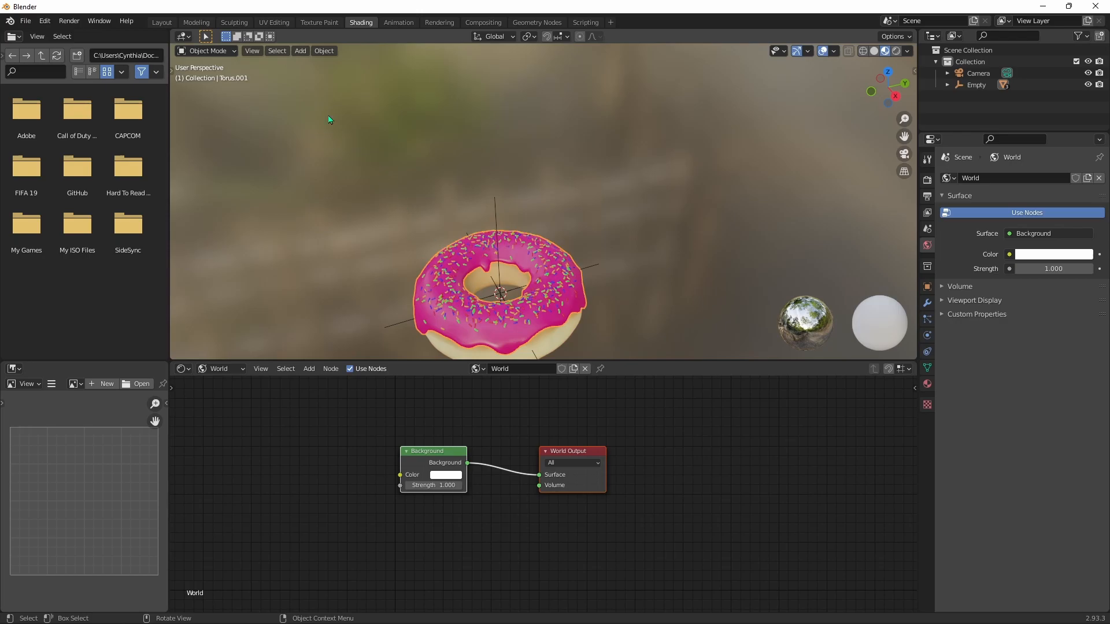
pyautogui.click(160, 22)
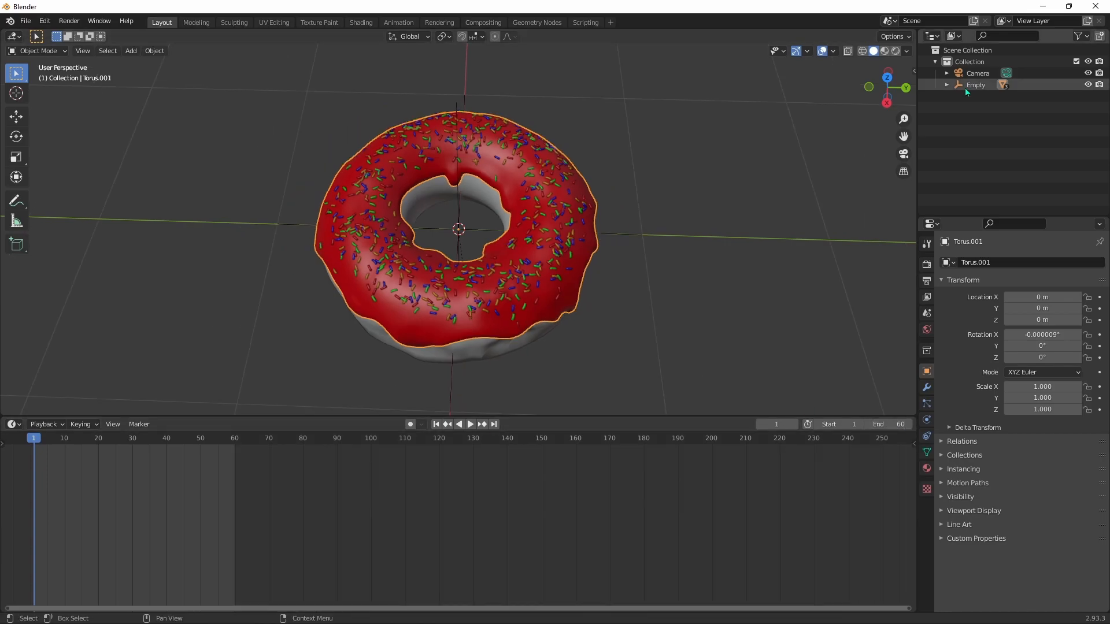
# - Keyframe the empty's Location & Rotation at frame 1 and view the donut from the right
pyautogui.click(975, 84)
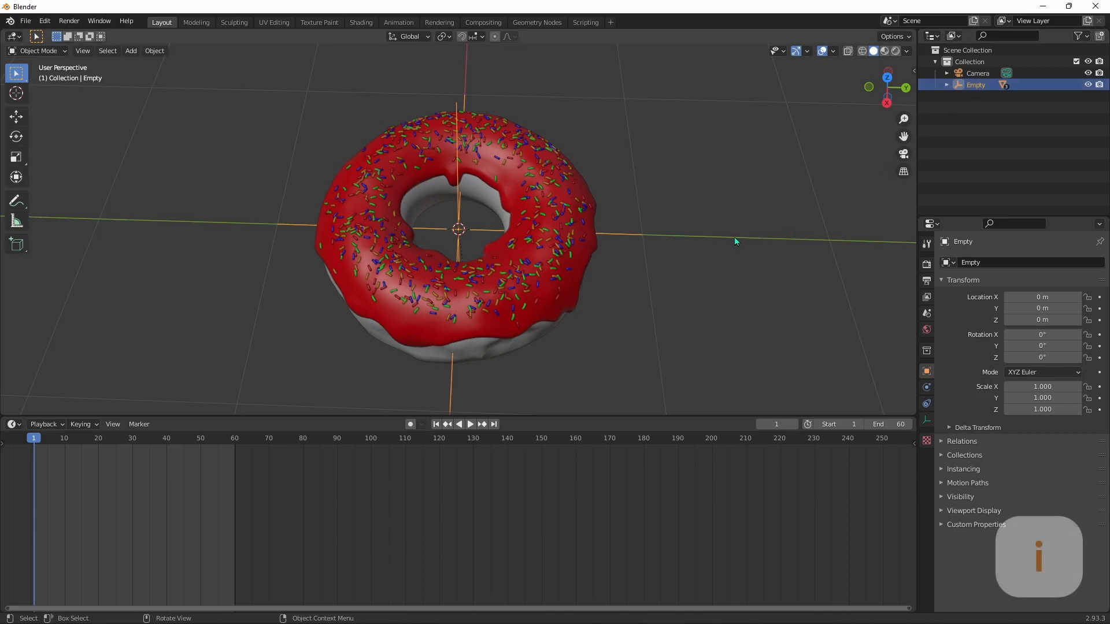
pyautogui.press('I')
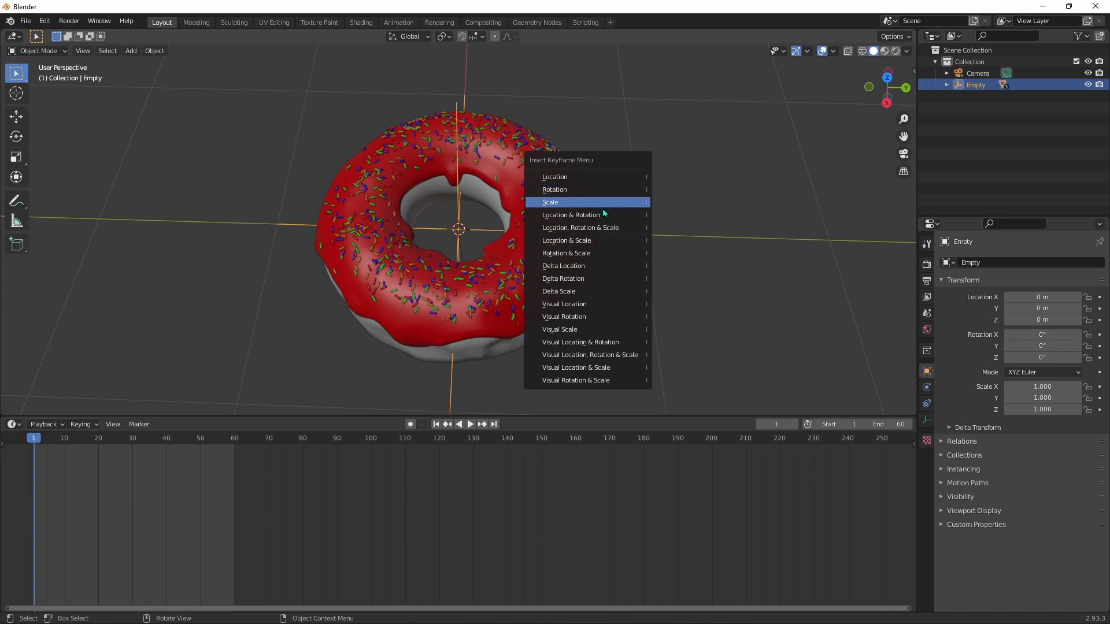
pyautogui.click(571, 215)
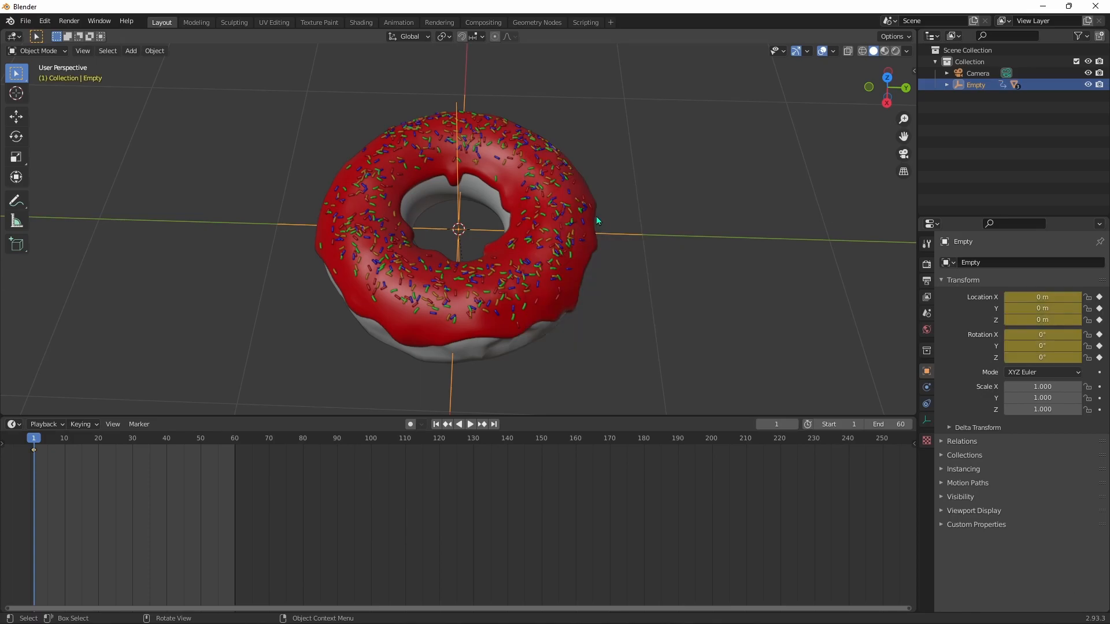
pyautogui.press('KP_3')
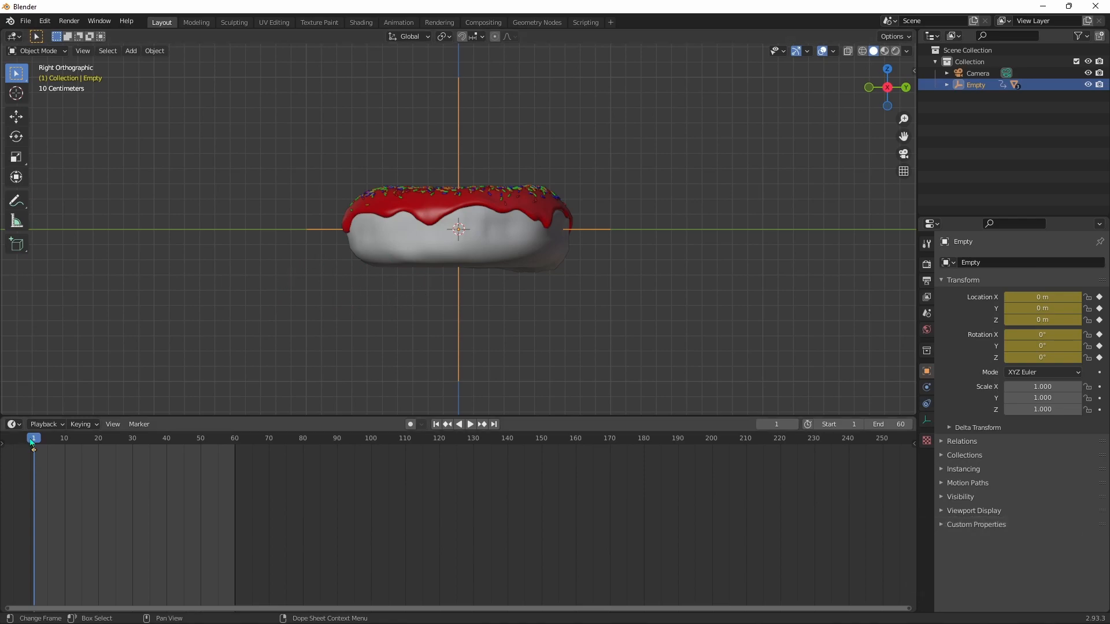
# - At frame 30 tilt the donut about 42.5° X and 45.8° Z and keyframe Location & Rotation
pyautogui.click(469, 423)
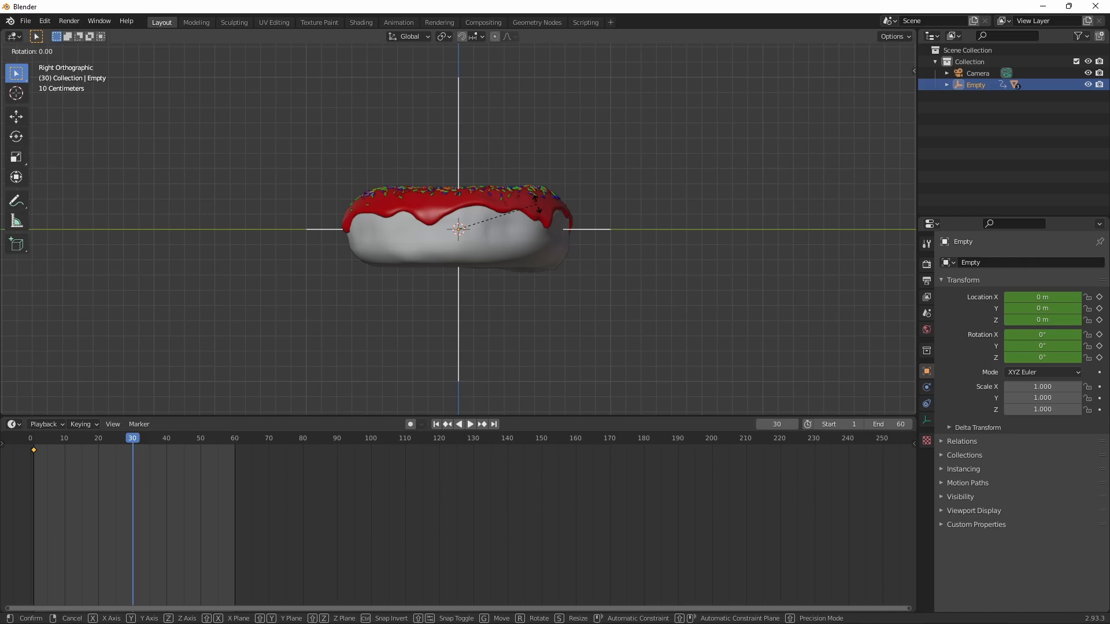
pyautogui.press('r')
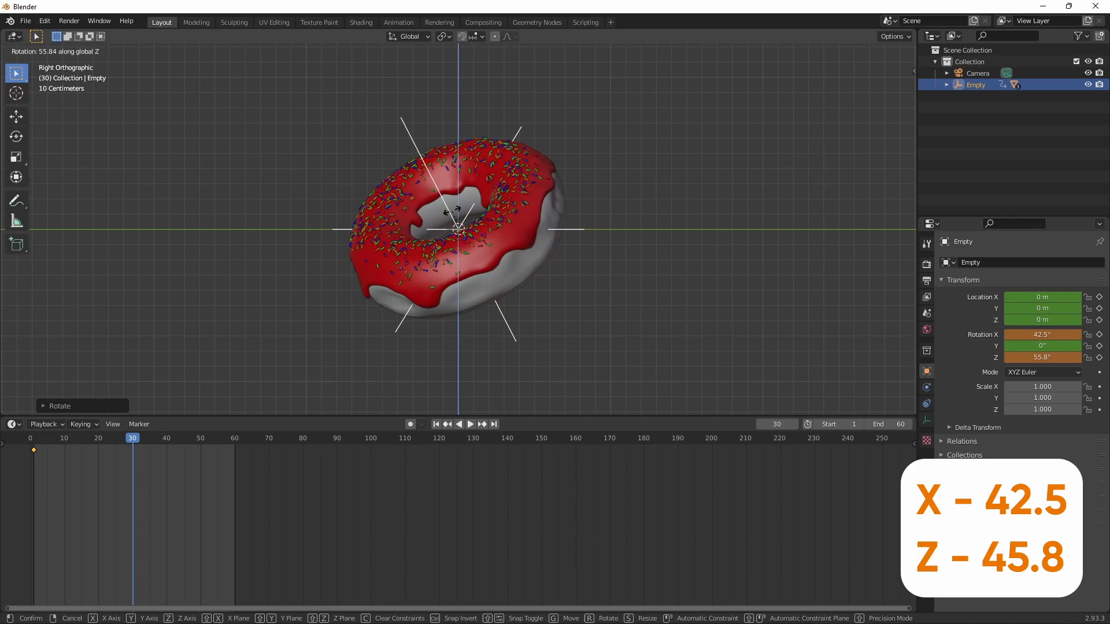
pyautogui.press('I')
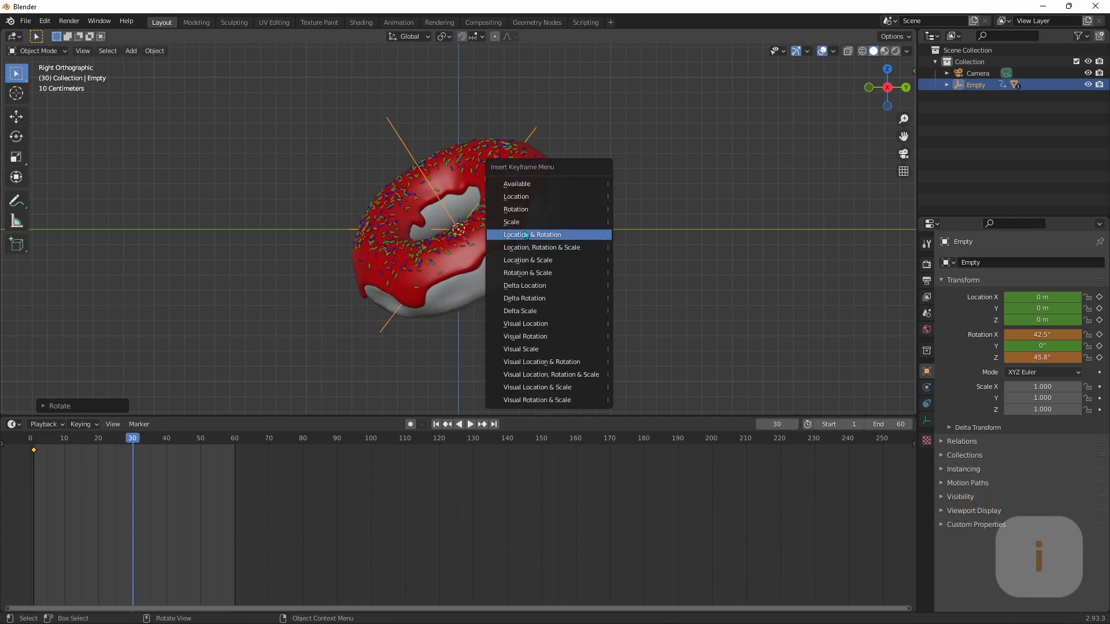
pyautogui.click(532, 233)
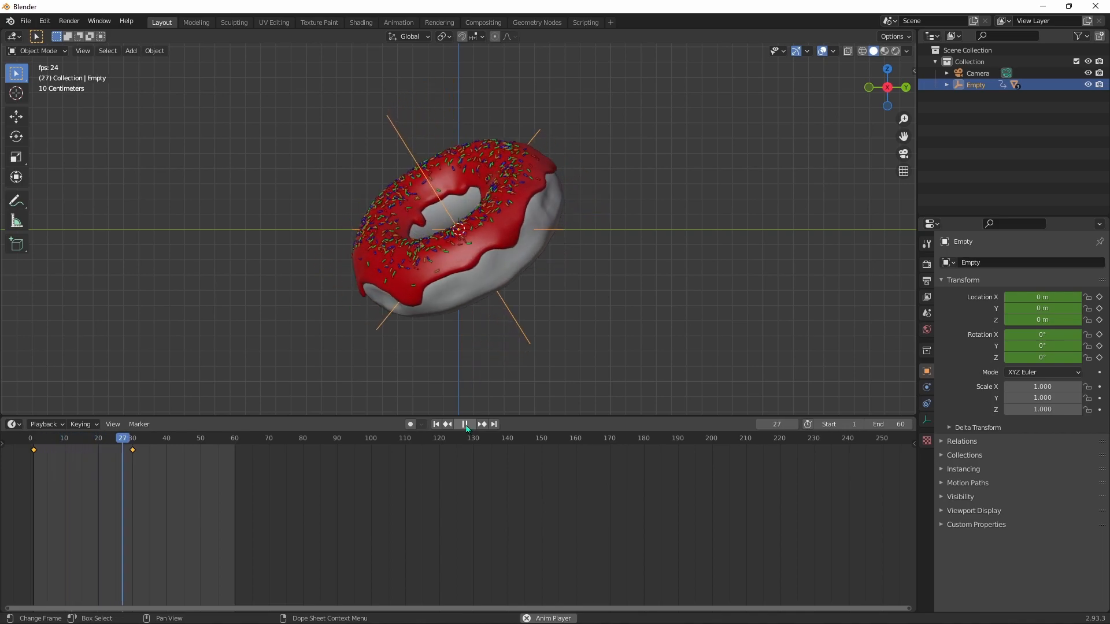
pyautogui.click(465, 424)
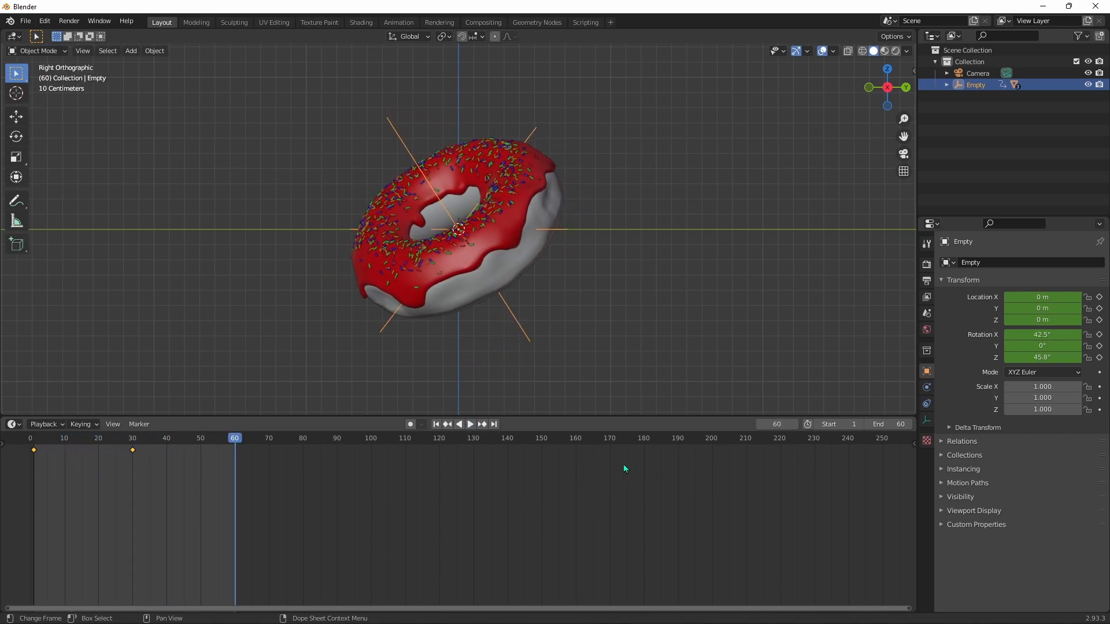
# - At frame 60 spin the donut to about -301° on Z and keyframe Location & Rotation
pyautogui.press('r')
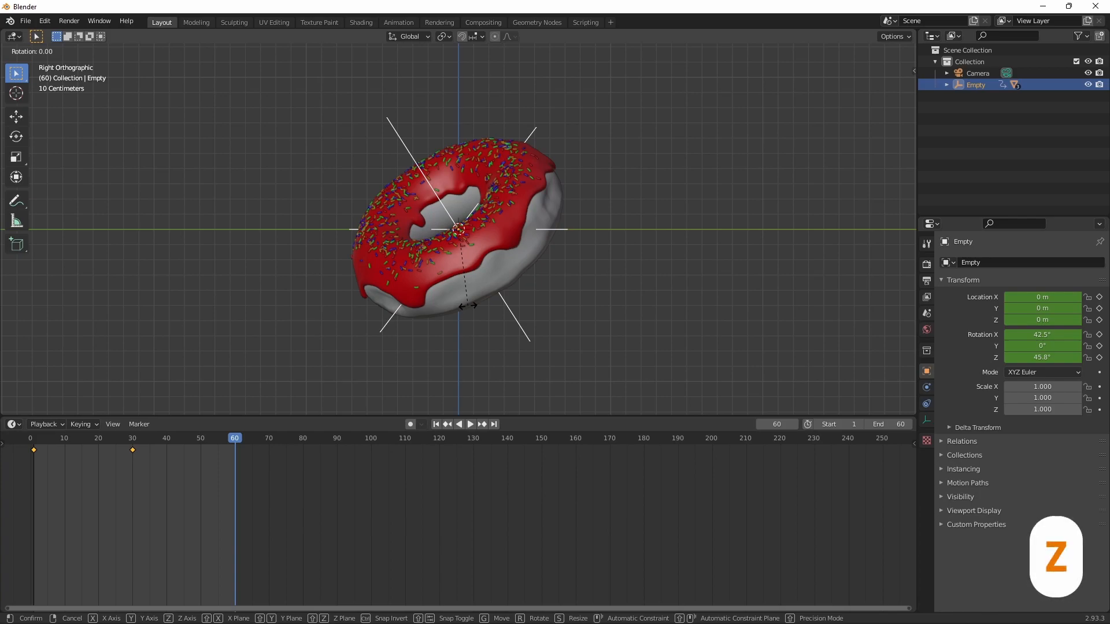
pyautogui.press('z')
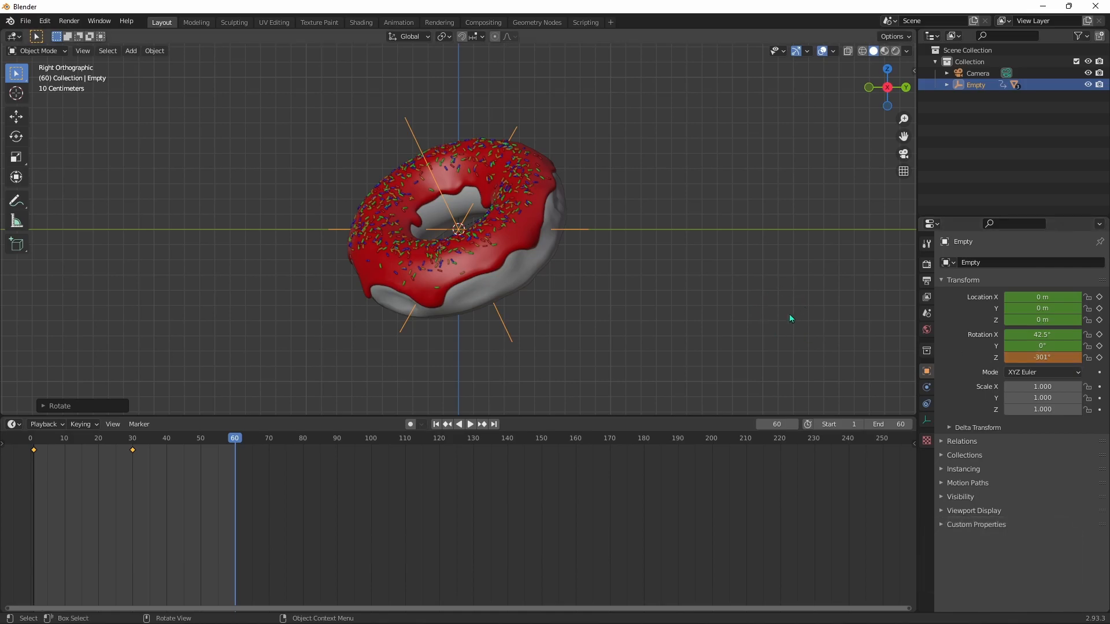
pyautogui.press('i')
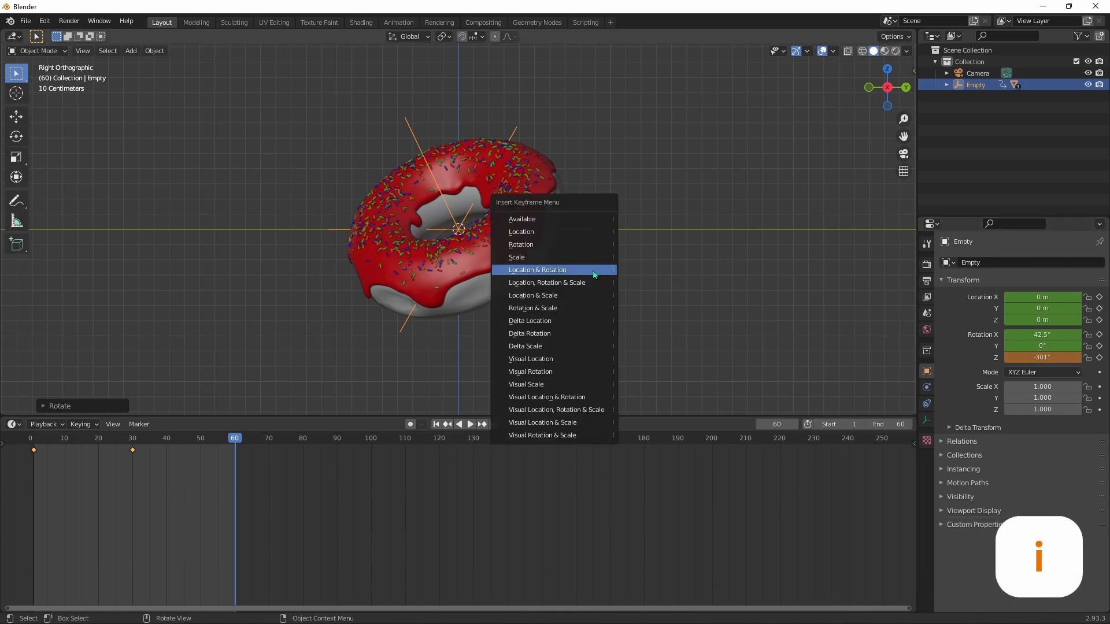
pyautogui.click(545, 282)
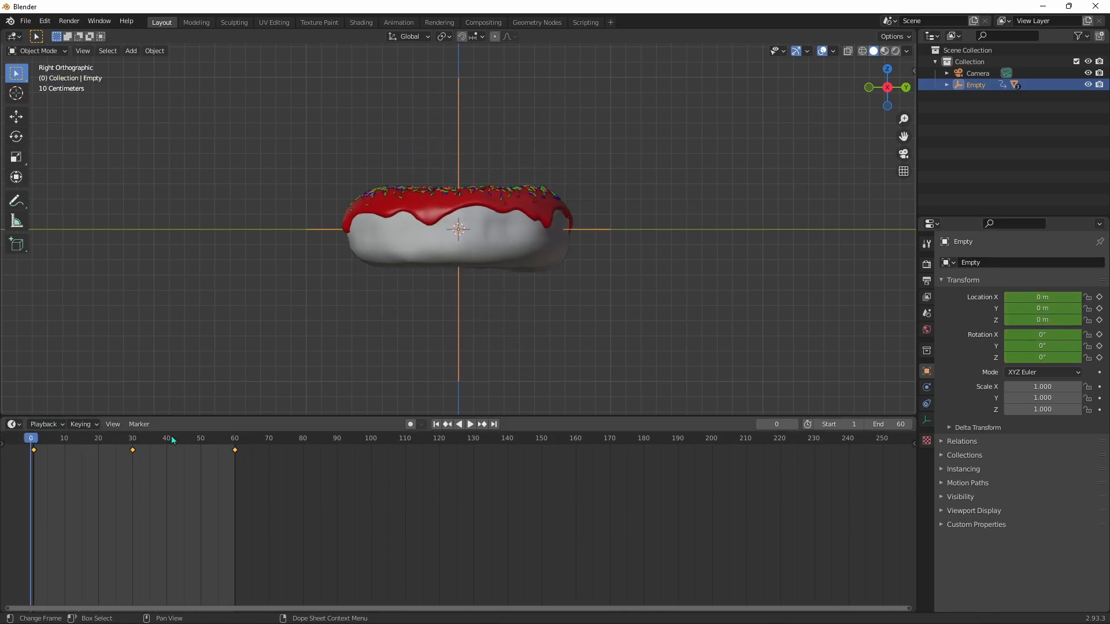
pyautogui.click(469, 424)
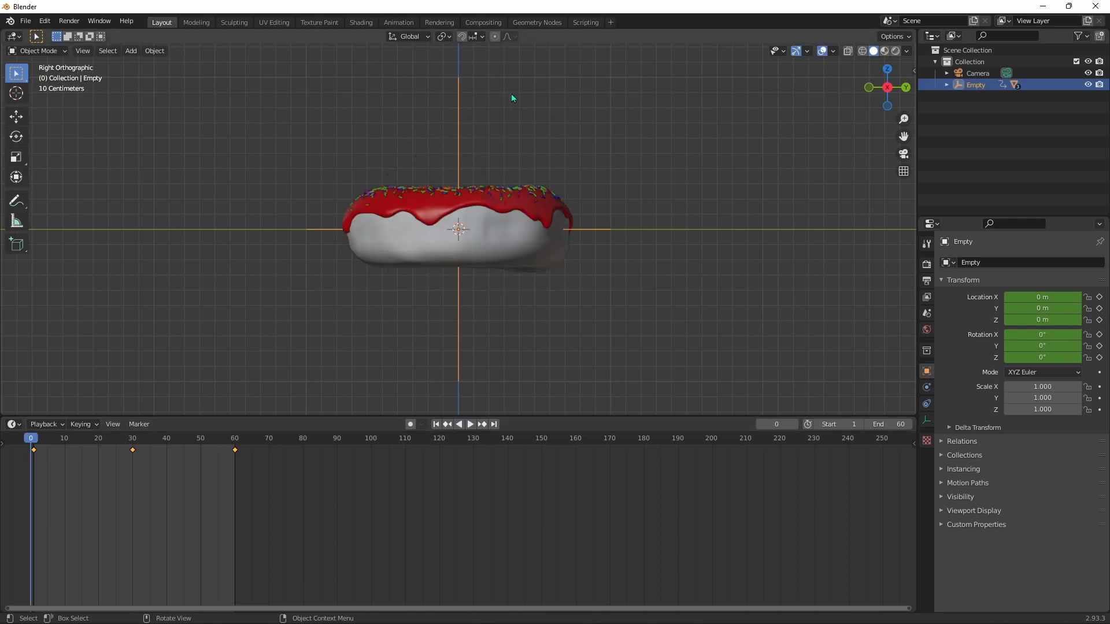
pyautogui.moveTo(558, 245)
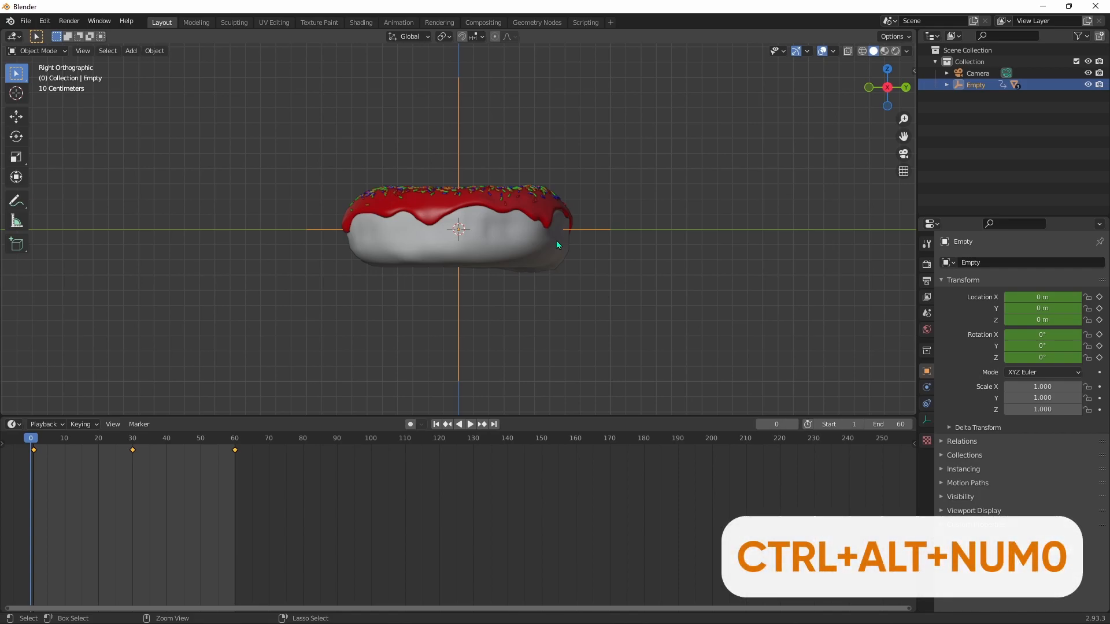
# - Align the camera to the side-on view of the donut and nudge its position
pyautogui.press('Ctrl+Alt+Numpad0')
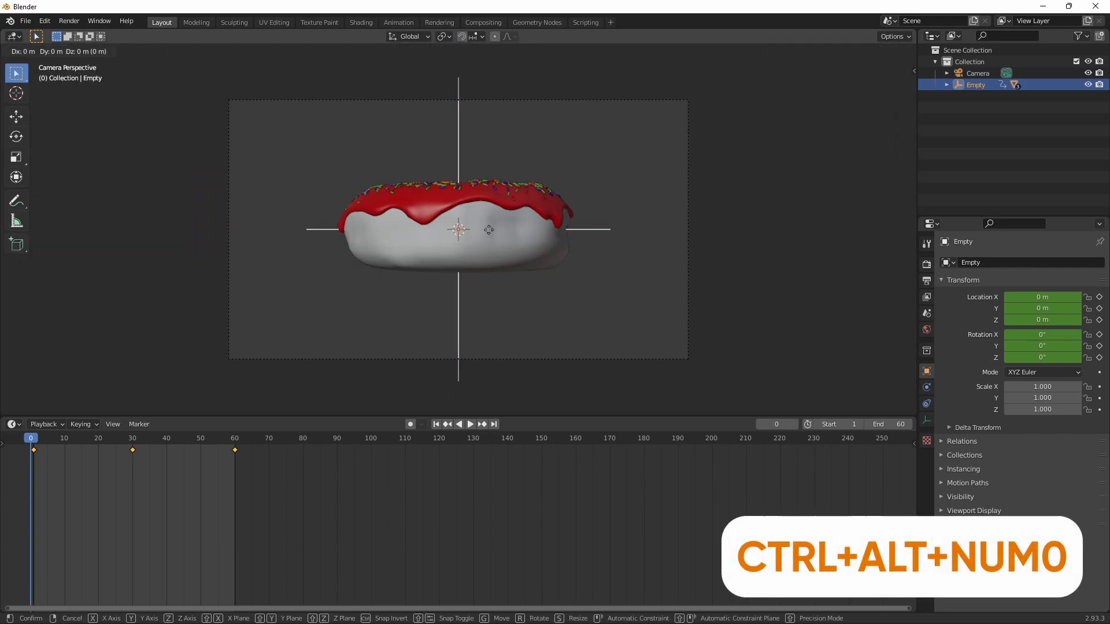
pyautogui.moveTo(459, 229); pyautogui.dragTo(343, 229)
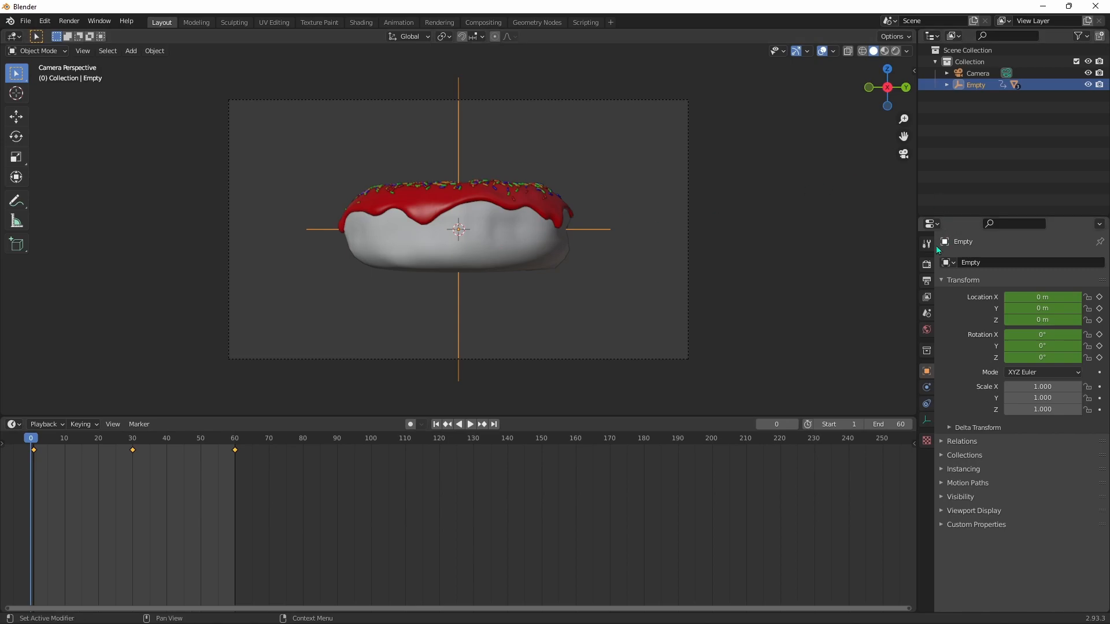
pyautogui.moveTo(926, 277)
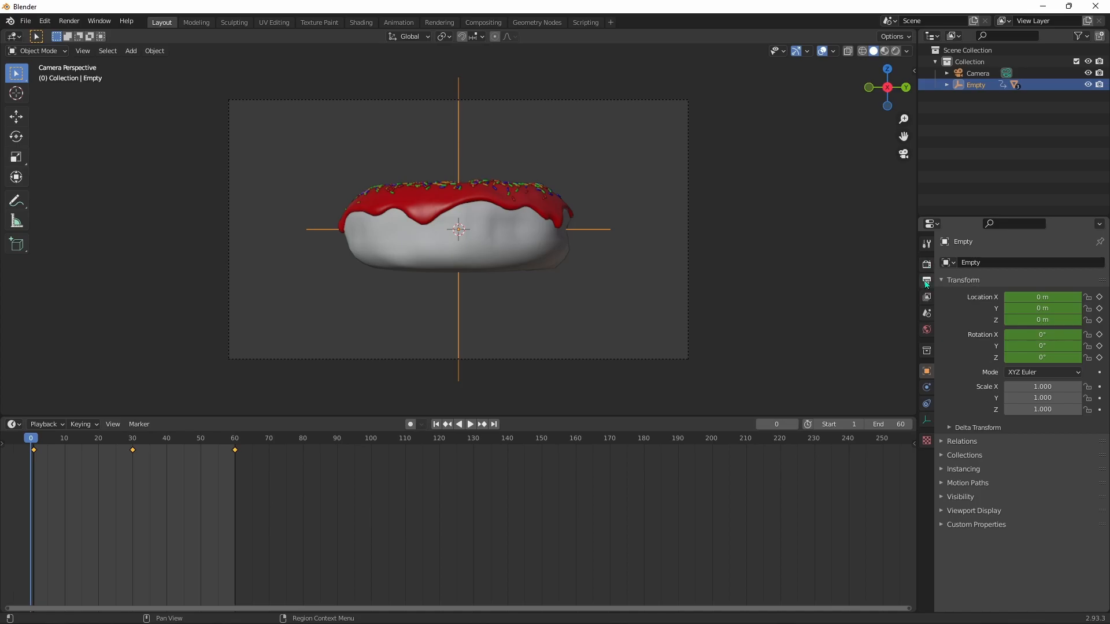
# - Set render resolution to 414×896 and render a test frame of the pink donut
pyautogui.click(926, 279)
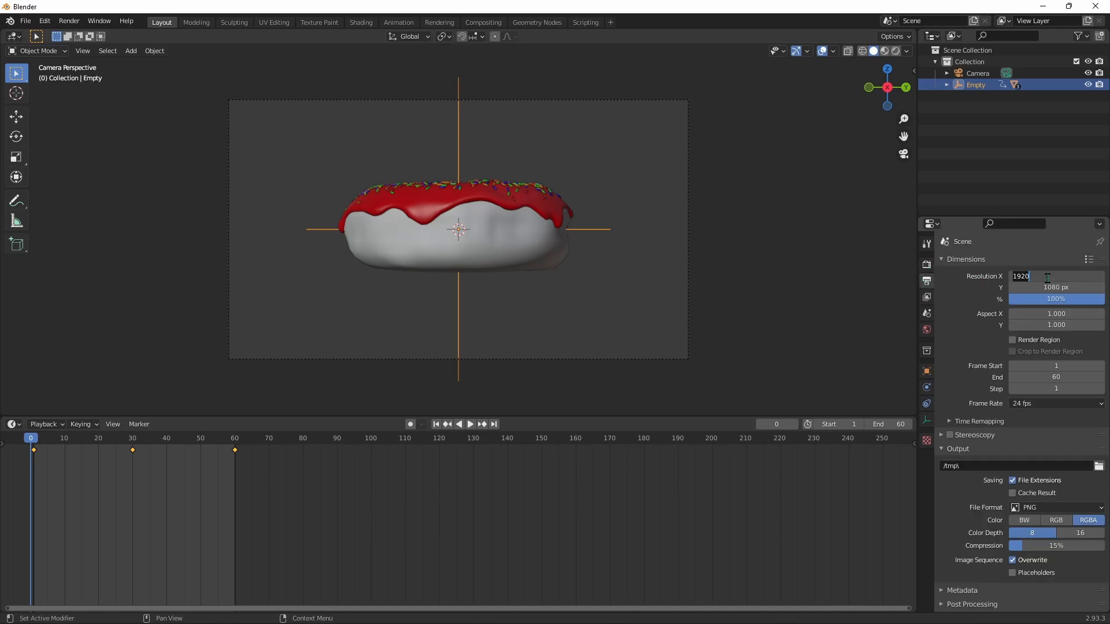
pyautogui.write('414')
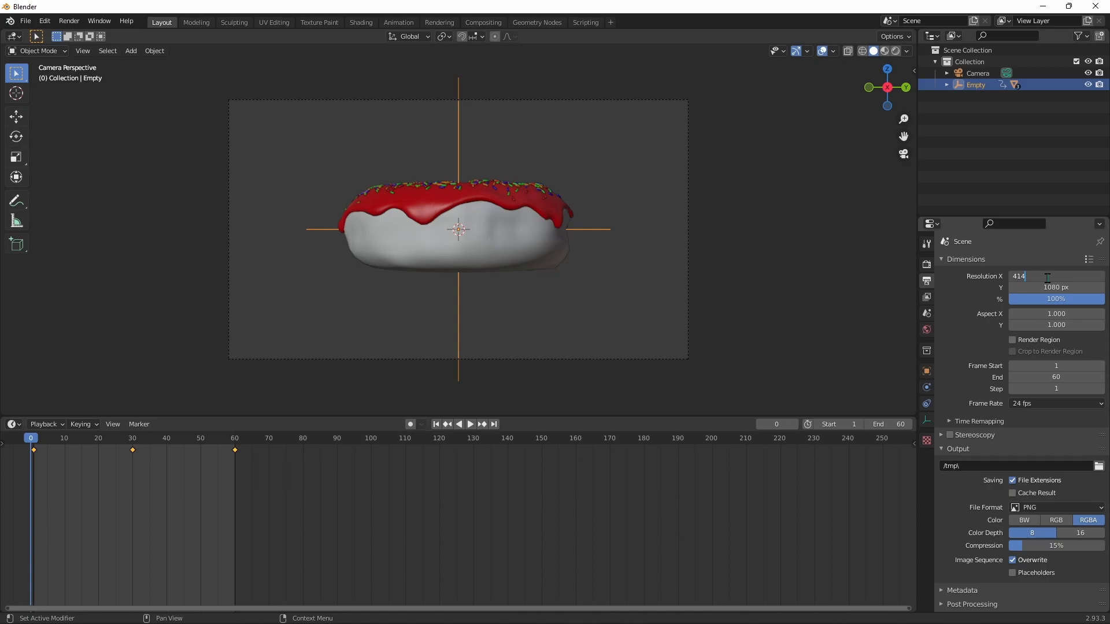
pyautogui.click(1055, 286)
pyautogui.write('896')
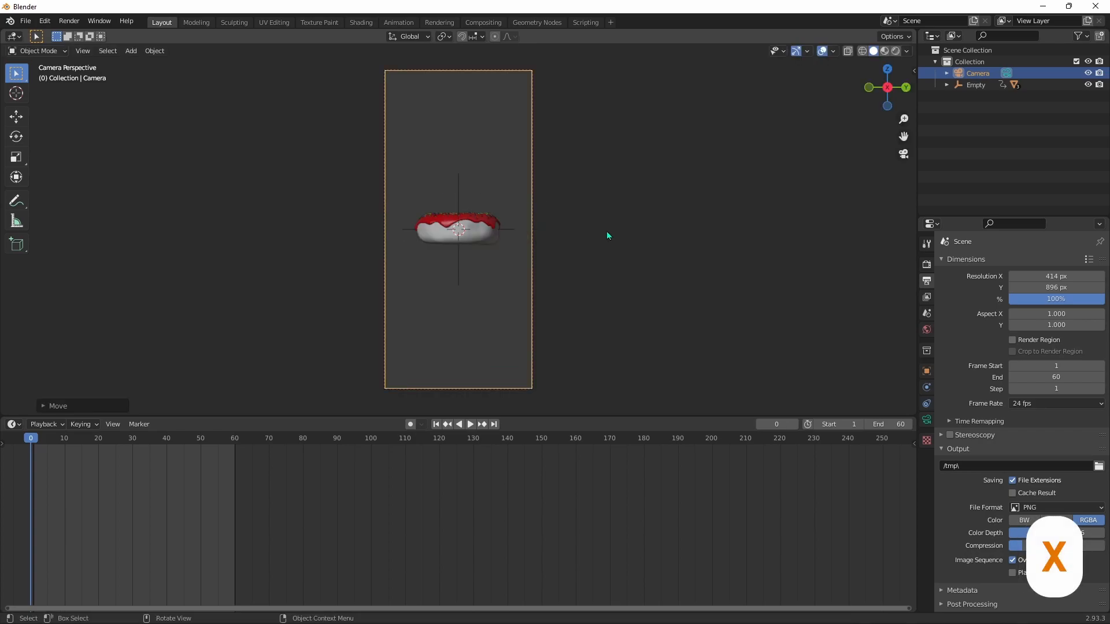
pyautogui.press('F12')
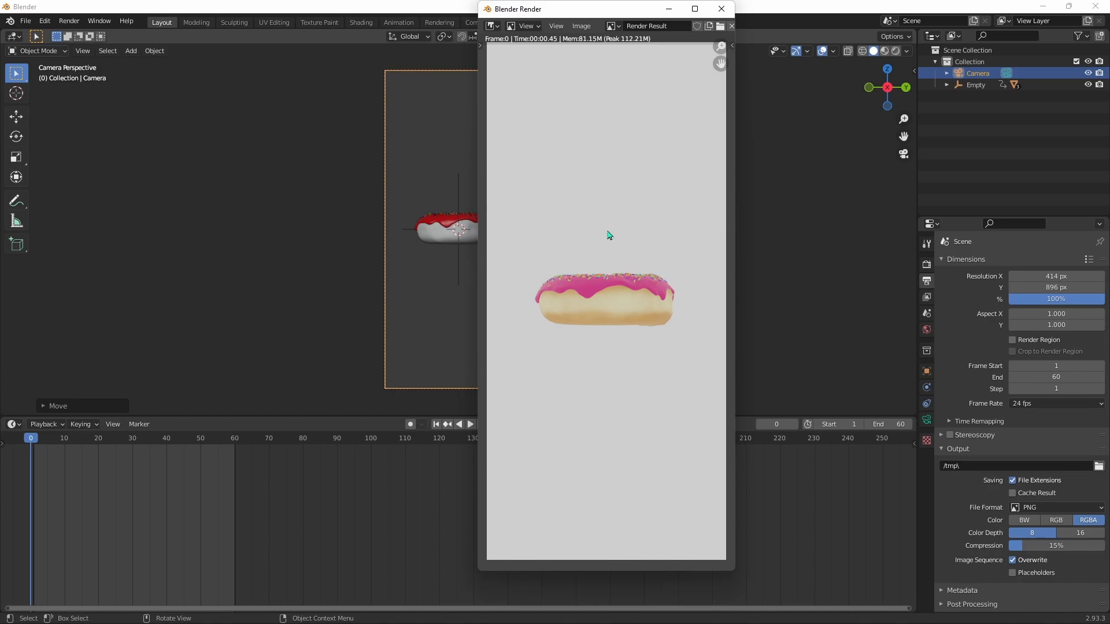
pyautogui.press('F12')
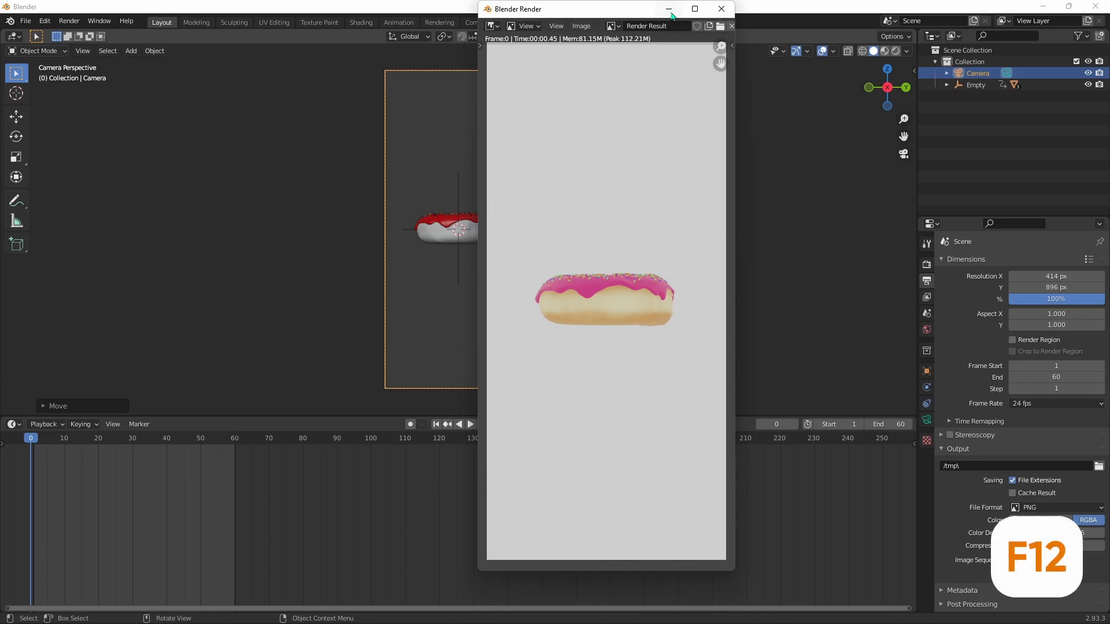
# - Add an Alpha Over node in the compositing setup between render and composite
pyautogui.click(721, 9)
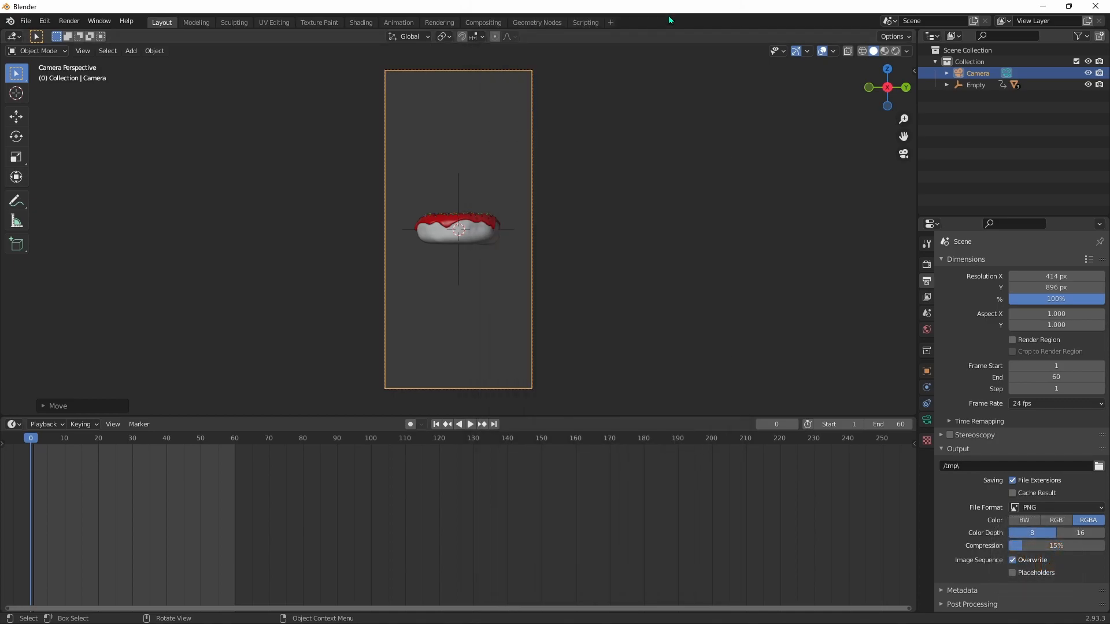
pyautogui.moveTo(483, 22)
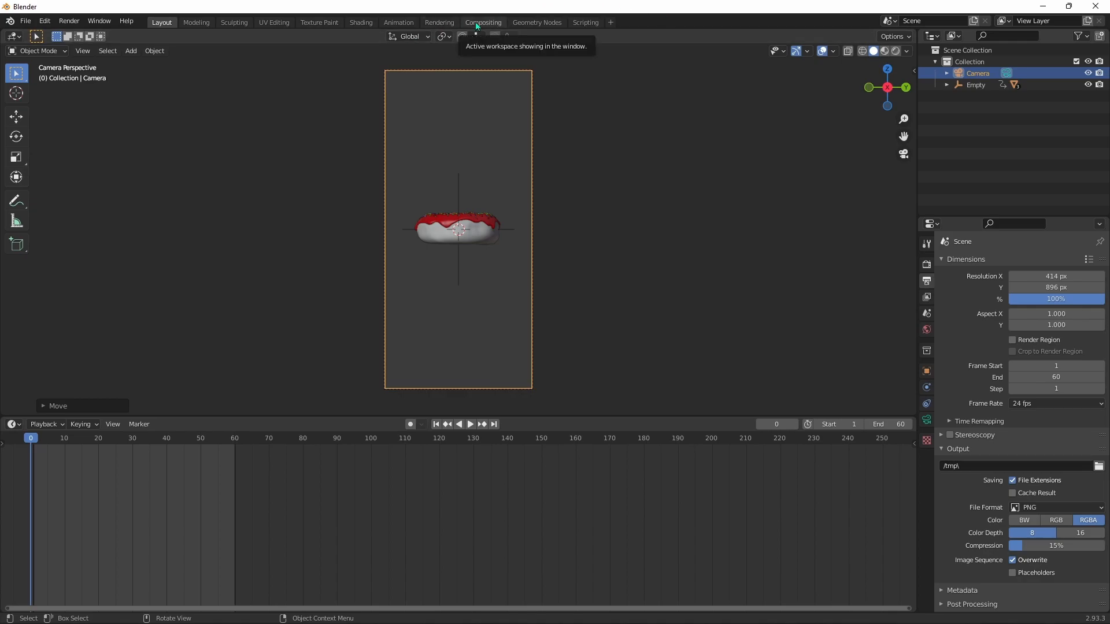
pyautogui.click(483, 22)
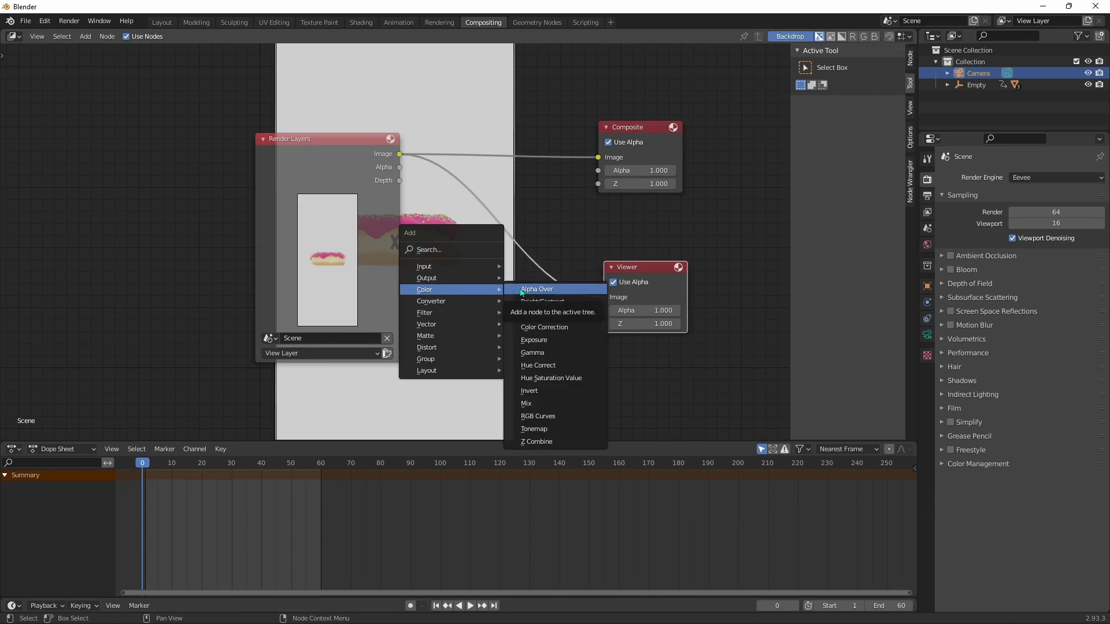
pyautogui.click(536, 289)
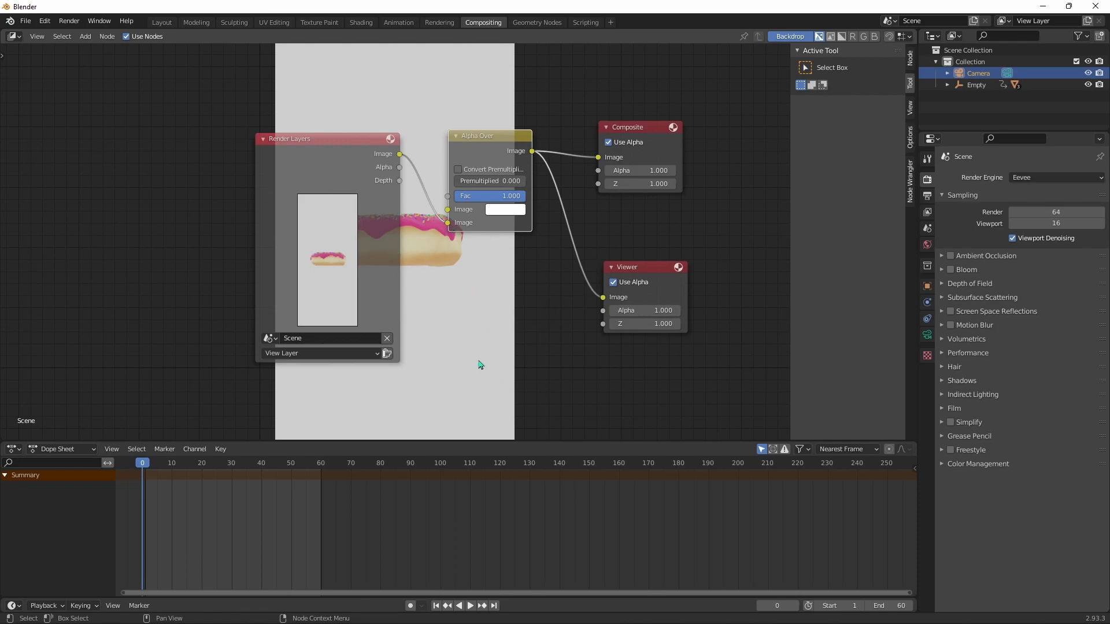
pyautogui.moveTo(503, 266)
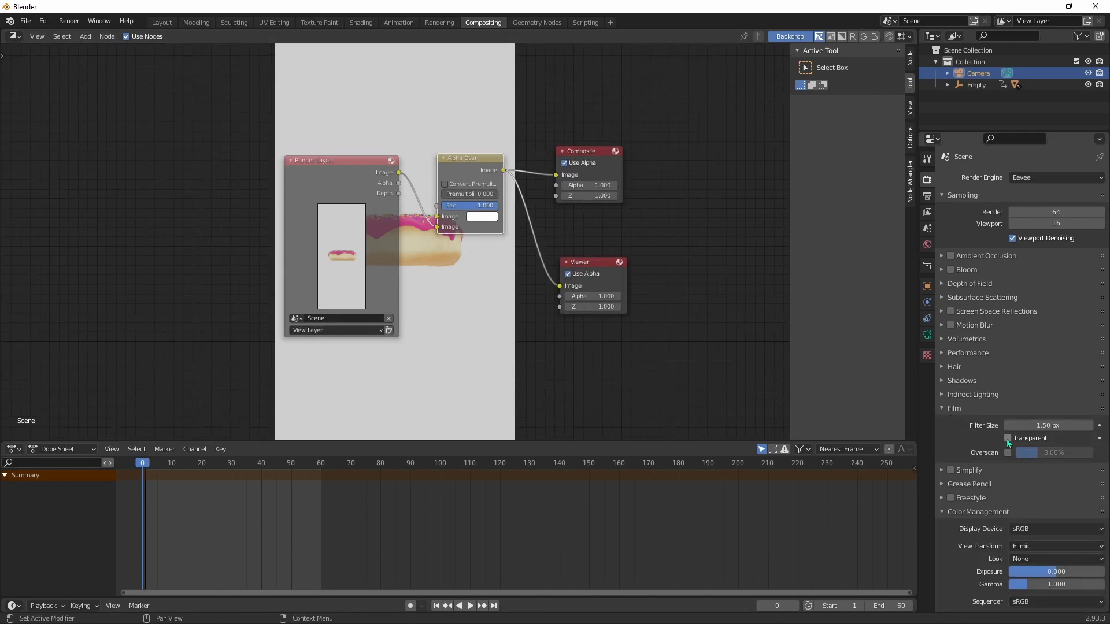
# - Change the colour management view transform from Filmic to Standard
pyautogui.click(942, 408)
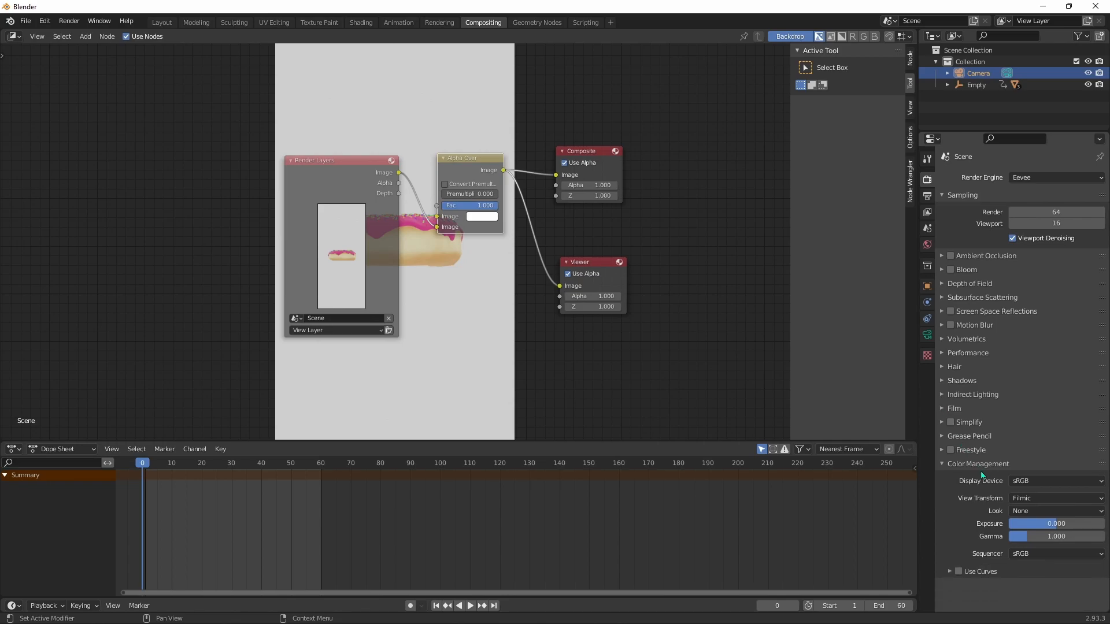
pyautogui.click(1052, 499)
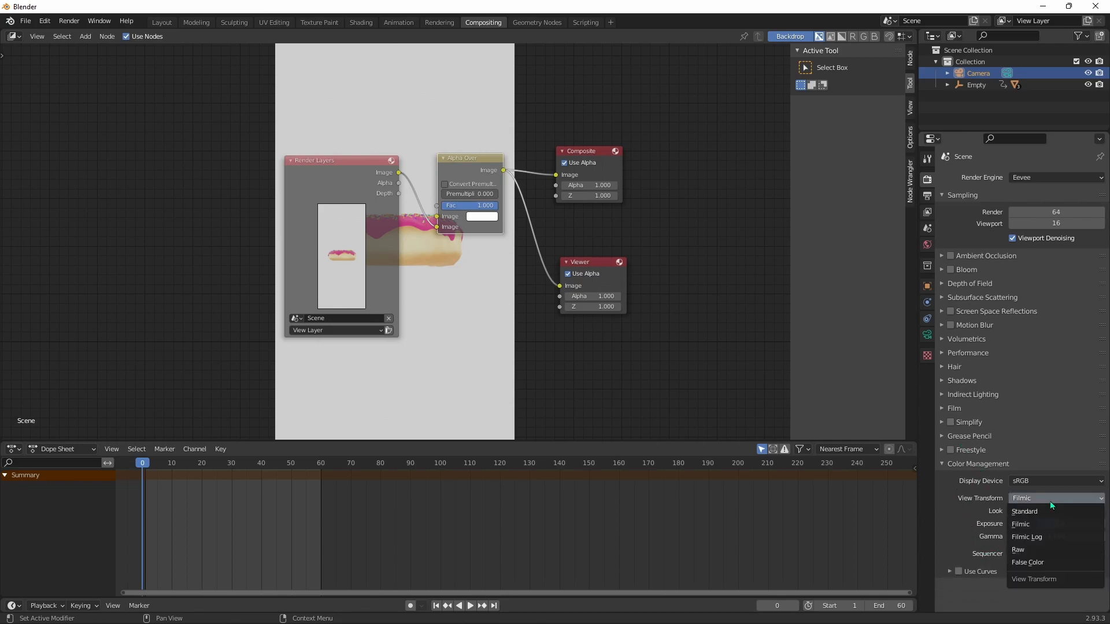
pyautogui.click(1024, 510)
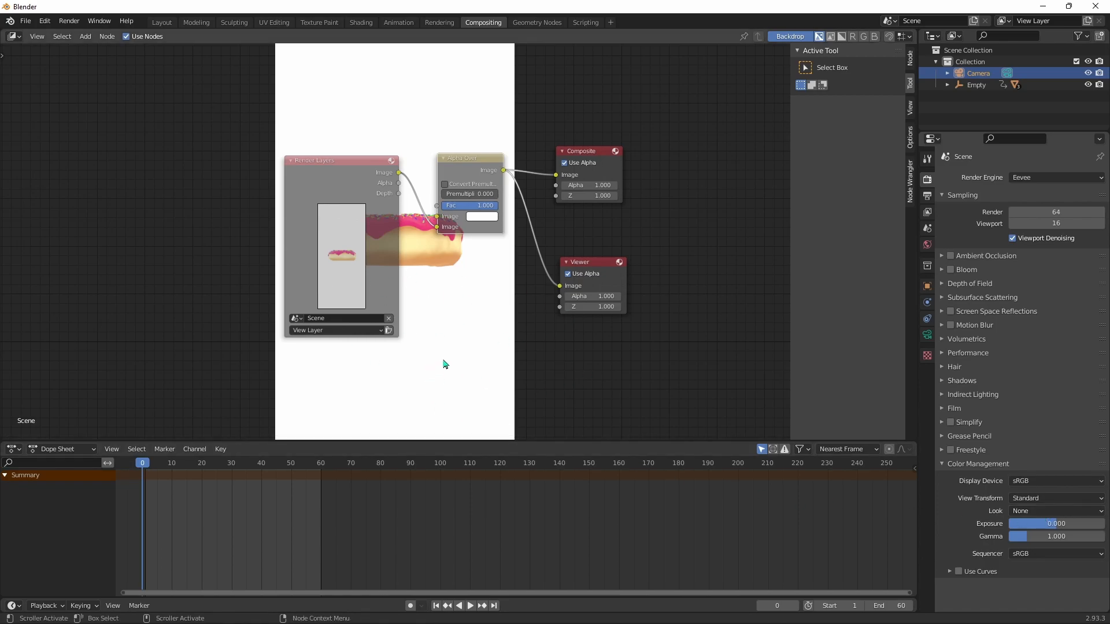
pyautogui.moveTo(927, 195)
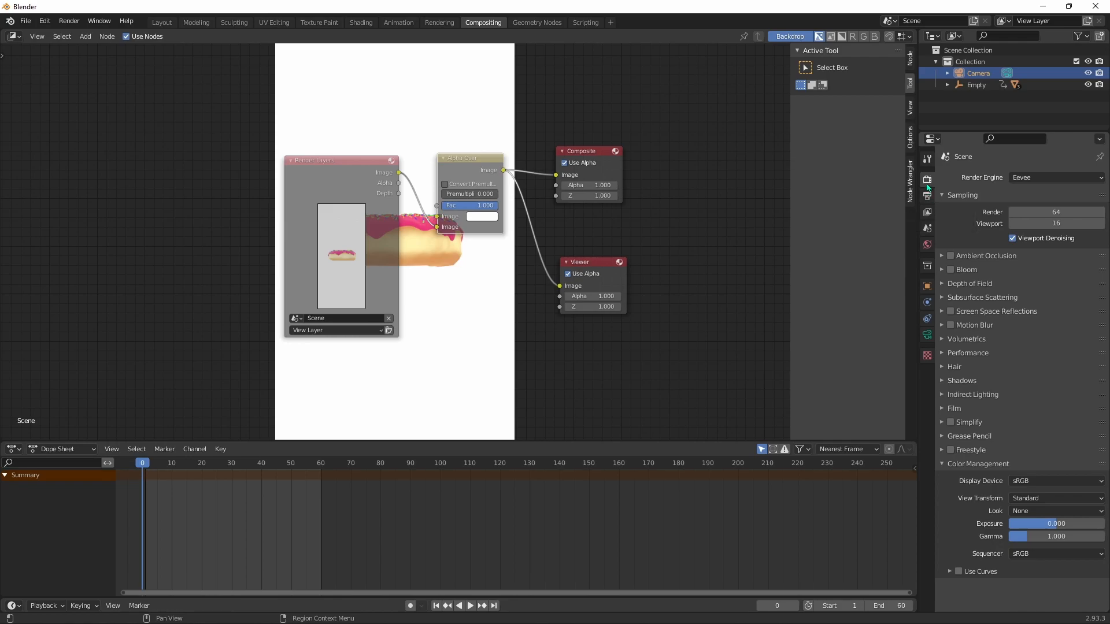
pyautogui.moveTo(930, 197)
pyautogui.write('2')
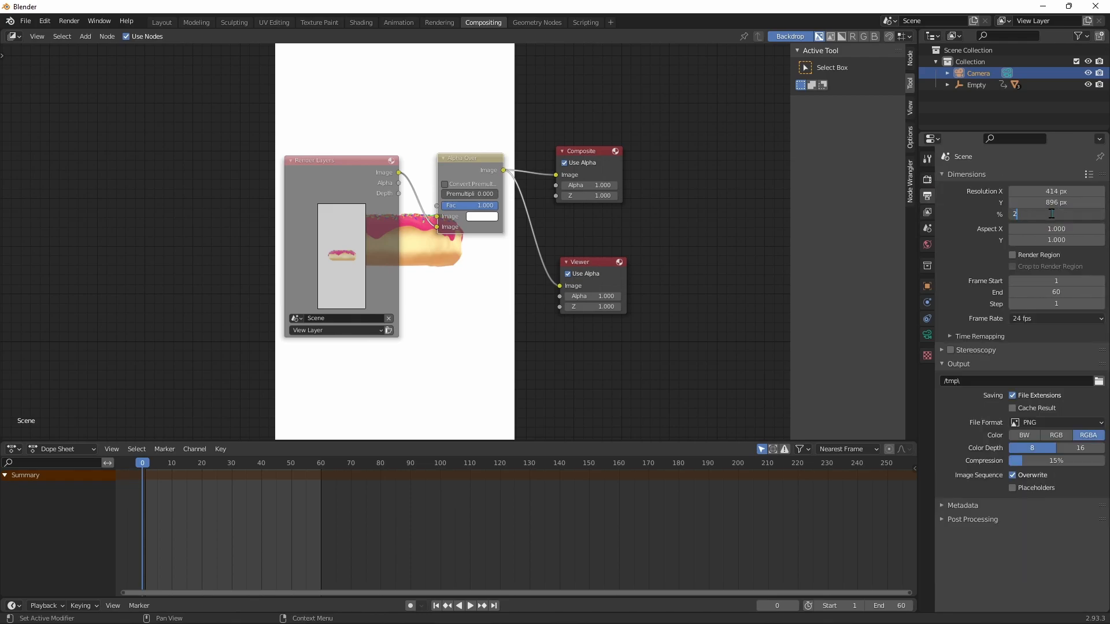
# - Set the resolution scale to 200% and render the current frame as a still
pyautogui.click(1098, 382)
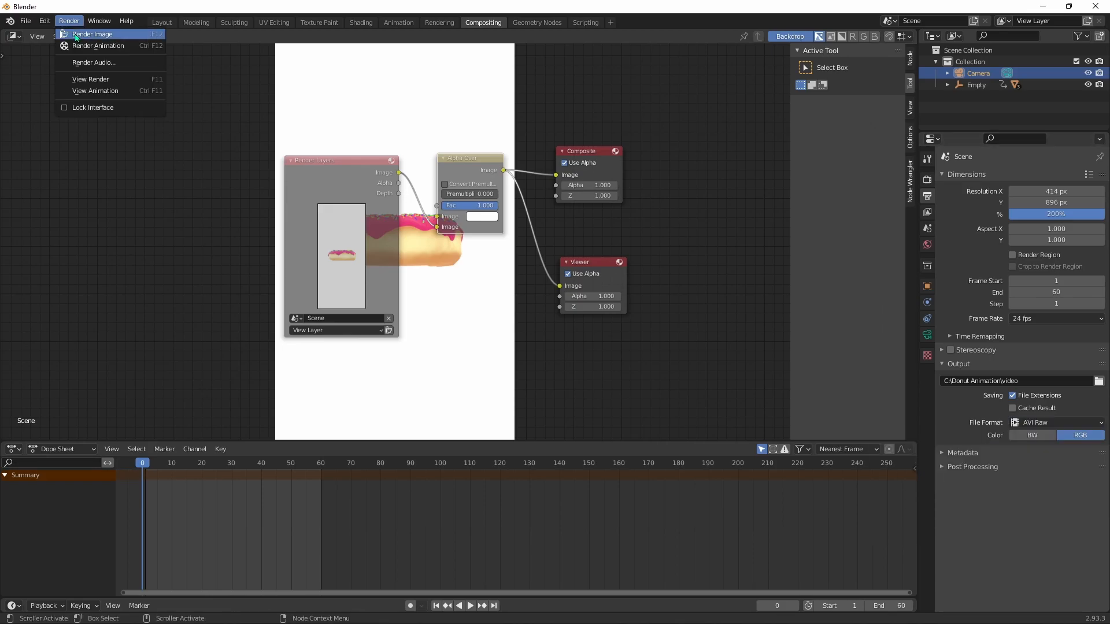
pyautogui.click(94, 34)
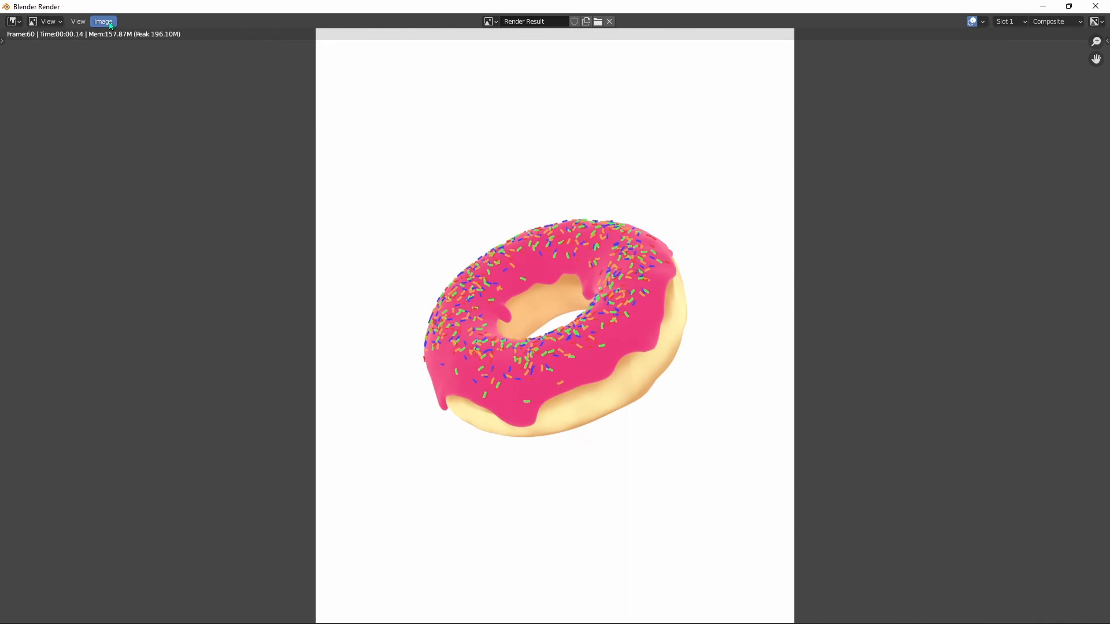
# - Save the rendered still as 'Pink donut' in the Donut Animation folder
pyautogui.click(102, 20)
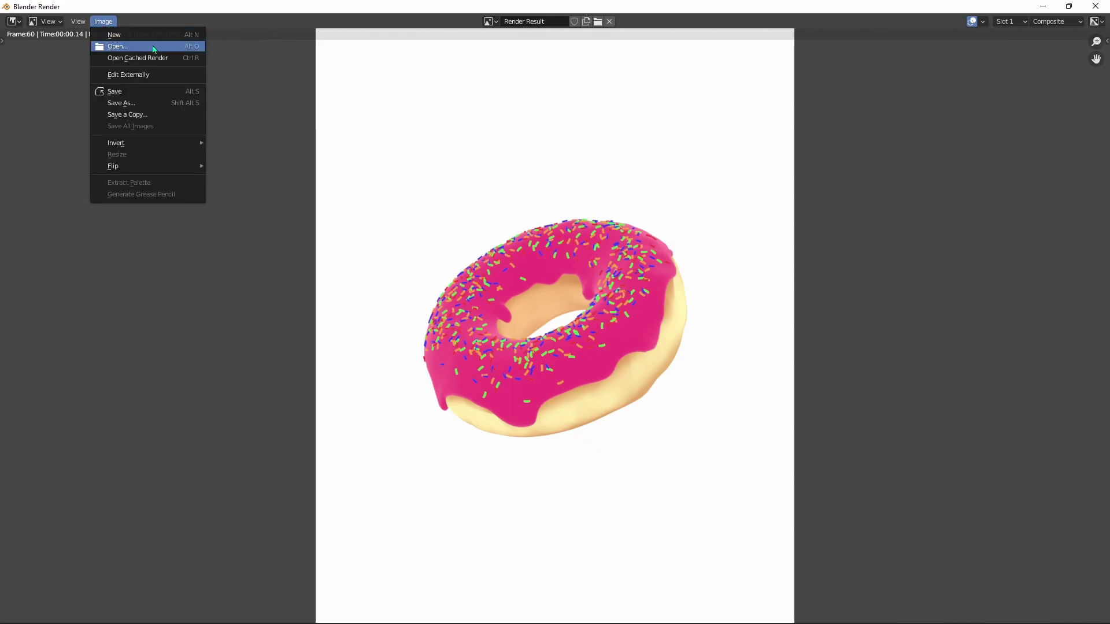
pyautogui.moveTo(153, 104)
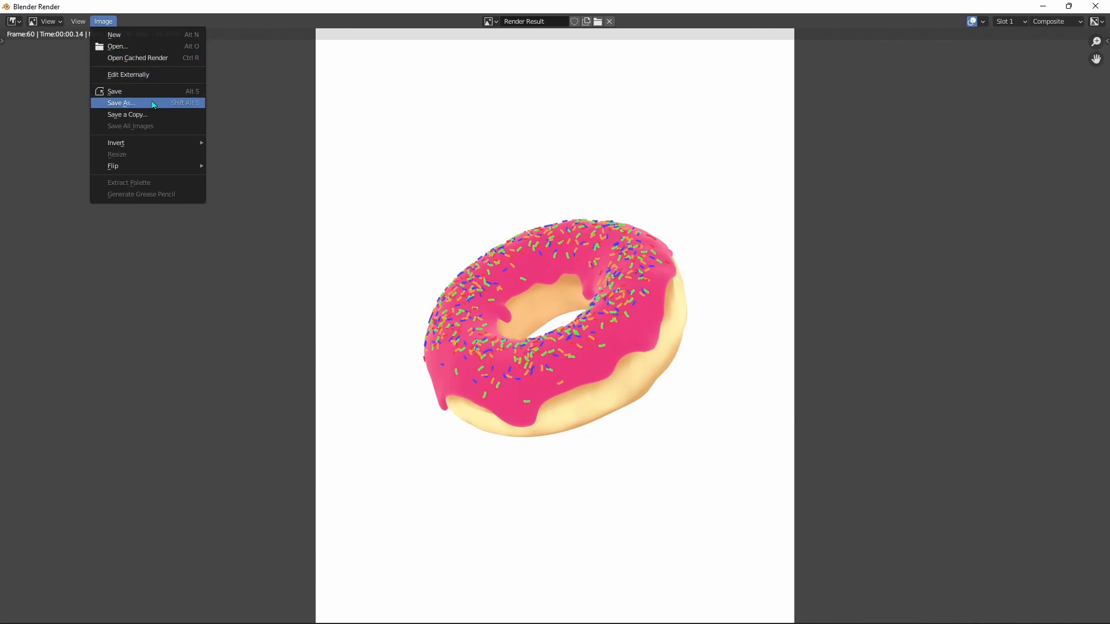
pyautogui.moveTo(153, 105)
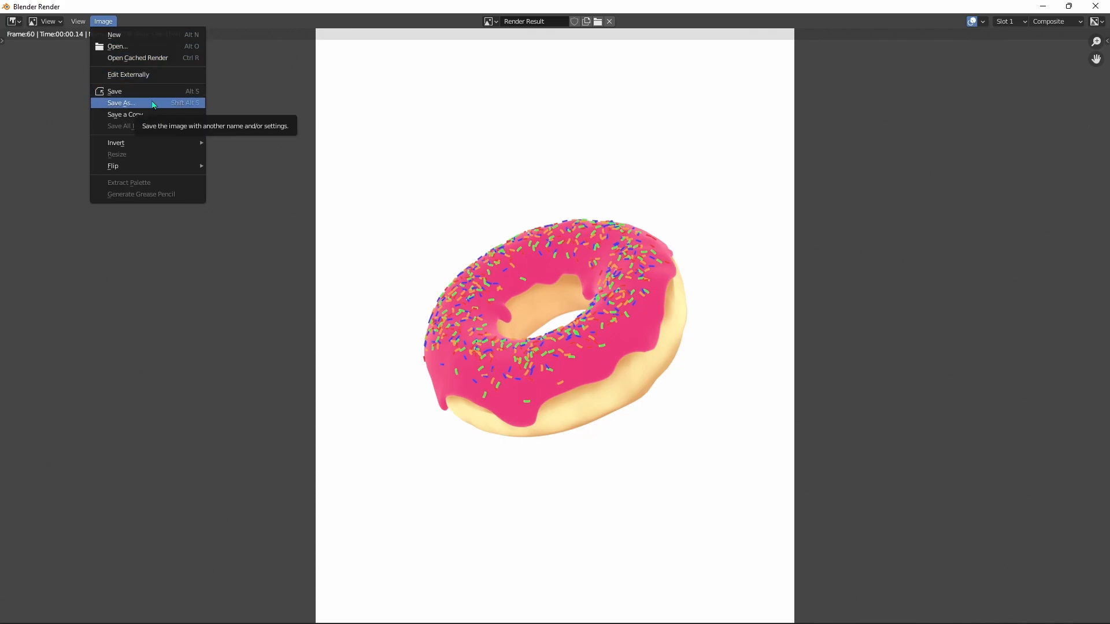
pyautogui.click(122, 103)
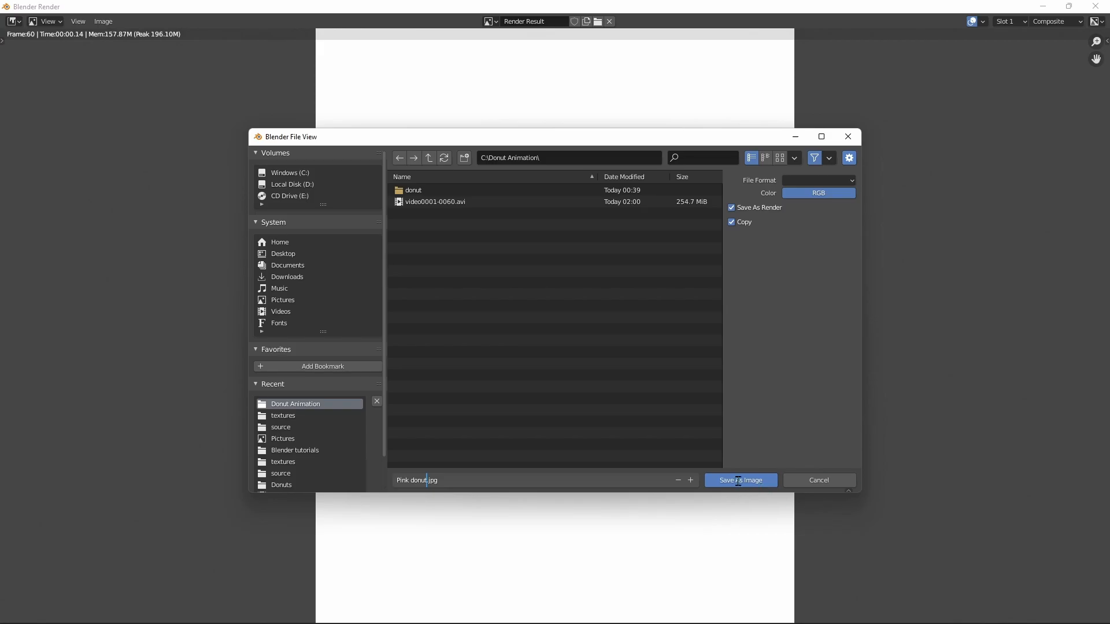
pyautogui.click(739, 480)
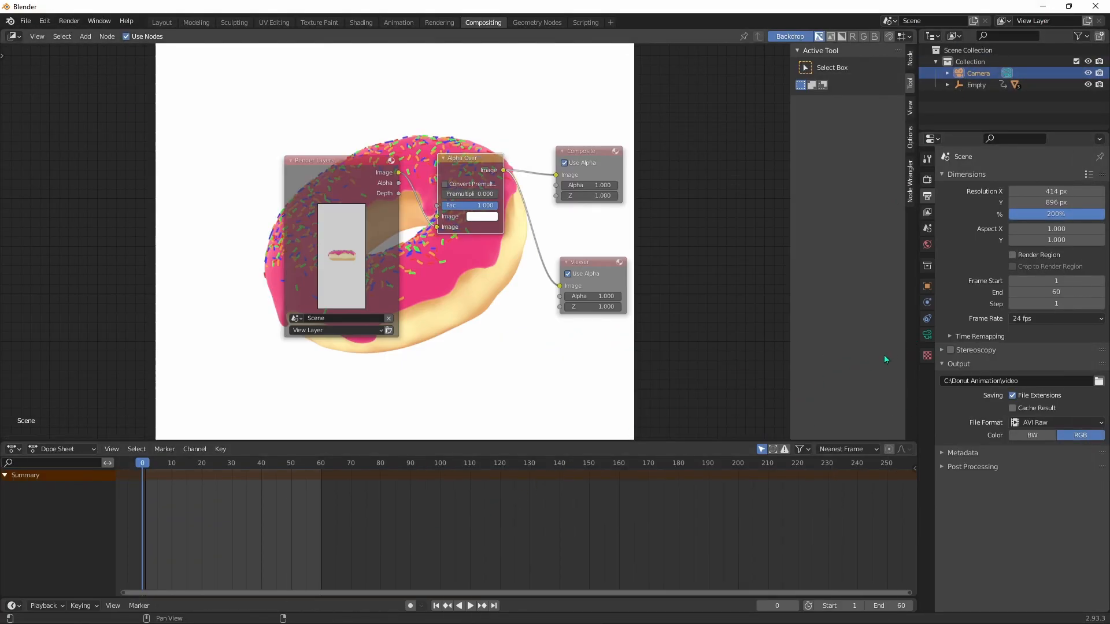
# - Recolour the donut icing to purple hex B536E7 in the Shading workspace
pyautogui.click(361, 22)
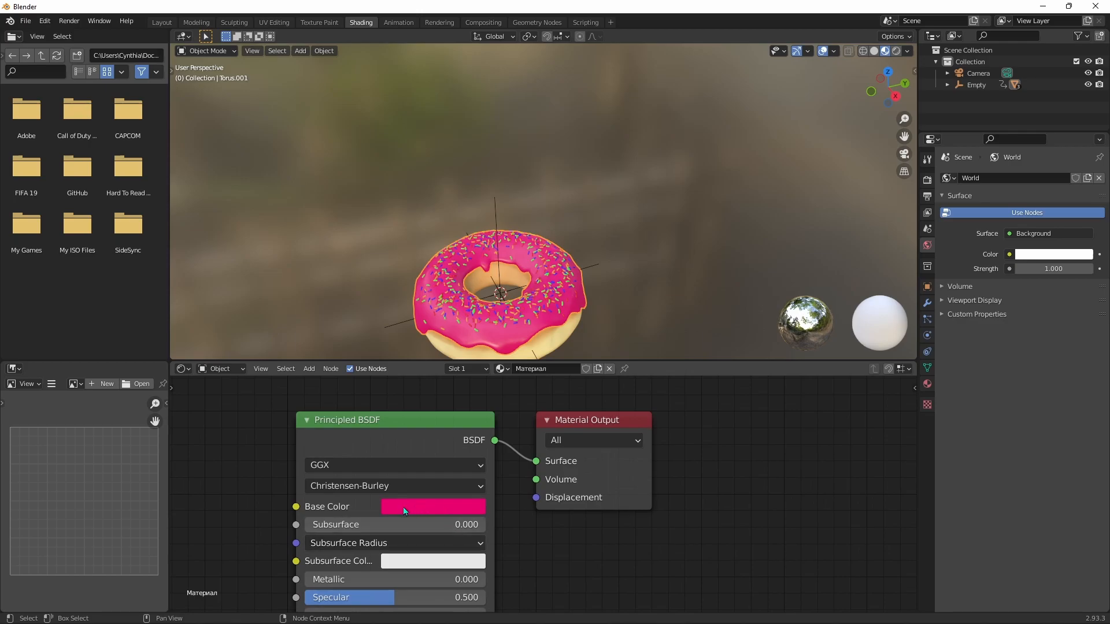
pyautogui.click(432, 507)
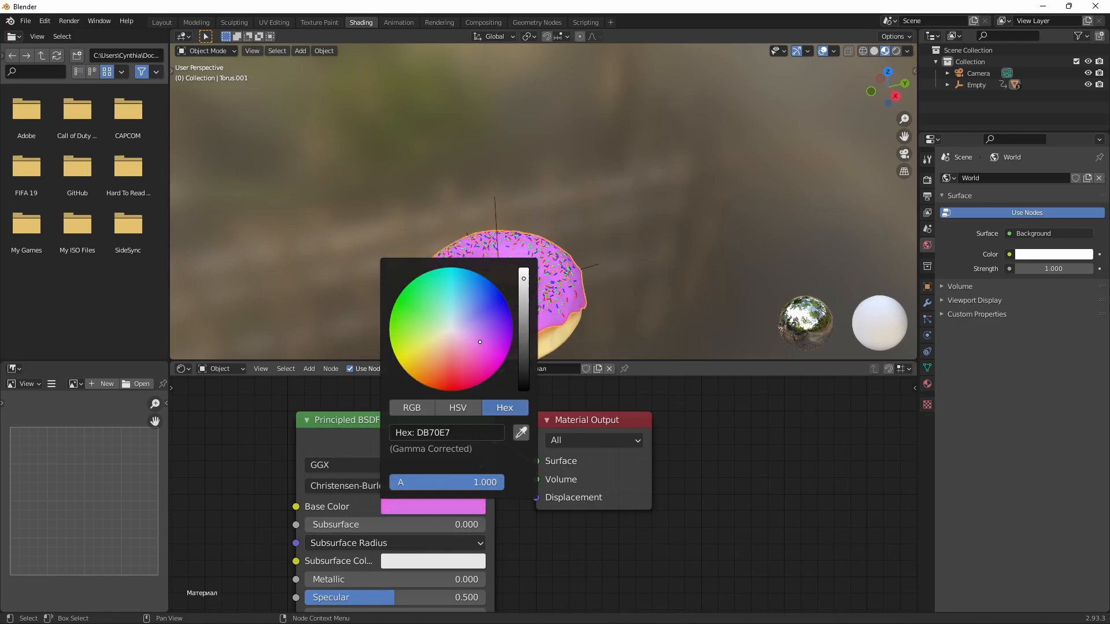
pyautogui.click(497, 340)
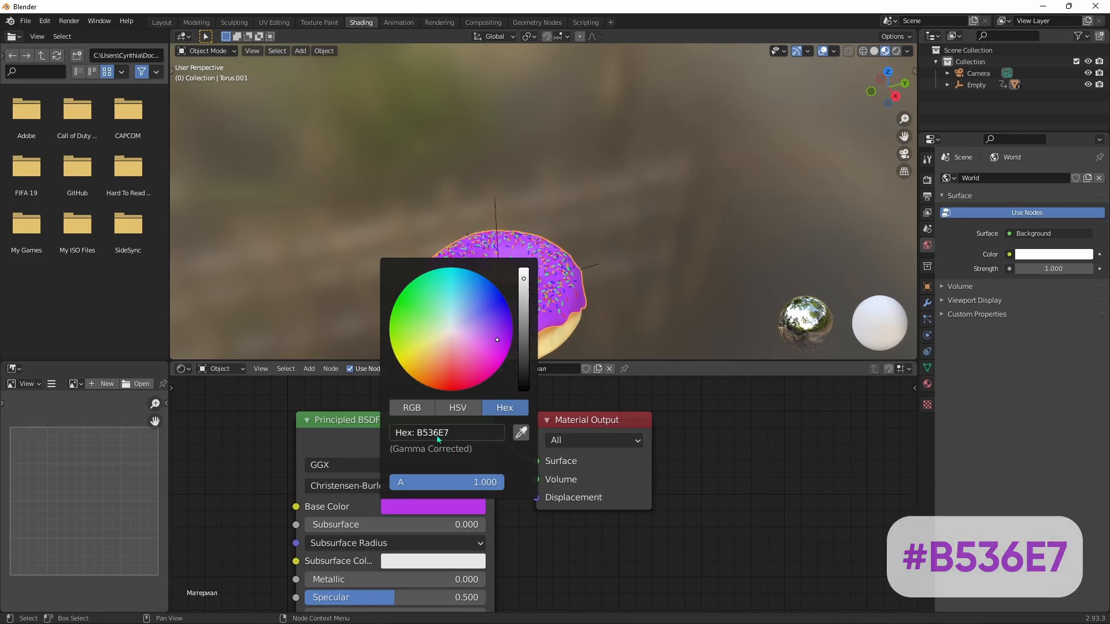
# - Render the purple donut and save the still as 'purple donut'
pyautogui.click(162, 22)
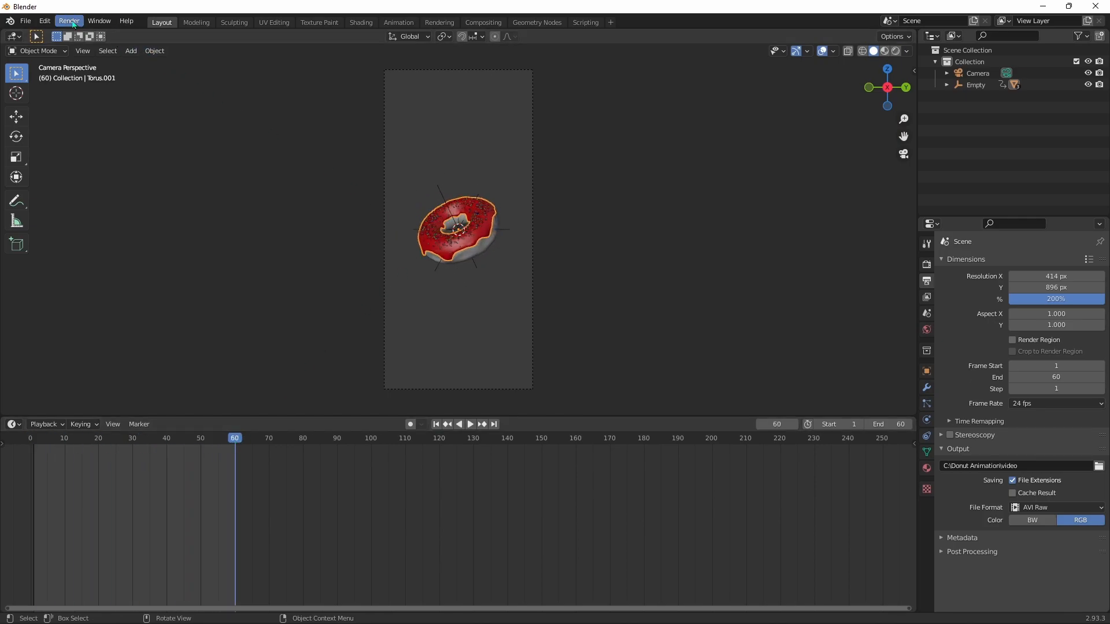
pyautogui.click(68, 21)
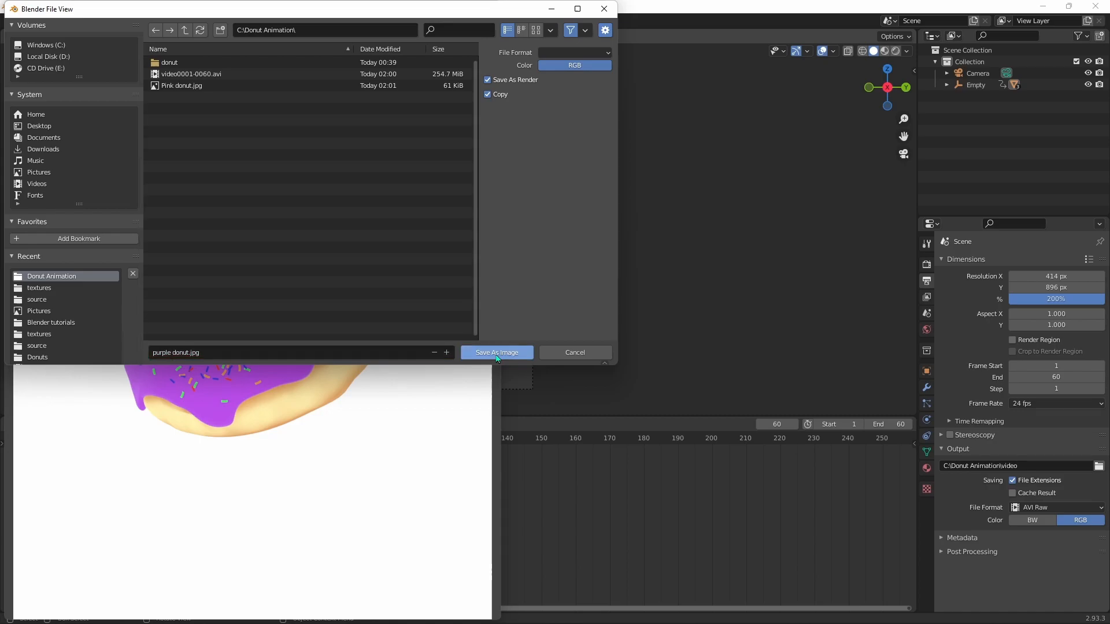
pyautogui.click(497, 352)
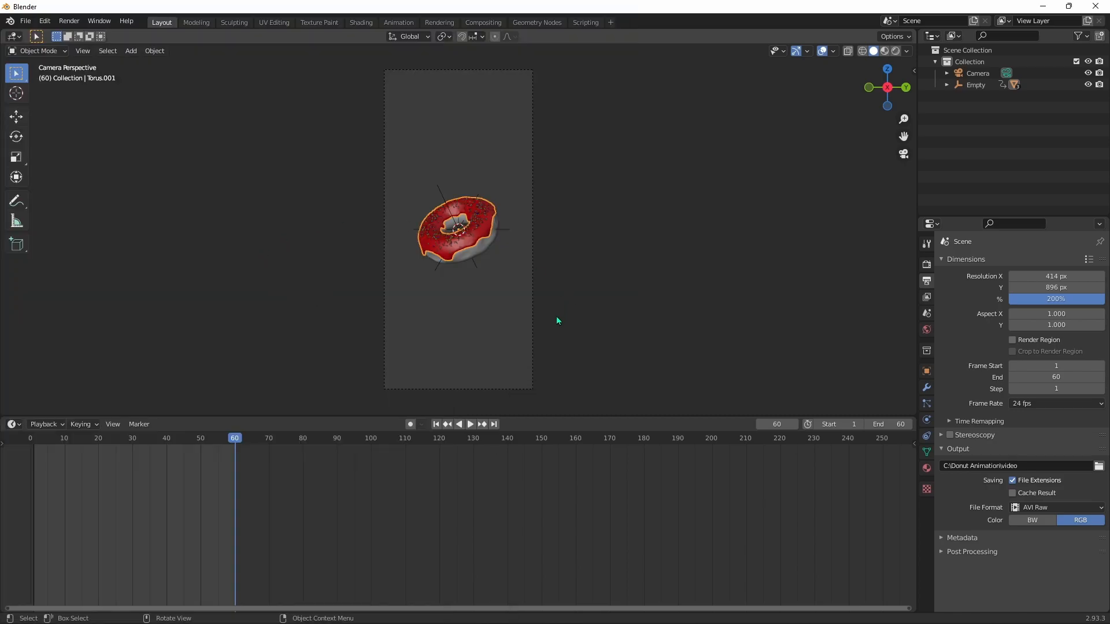
pyautogui.moveTo(558, 314)
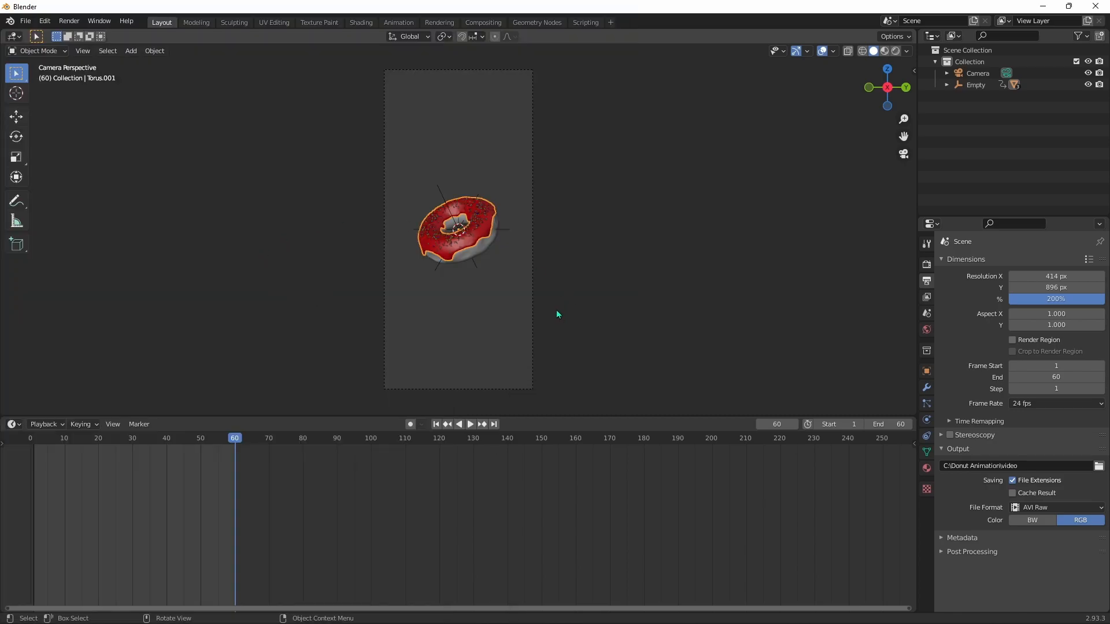
pyautogui.moveTo(370, 368)
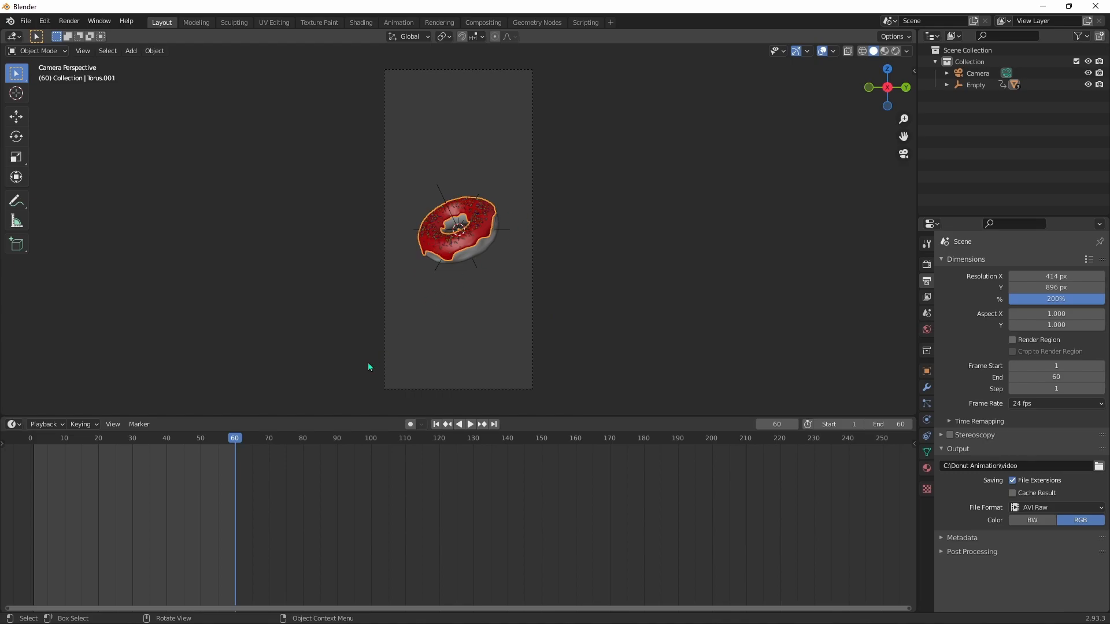
pyautogui.moveTo(158, 296)
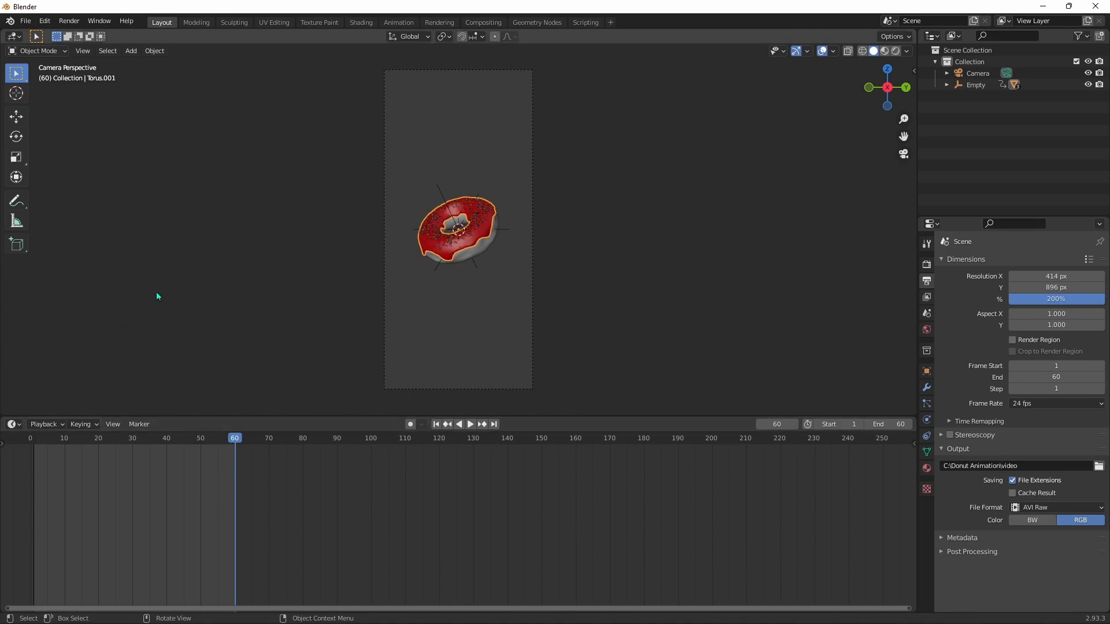
pyautogui.moveTo(301, 203)
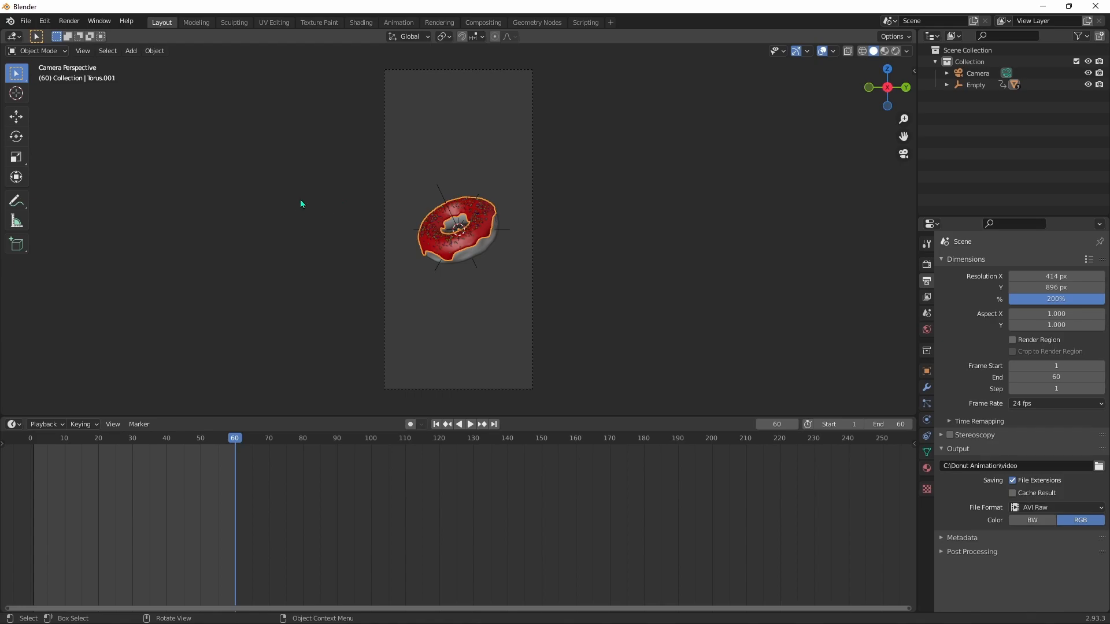